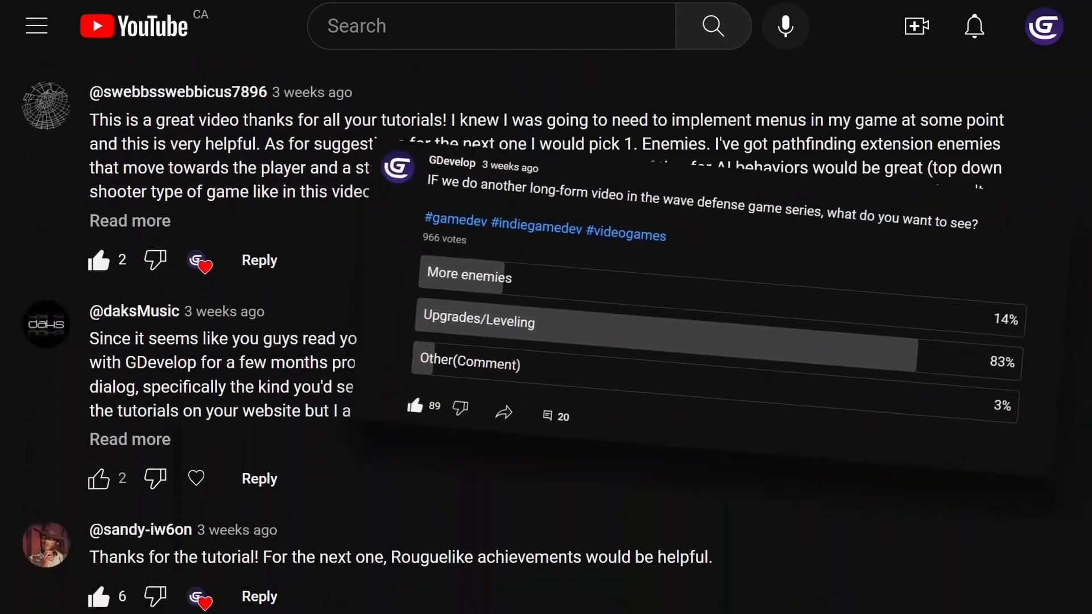
# Step: Add a RedFlatBar at the scene top on a UI layer, sized 768×28, and preview
pyautogui.scroll(-3)
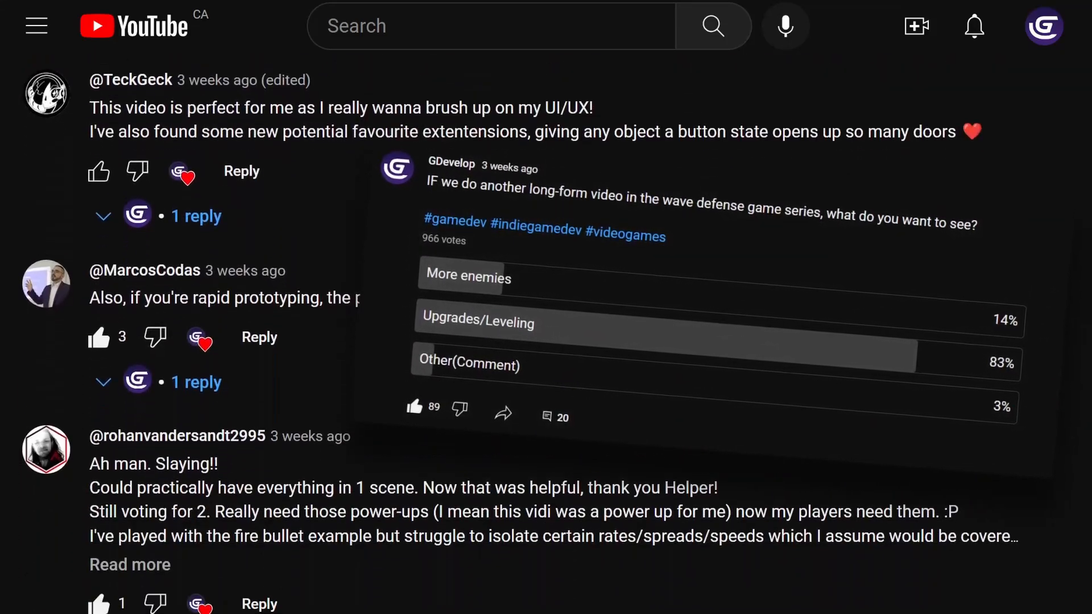
pyautogui.scroll(-3)
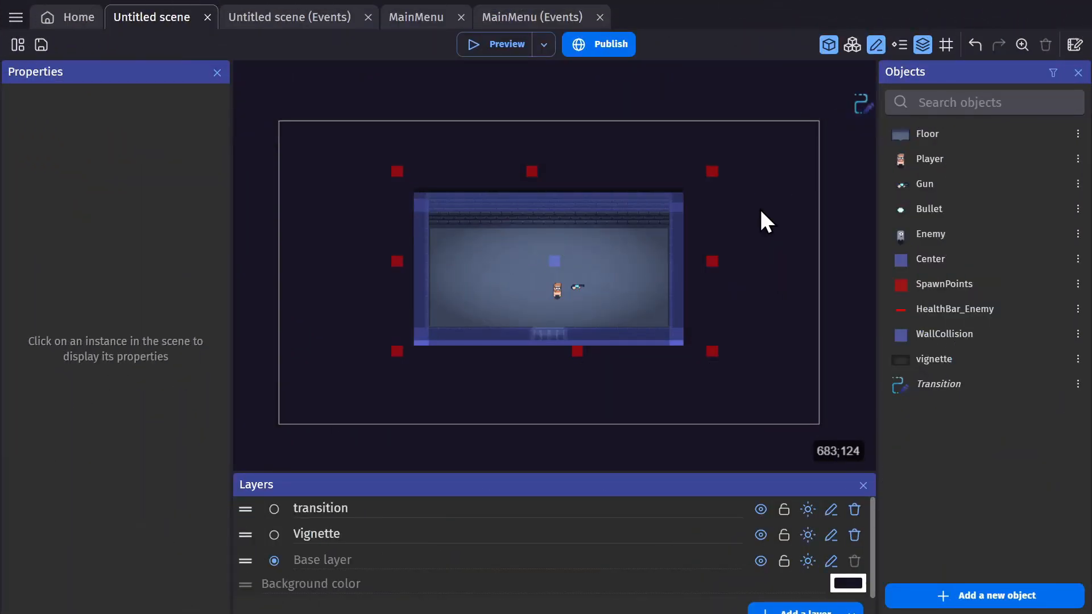
pyautogui.click(984, 595)
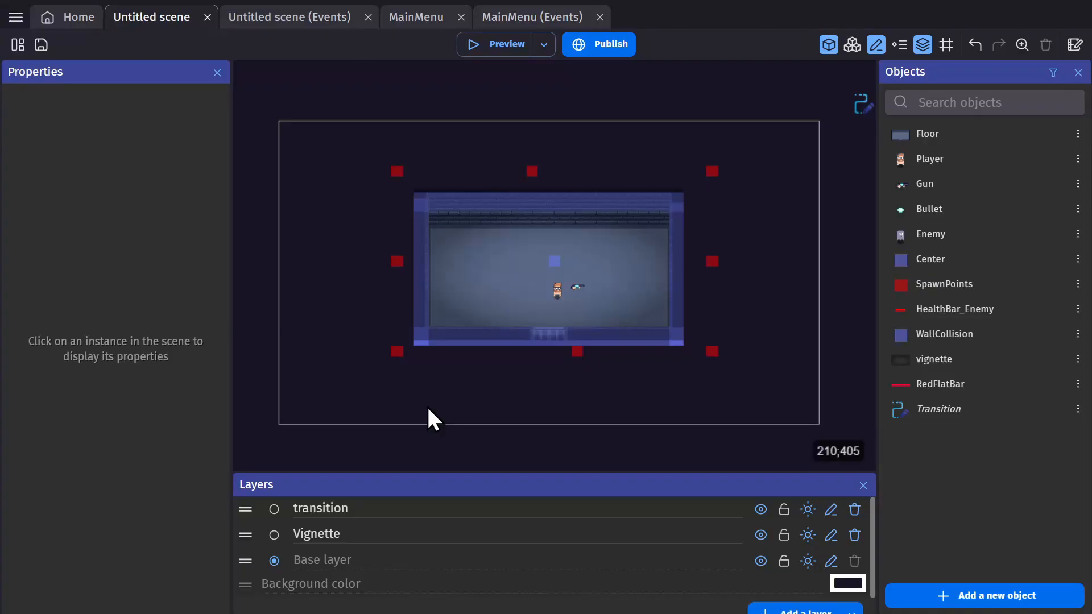
pyautogui.click(367, 135)
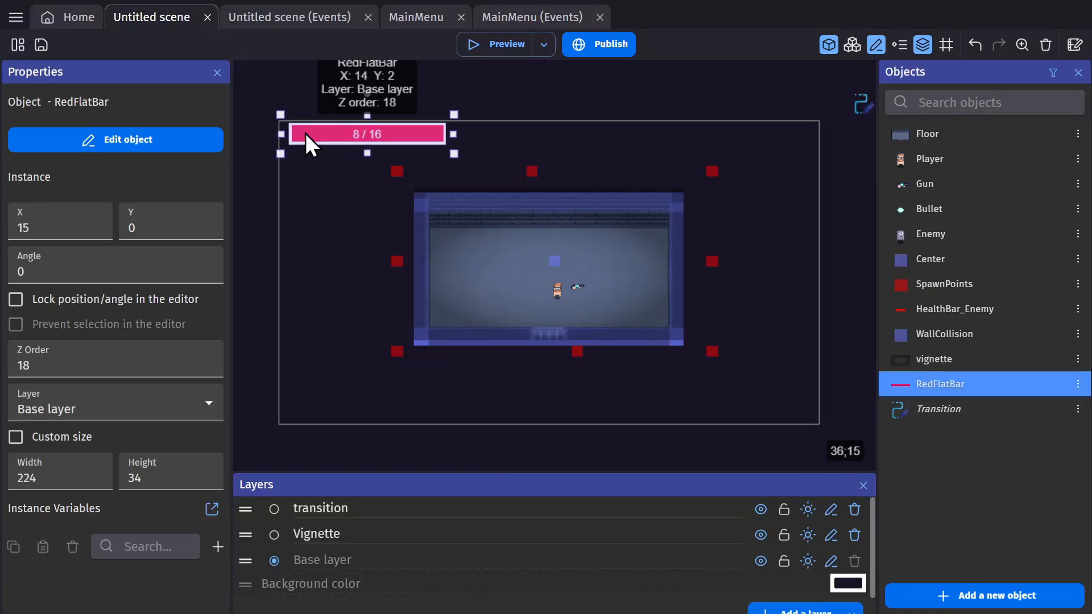
pyautogui.click(945, 44)
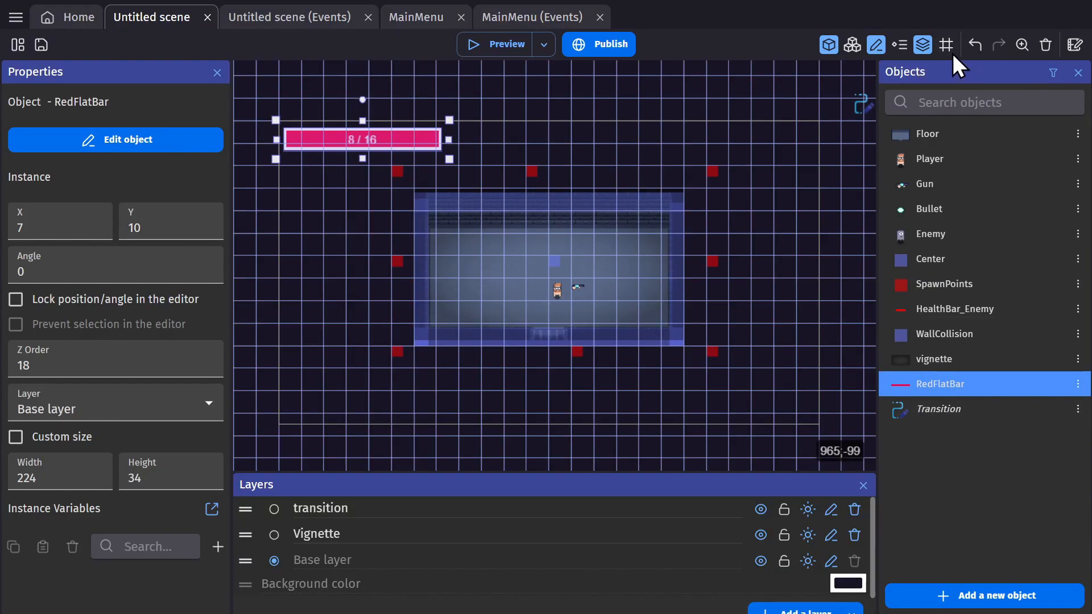
pyautogui.moveTo(314, 145)
pyautogui.write('UI')
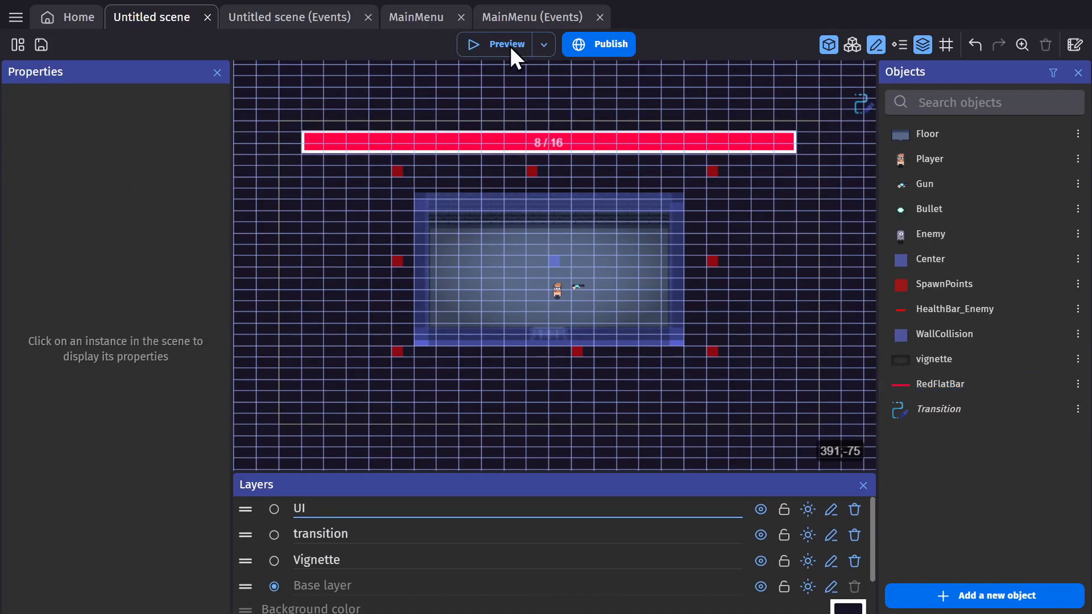
pyautogui.click(547, 142)
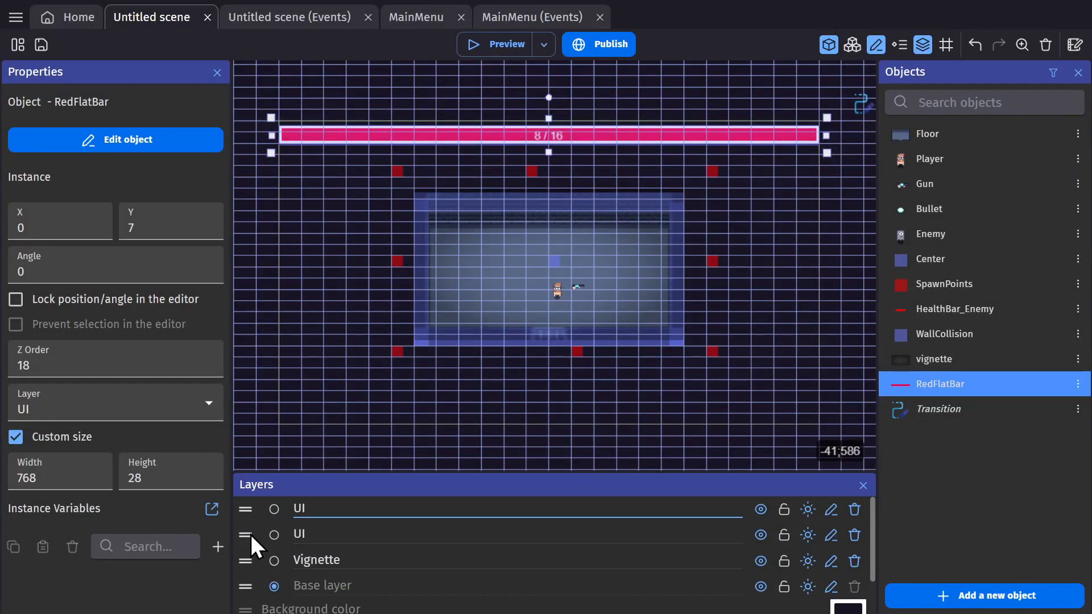
pyautogui.click(498, 44)
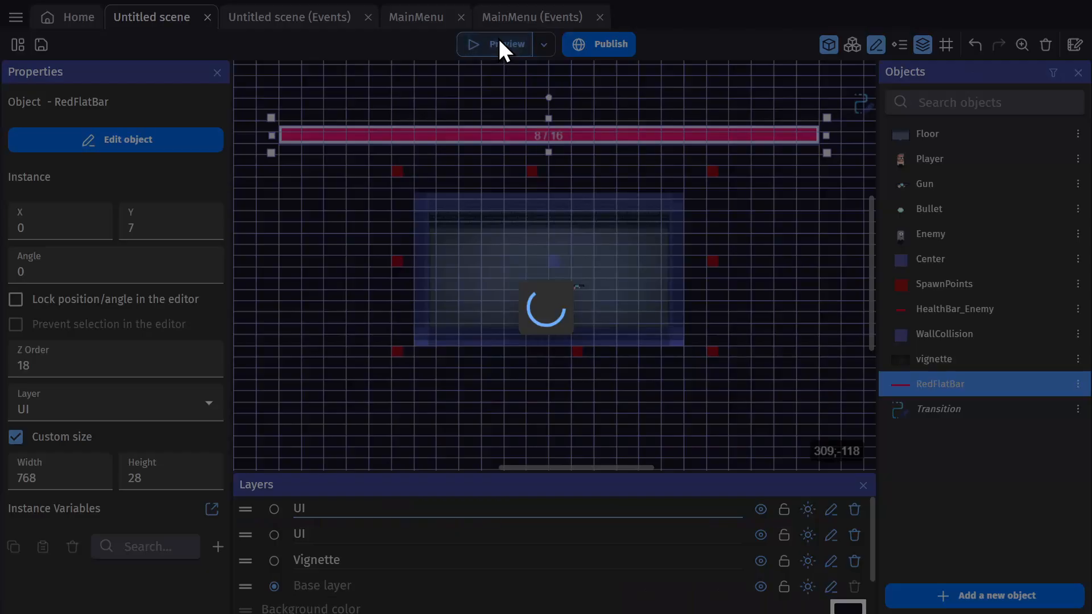
# Step: Create a structure scene variable with Accuracy, CurrentEXP, FireRate, Power and MaxEXP set to 10
pyautogui.click(495, 44)
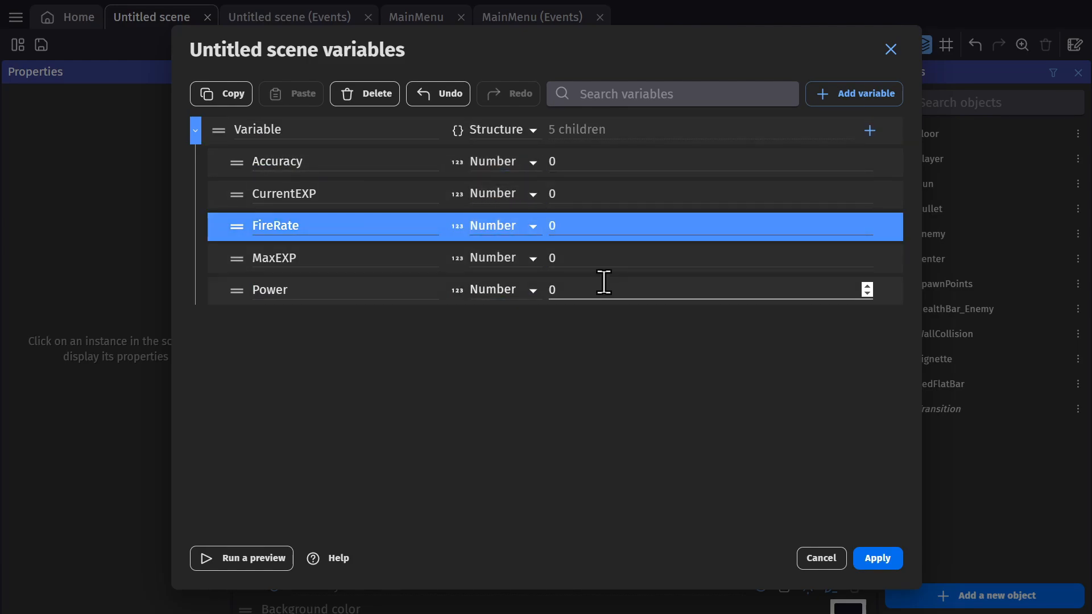
pyautogui.write('20')
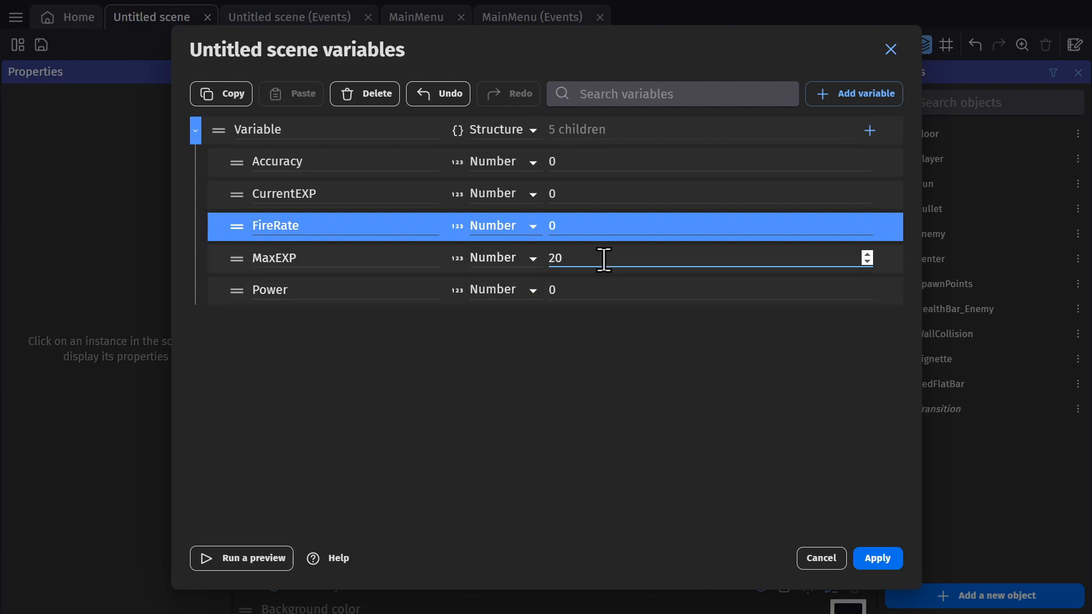
pyautogui.doubleClick(555, 257)
pyautogui.write('10')
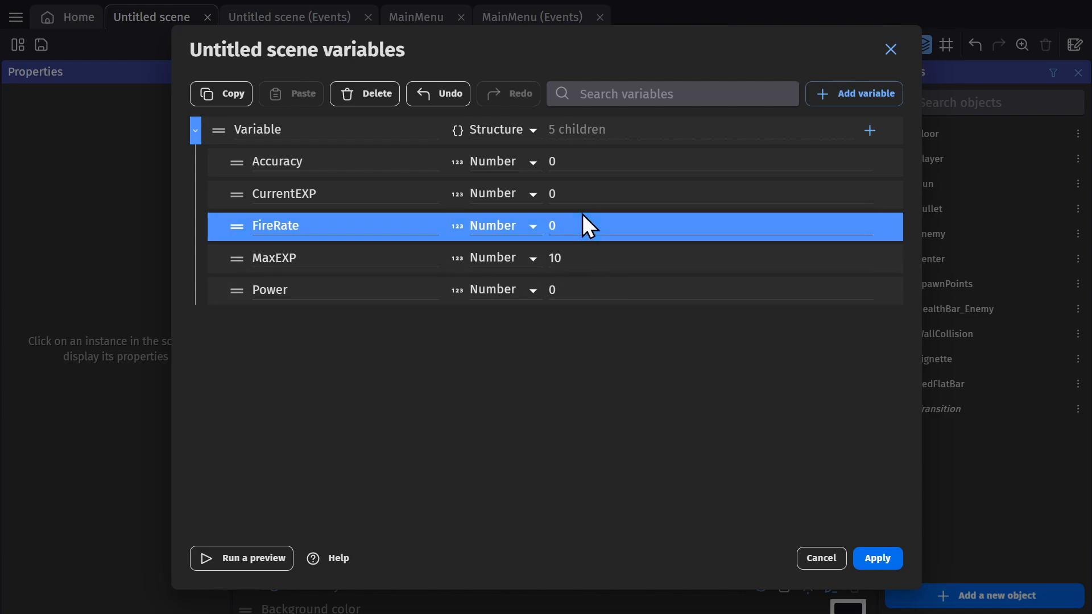
pyautogui.click(877, 557)
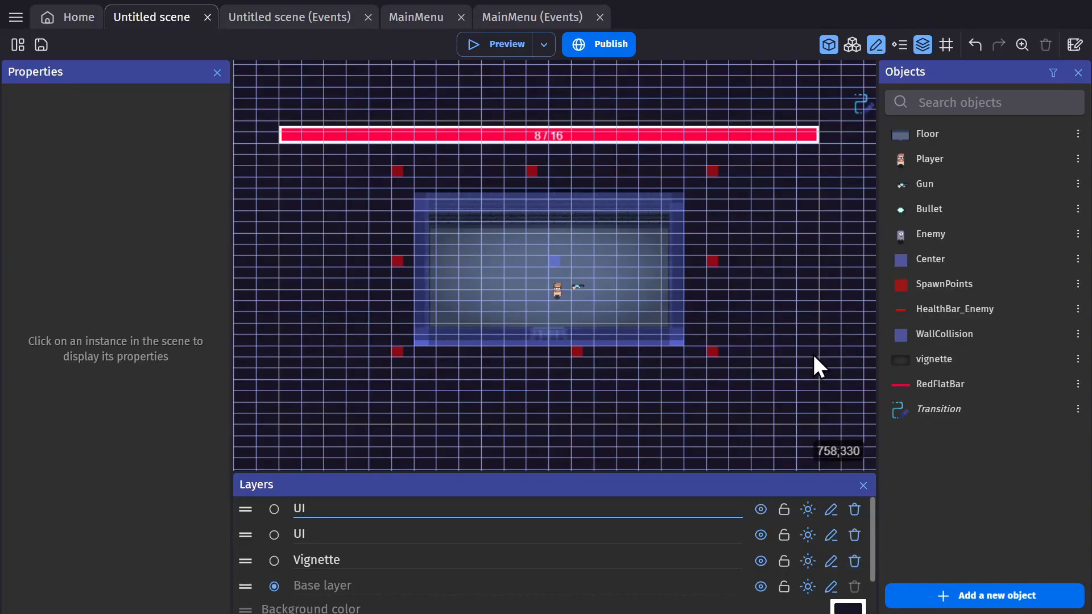
# Step: In the Exp event, set RedFlatBar's maximum value to Variable(Variable.MaxEXP)
pyautogui.click(289, 16)
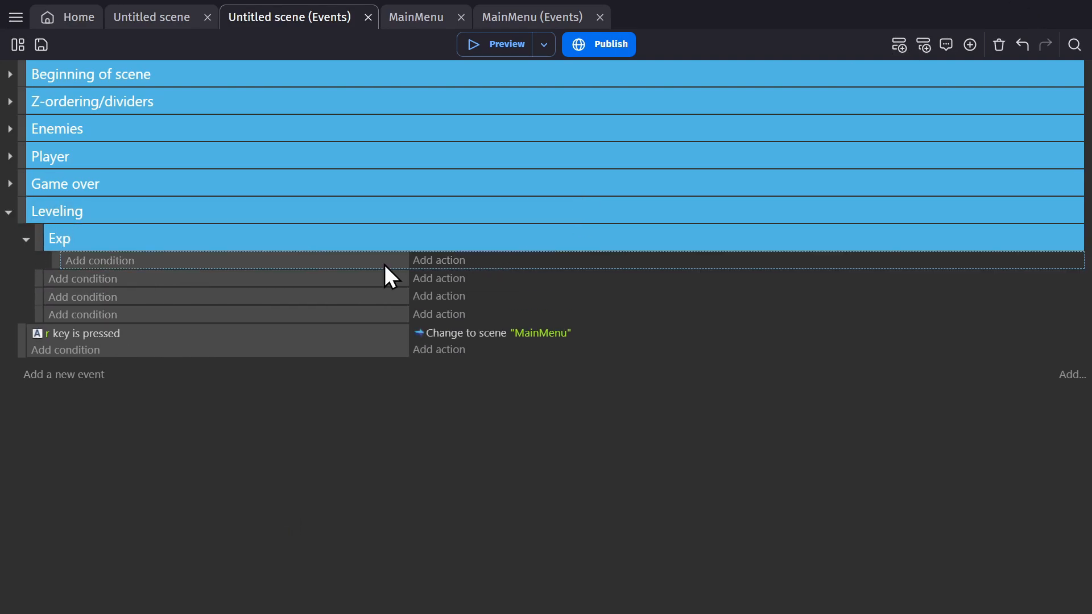
pyautogui.click(439, 260)
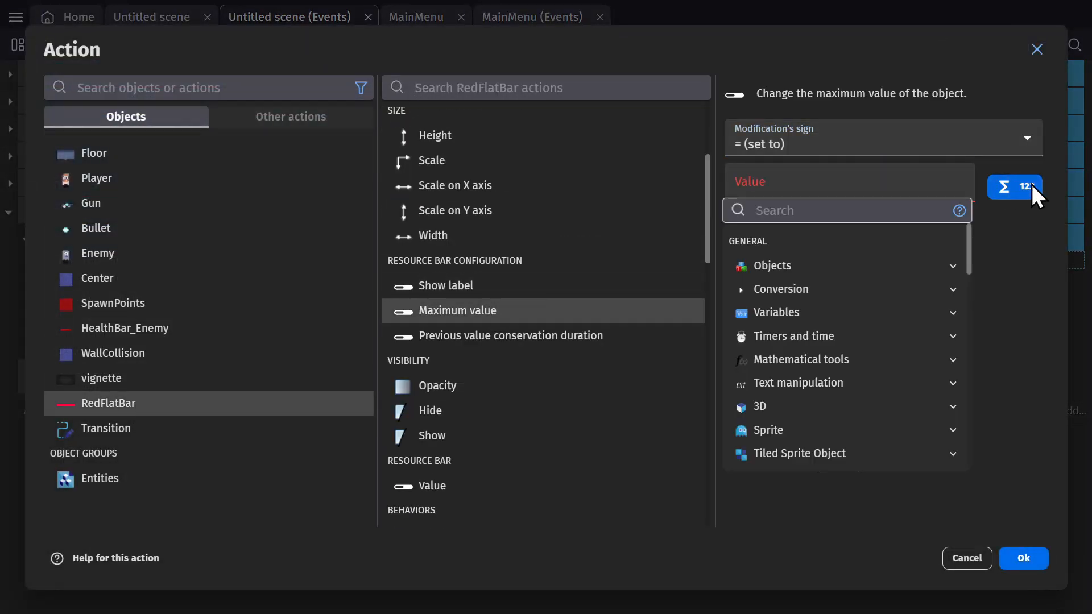
pyautogui.click(1014, 186)
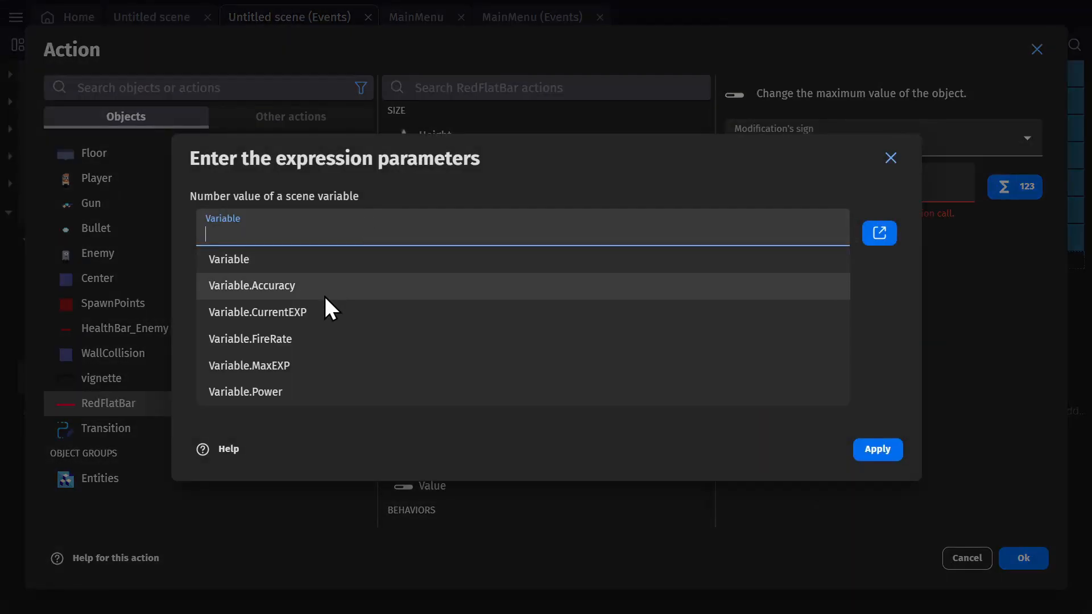
pyautogui.click(249, 365)
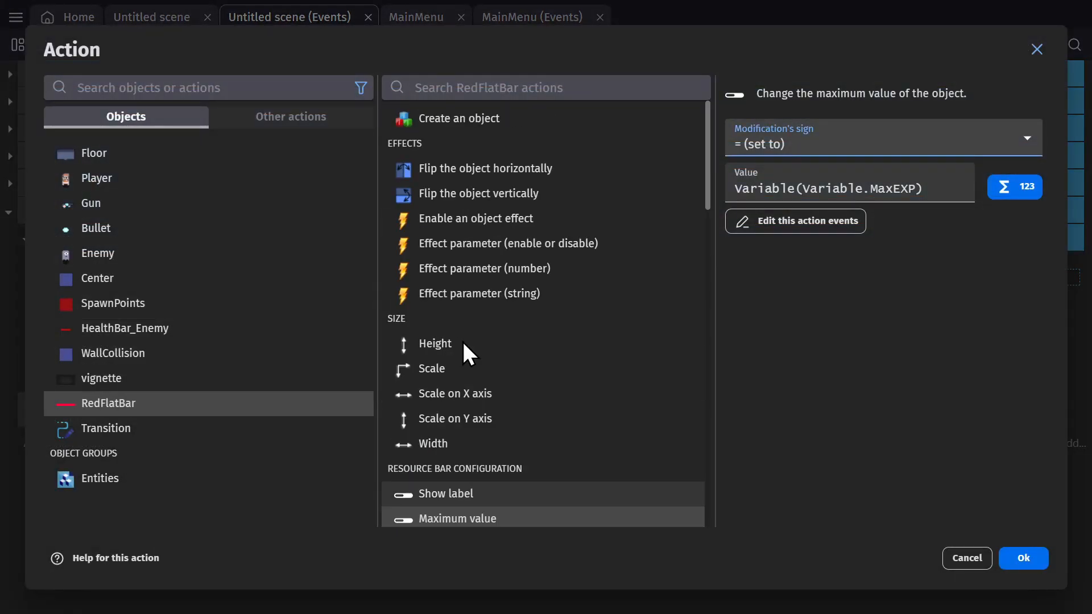
pyautogui.click(432, 485)
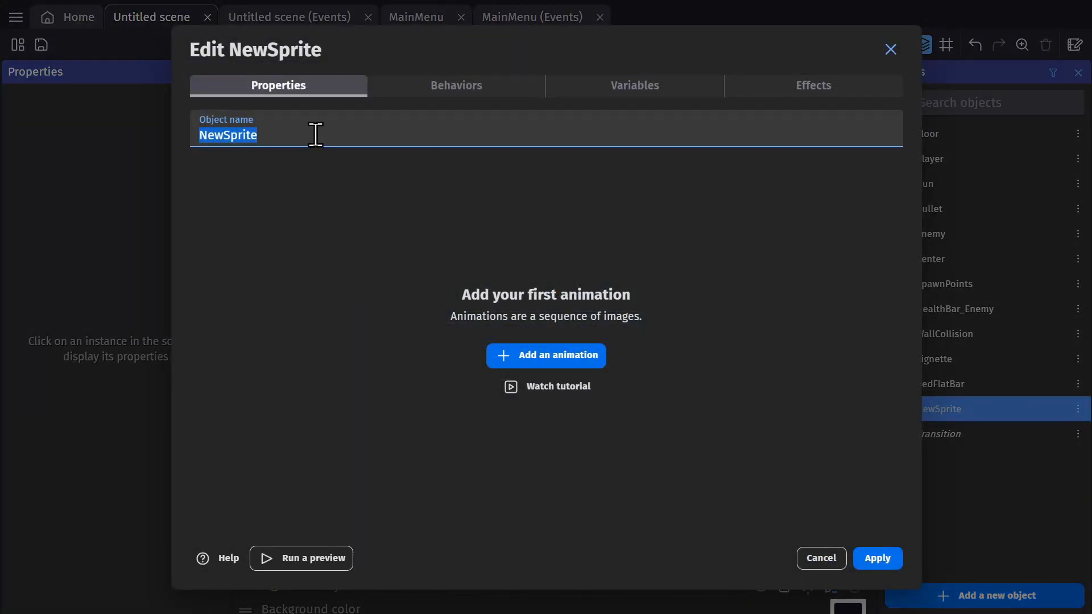
# Step: Name the new sprite EXP_Point and save a small white square drawn in Piskel
pyautogui.write('EXPPoint')
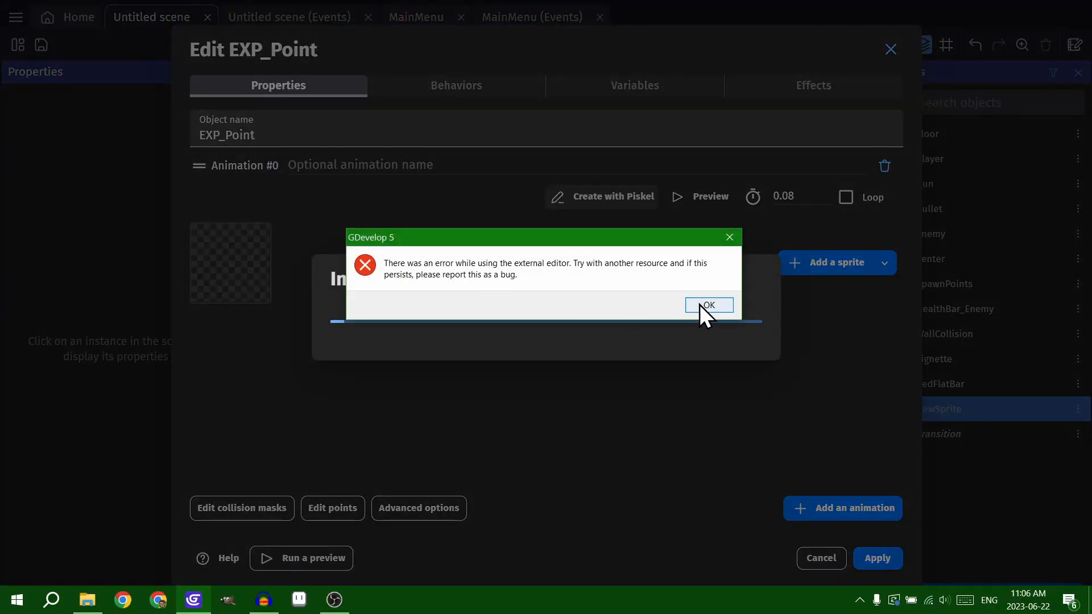
pyautogui.click(708, 305)
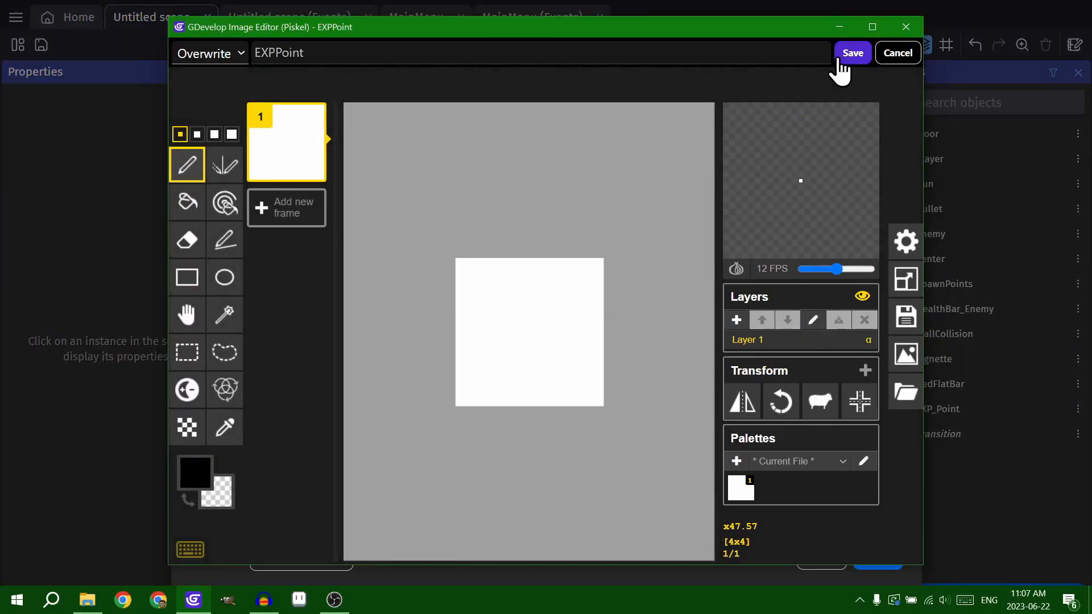
pyautogui.click(852, 52)
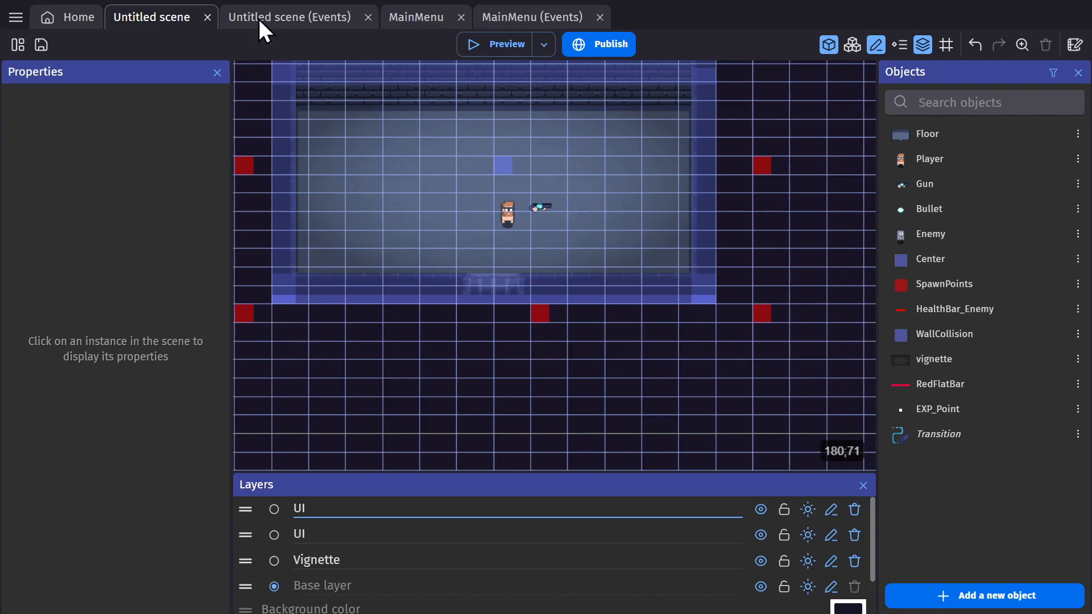
# Step: In Enemy is dead, create EXP_Point at Enemy.X();Enemy.Y(), then preview and close
pyautogui.click(287, 17)
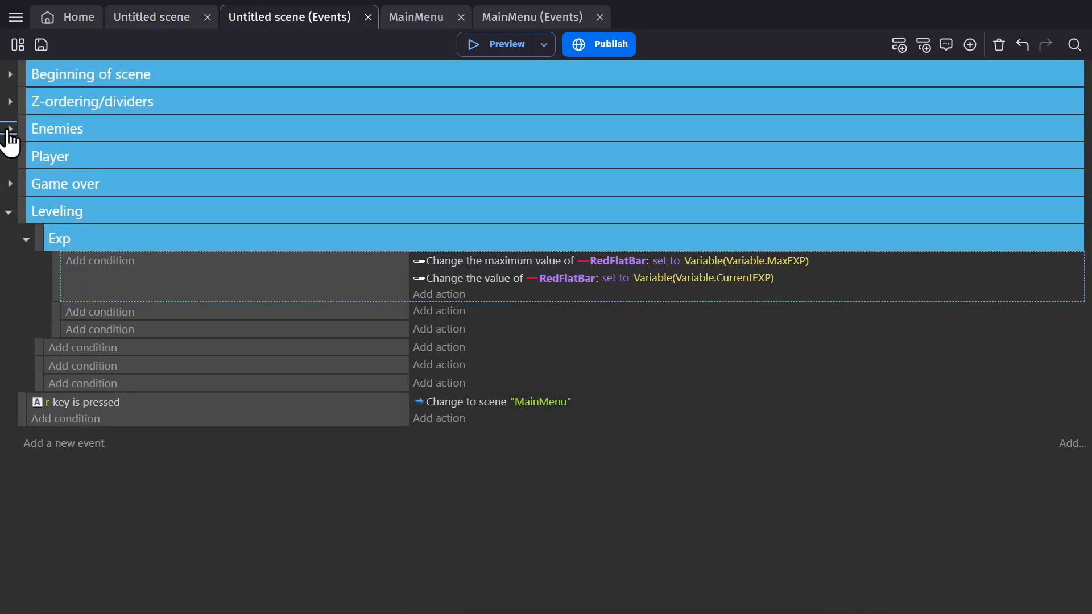
pyautogui.click(8, 128)
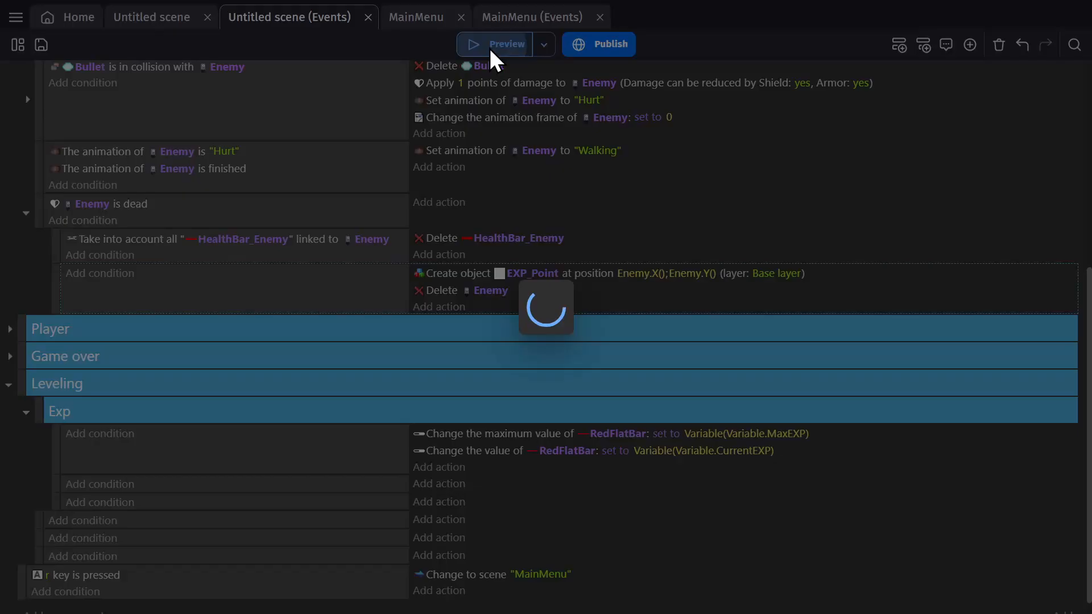
pyautogui.click(495, 43)
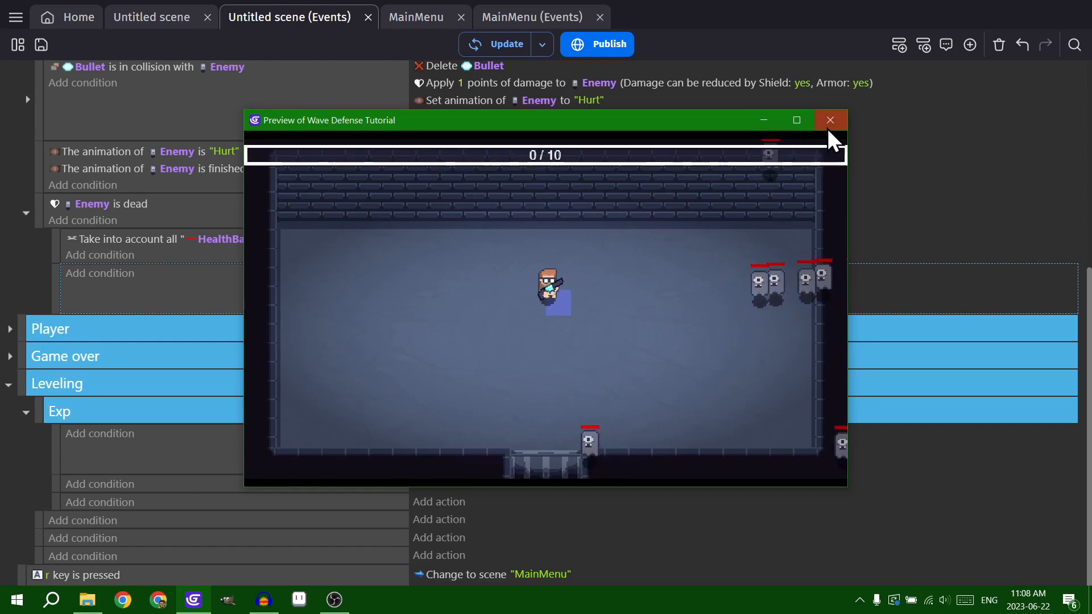
pyautogui.click(831, 120)
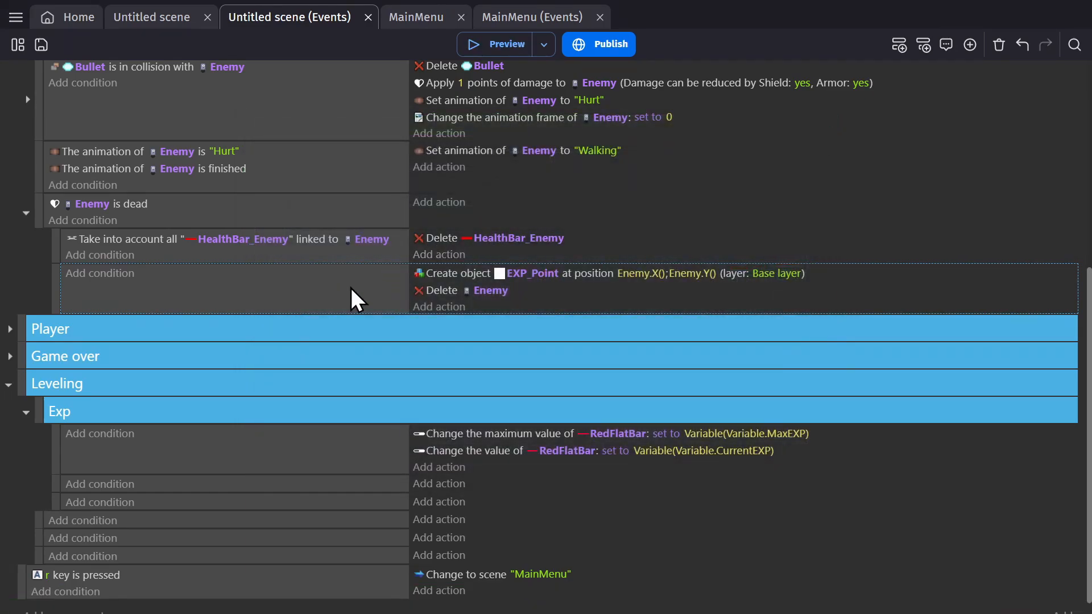
# Step: Add an EXP_Point-within-50-pixels-of-Player condition with delete, CurrentEXP +1 and bar-update actions
pyautogui.click(99, 273)
pyautogui.write('50')
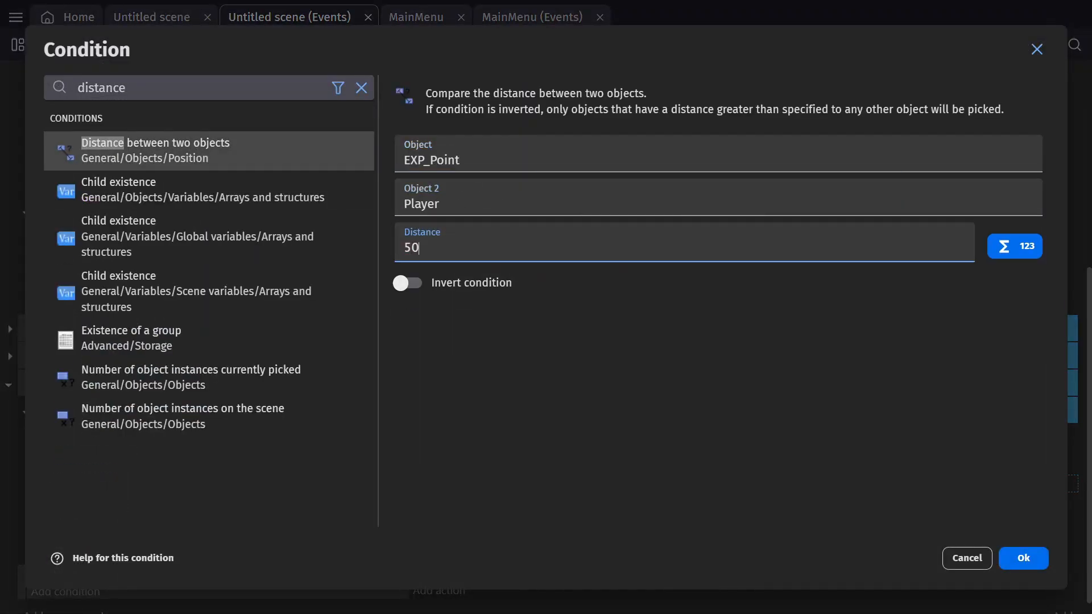
pyautogui.click(1023, 558)
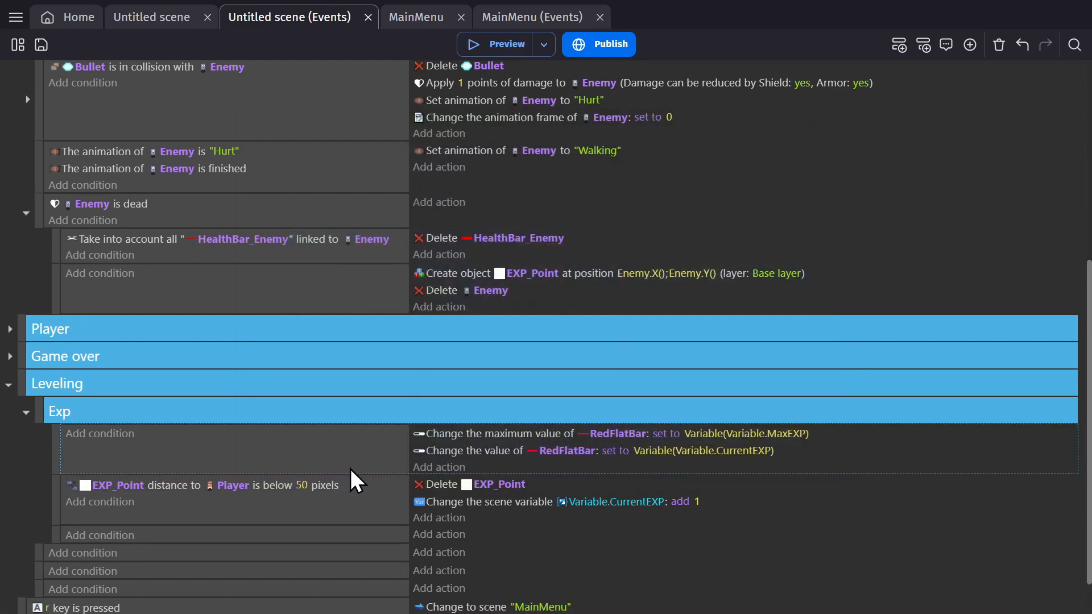
pyautogui.moveTo(459, 466)
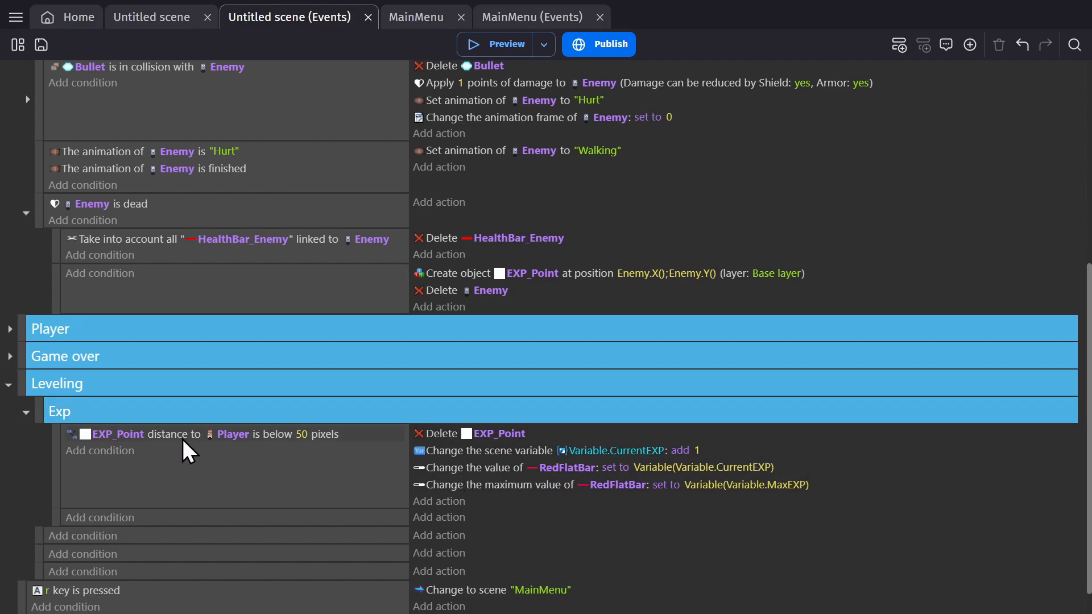
pyautogui.click(194, 434)
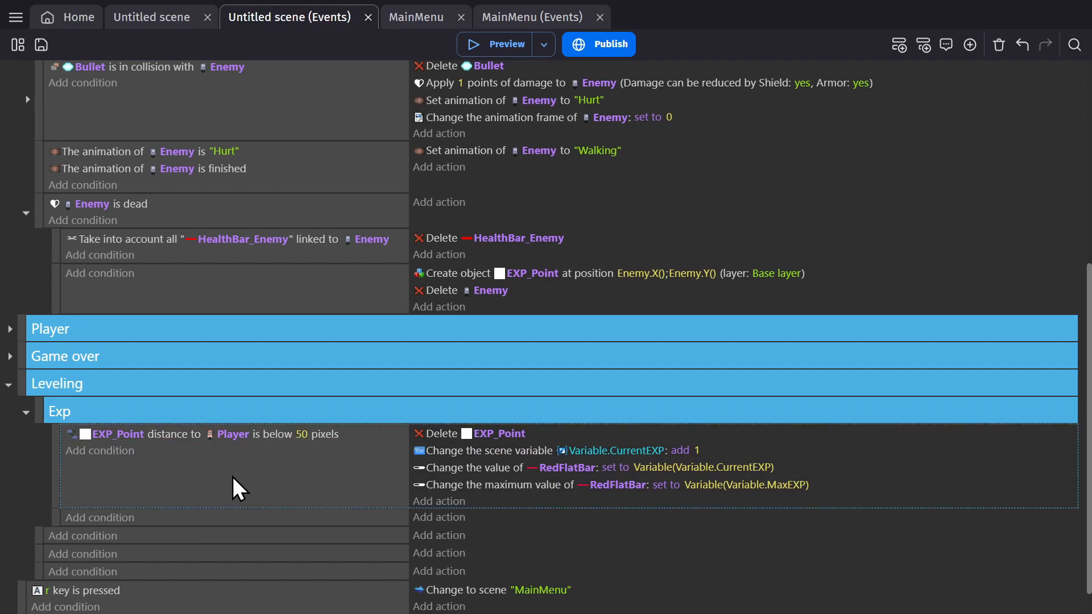
# Step: Give RedFlatBar initial value 0 and maximum value 10, then preview the game
pyautogui.click(151, 17)
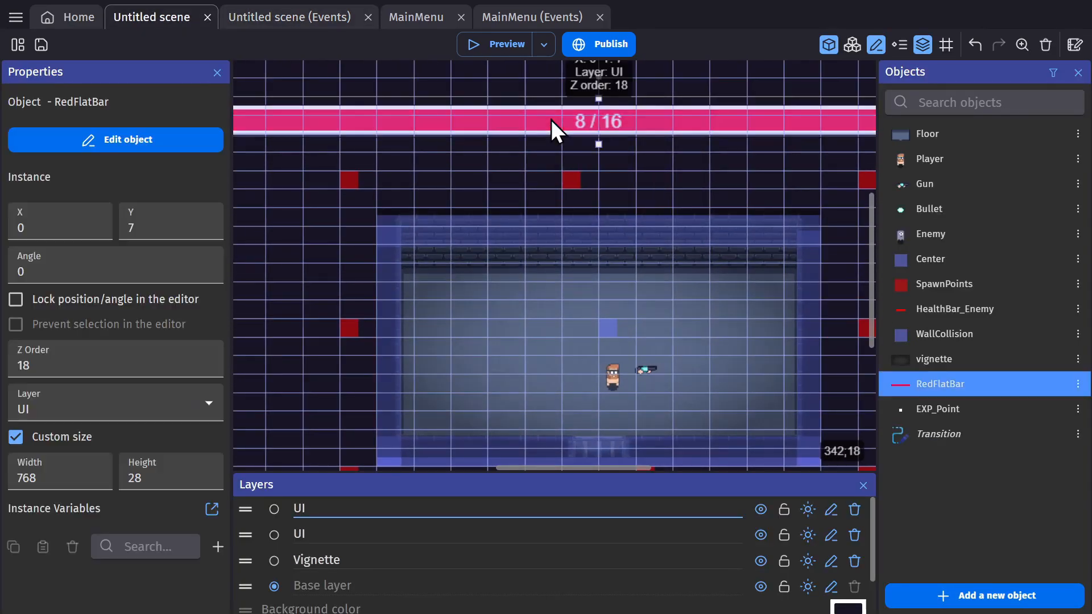
pyautogui.click(116, 140)
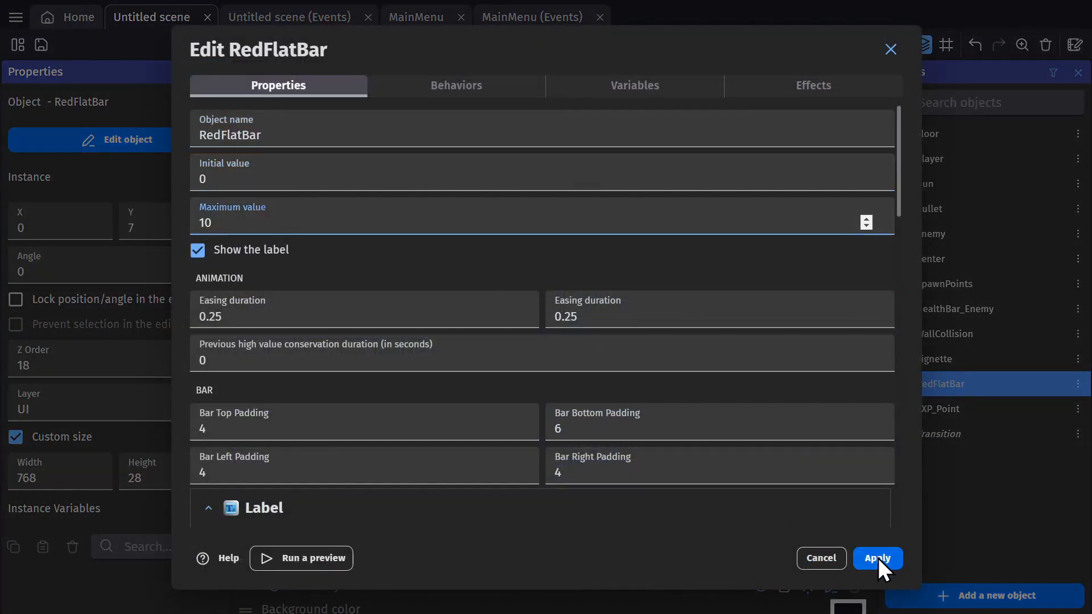
pyautogui.click(878, 558)
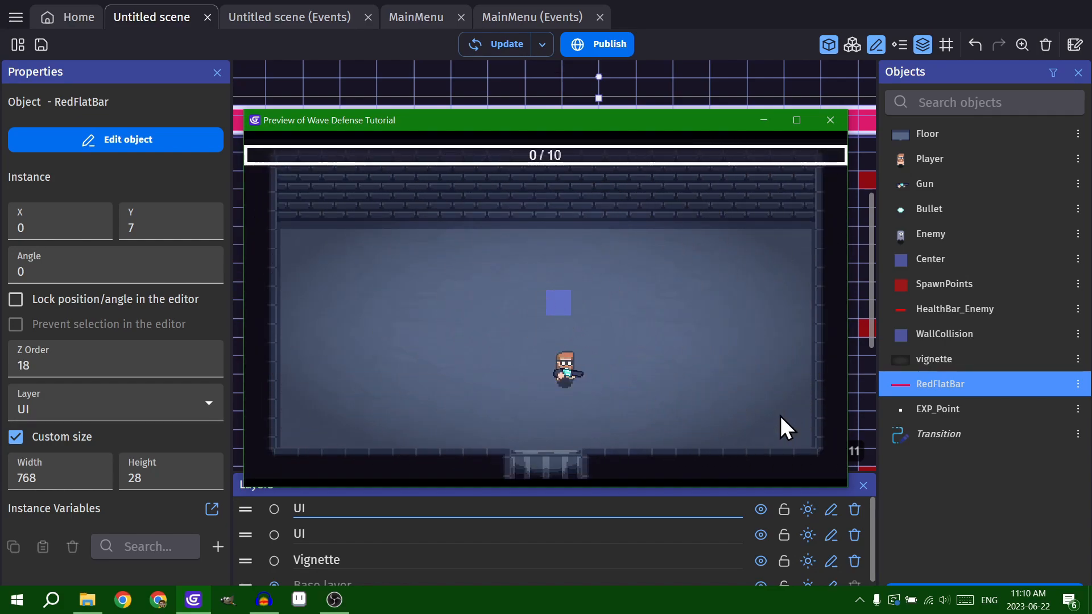
pyautogui.click(289, 17)
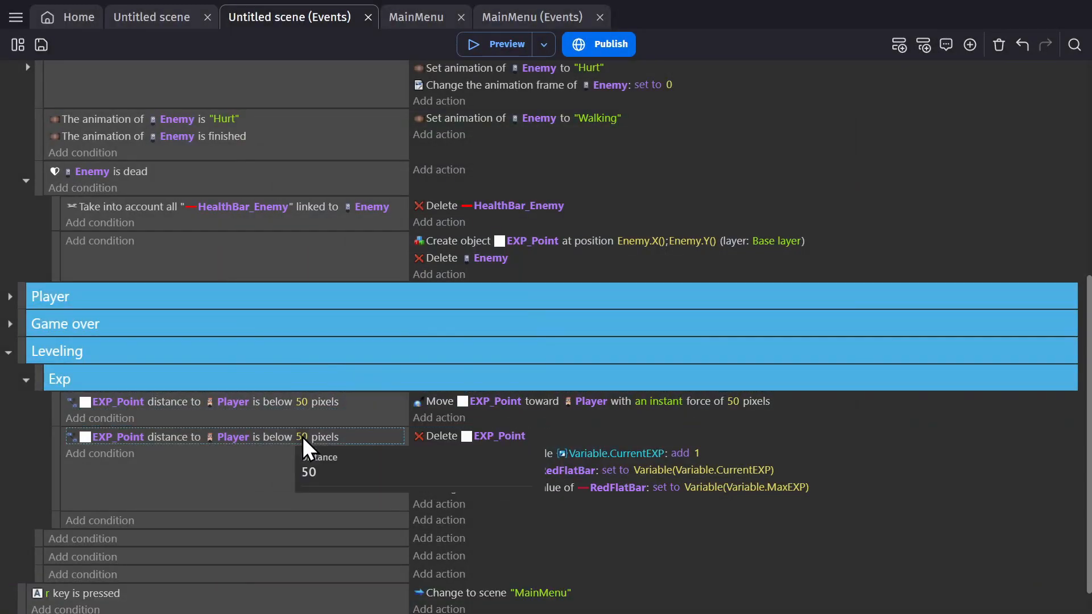
# Step: Change the EXP collection distance to 3 and preview the pickup again
pyautogui.click(505, 43)
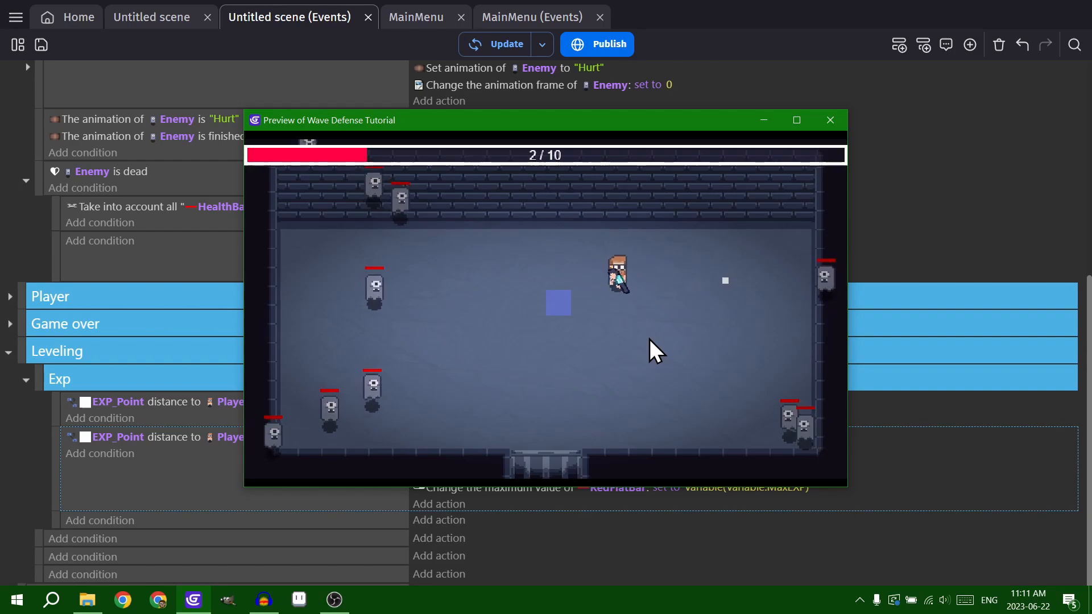
pyautogui.click(830, 119)
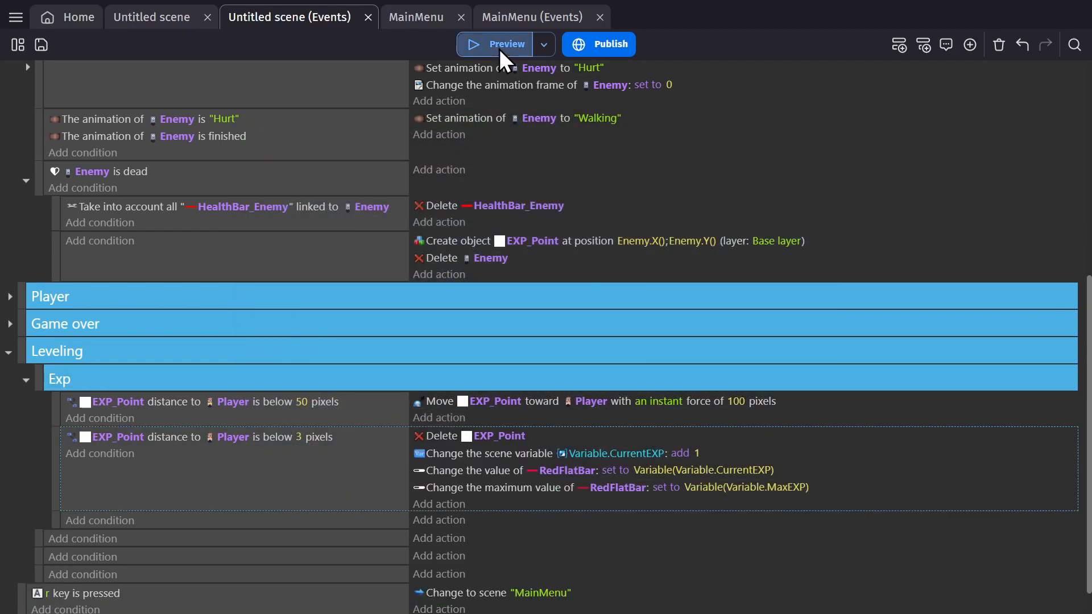
pyautogui.click(497, 43)
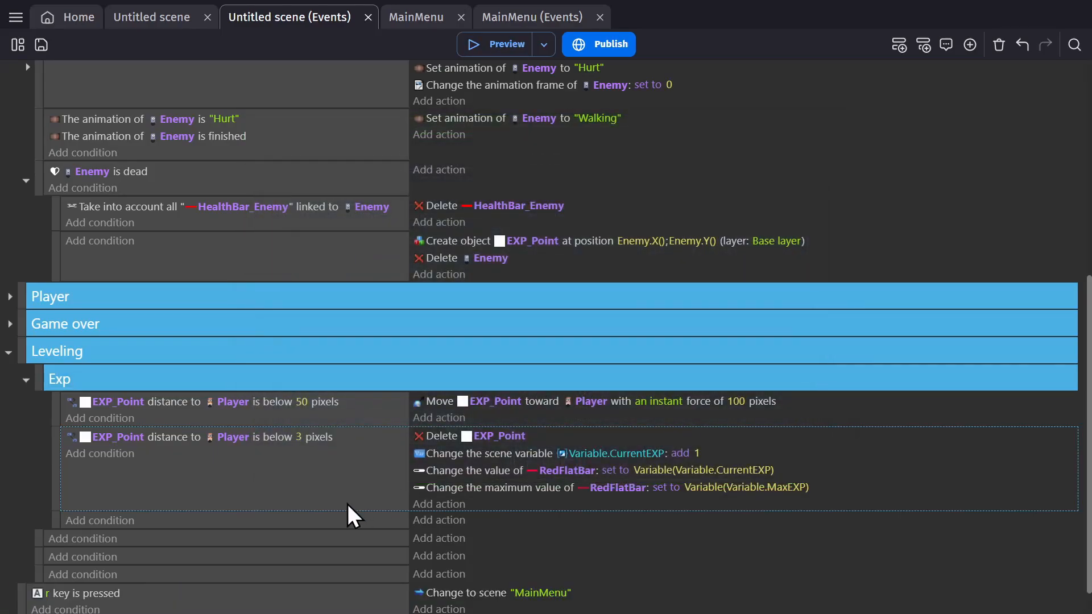
# Step: Create a 'Stats' Bitmap Text object and place it on the LevelUp layer
pyautogui.click(152, 17)
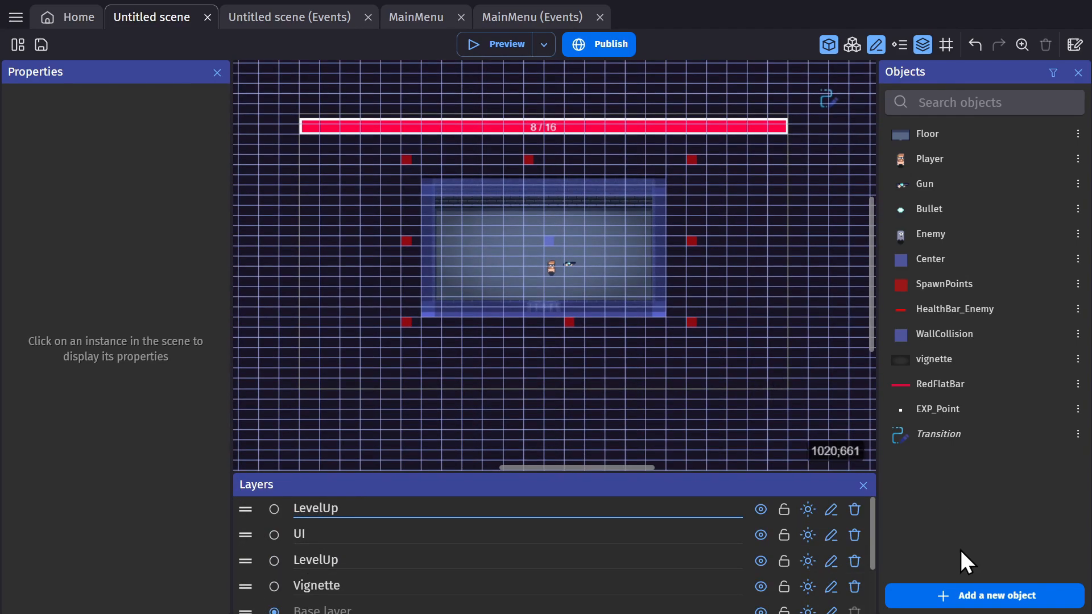
pyautogui.click(985, 595)
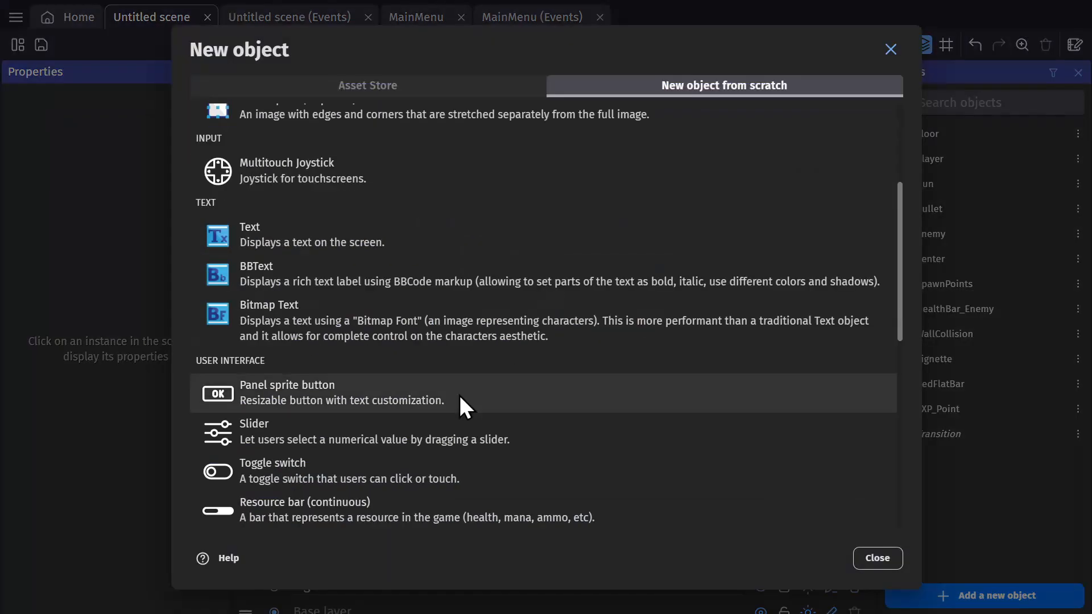
pyautogui.scroll(-3)
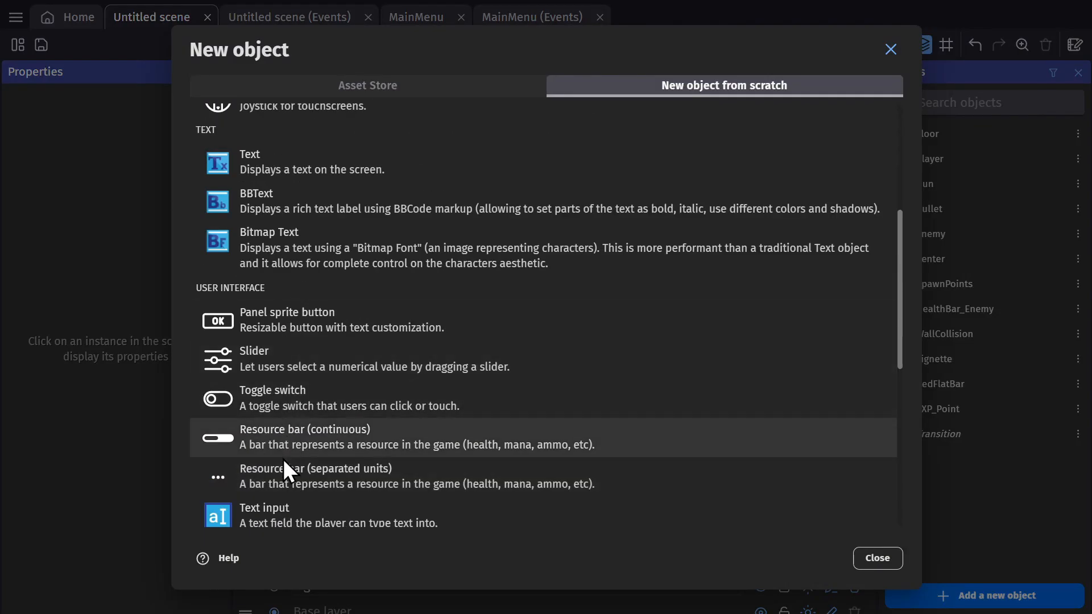
pyautogui.click(269, 241)
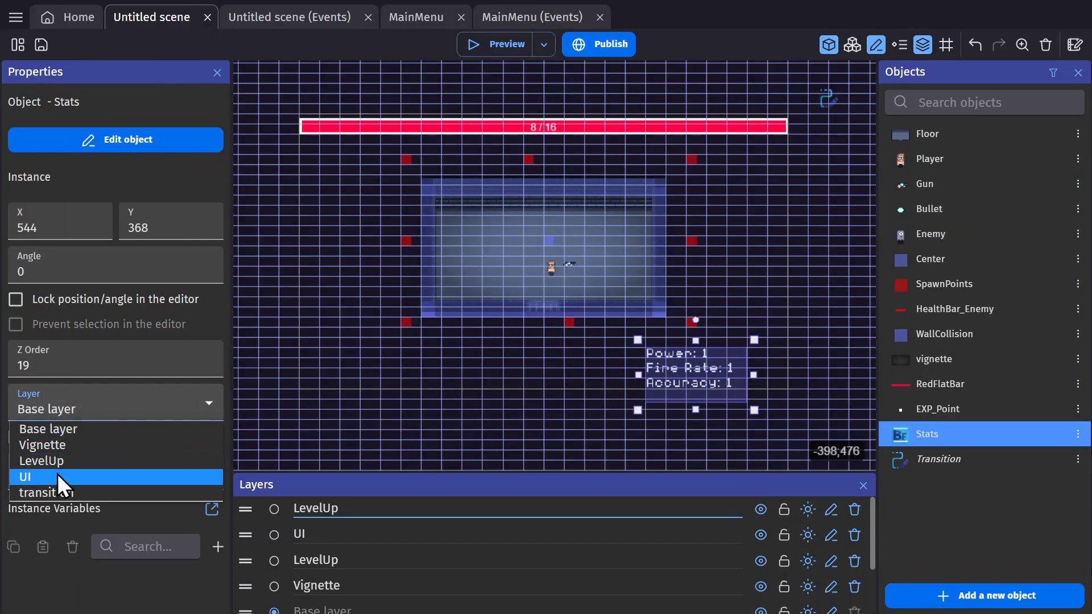
pyautogui.click(41, 461)
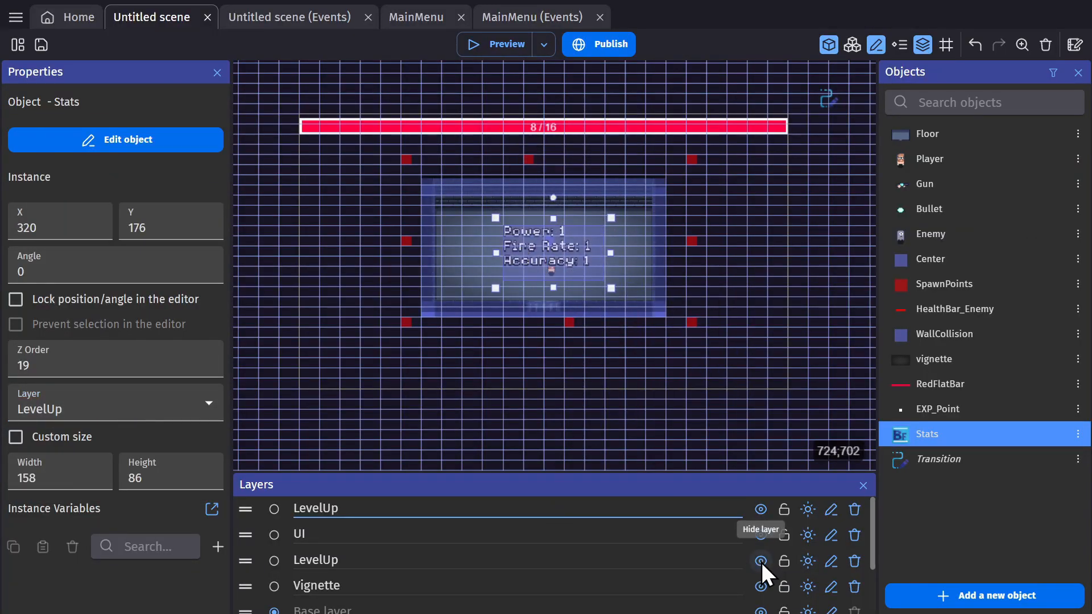
# Step: Hide the vignette layer, then resize and label the Power and Fire Rate buttons
pyautogui.click(114, 140)
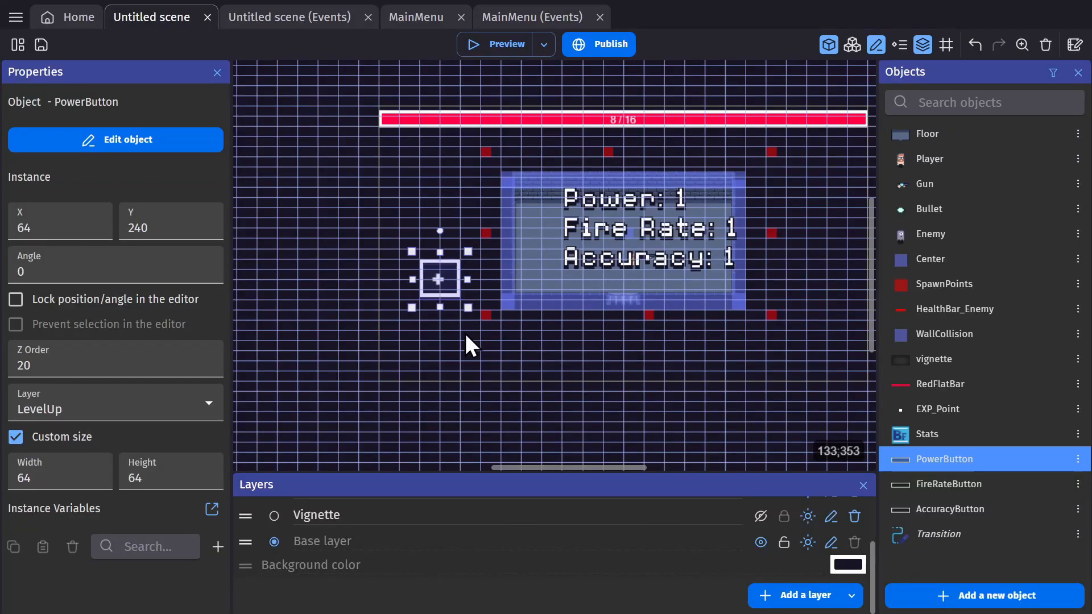
pyautogui.click(115, 140)
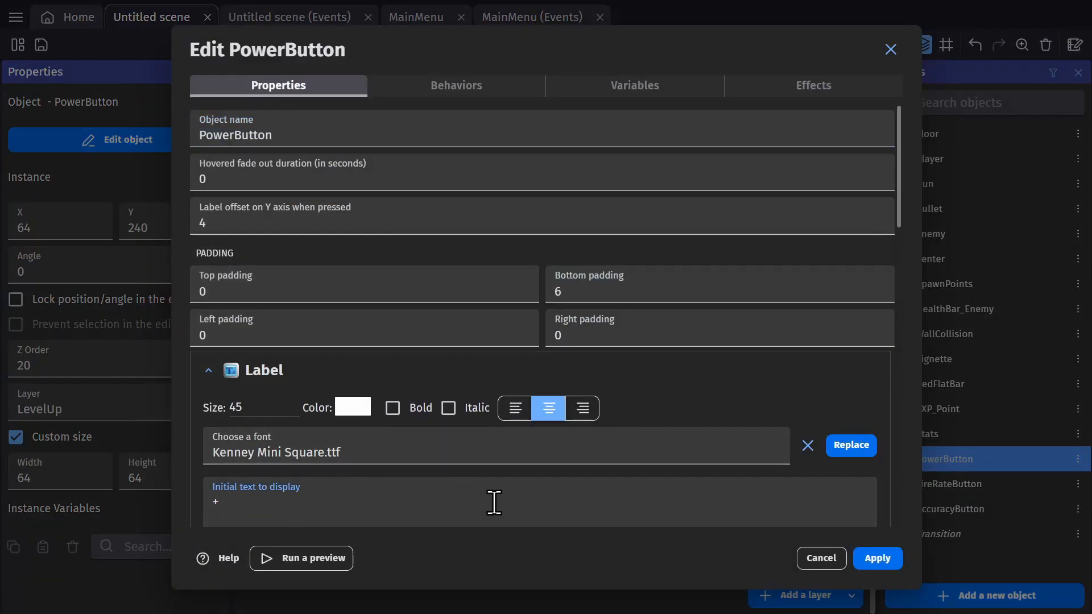
pyautogui.scroll(-3)
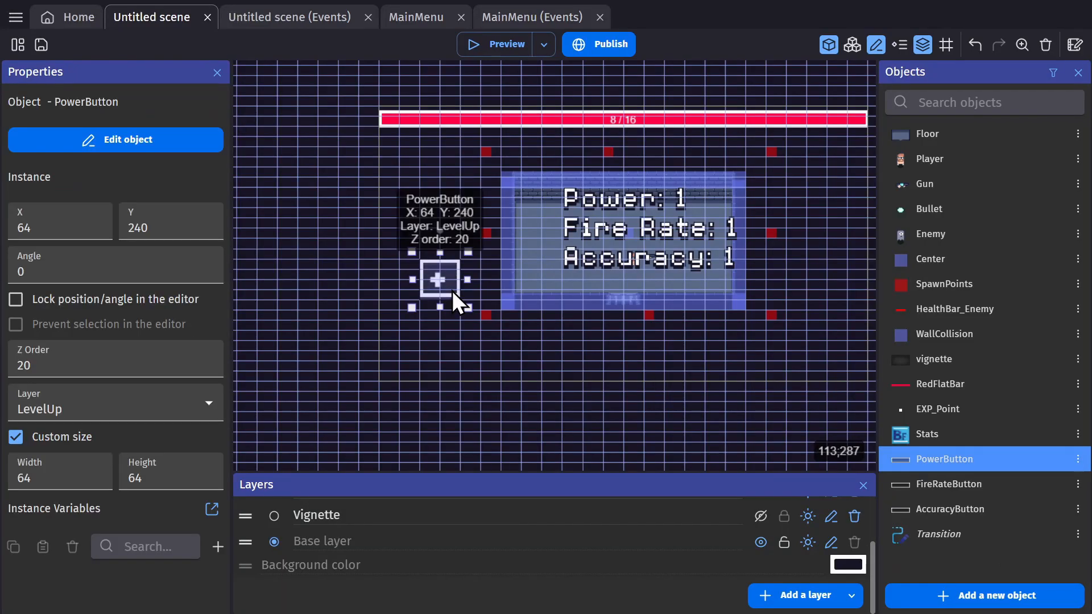
pyautogui.click(116, 140)
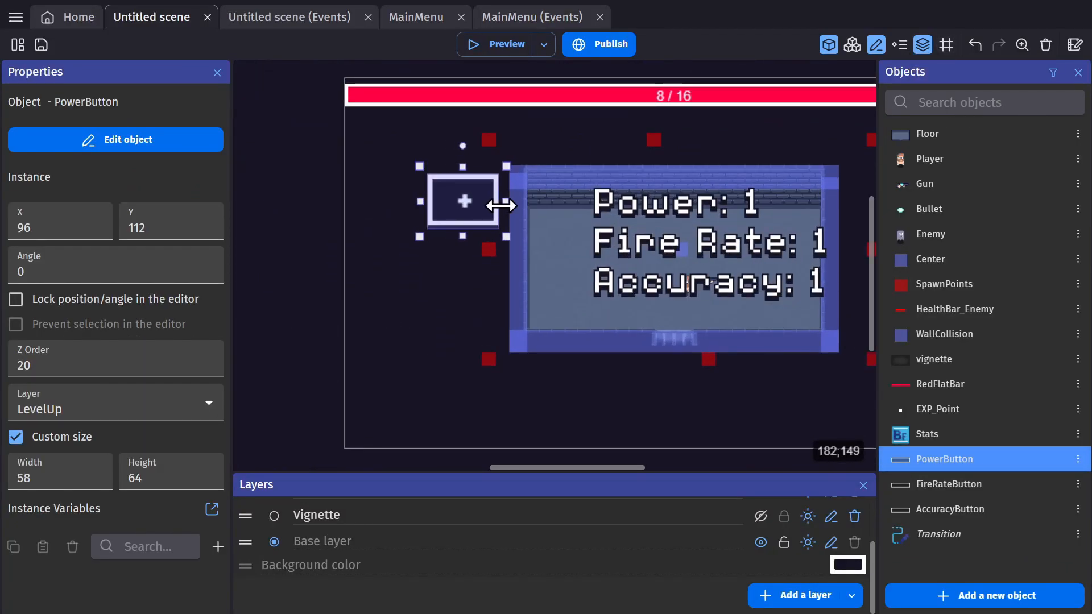
pyautogui.click(116, 139)
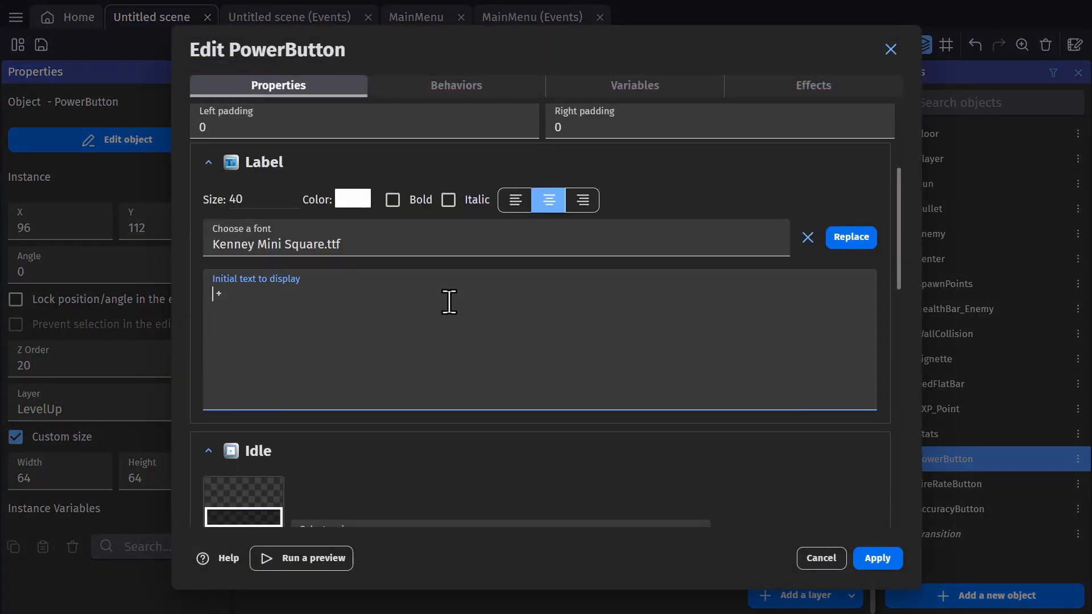
pyautogui.click(878, 557)
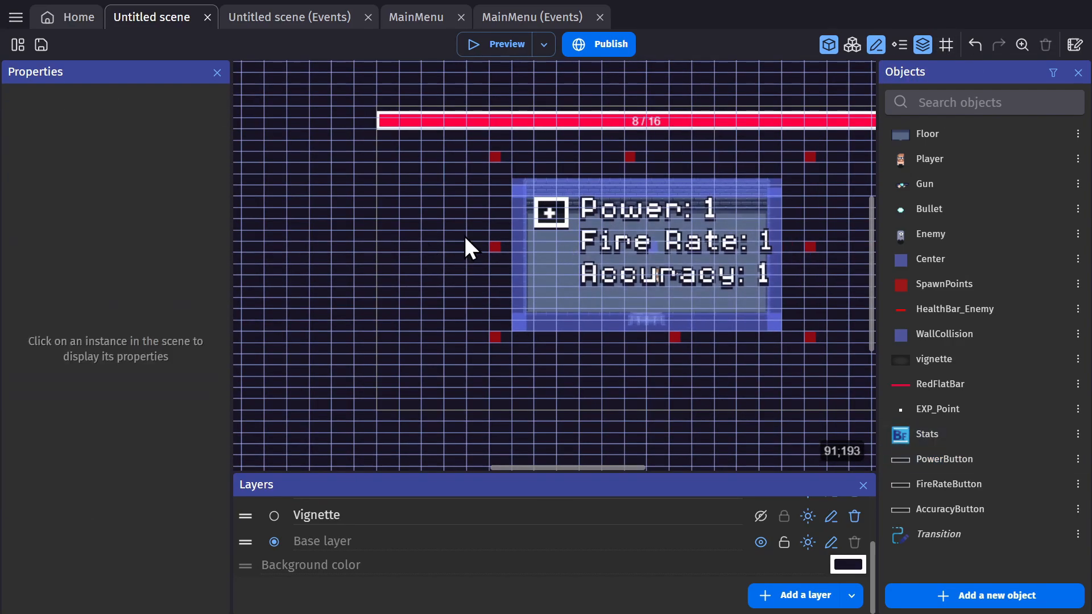
pyautogui.click(550, 211)
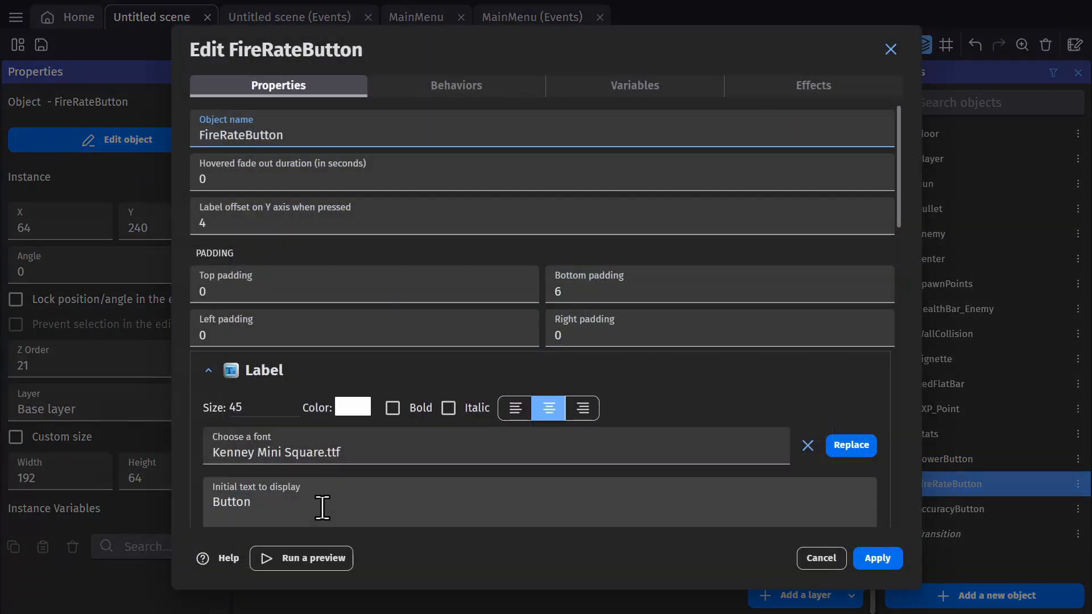
pyautogui.click(821, 558)
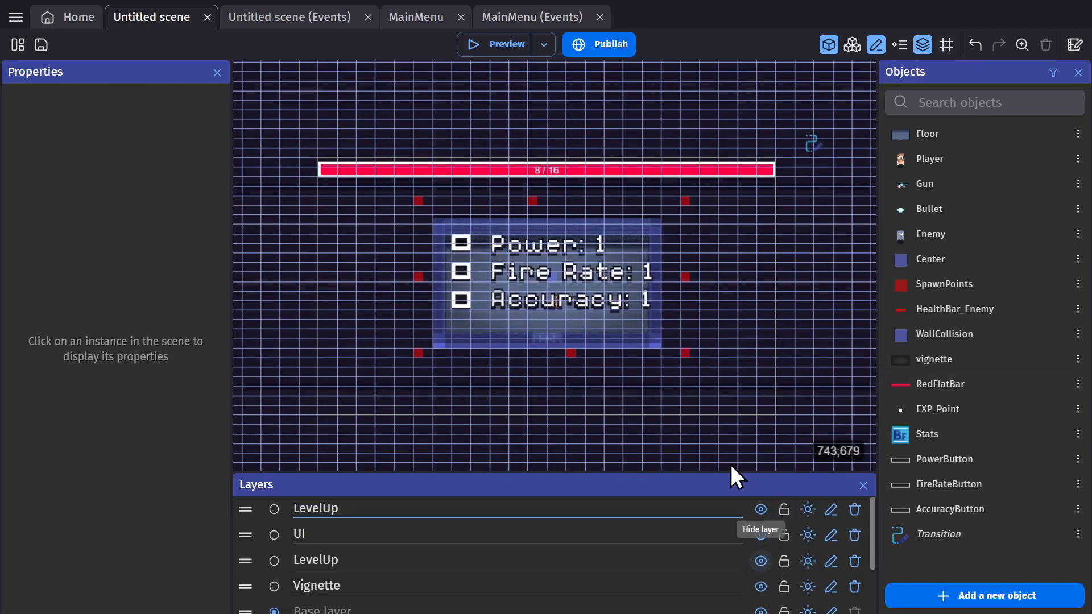
# Step: Preview the level-up layout and give the Gun a 20-degree angle variance
pyautogui.click(497, 44)
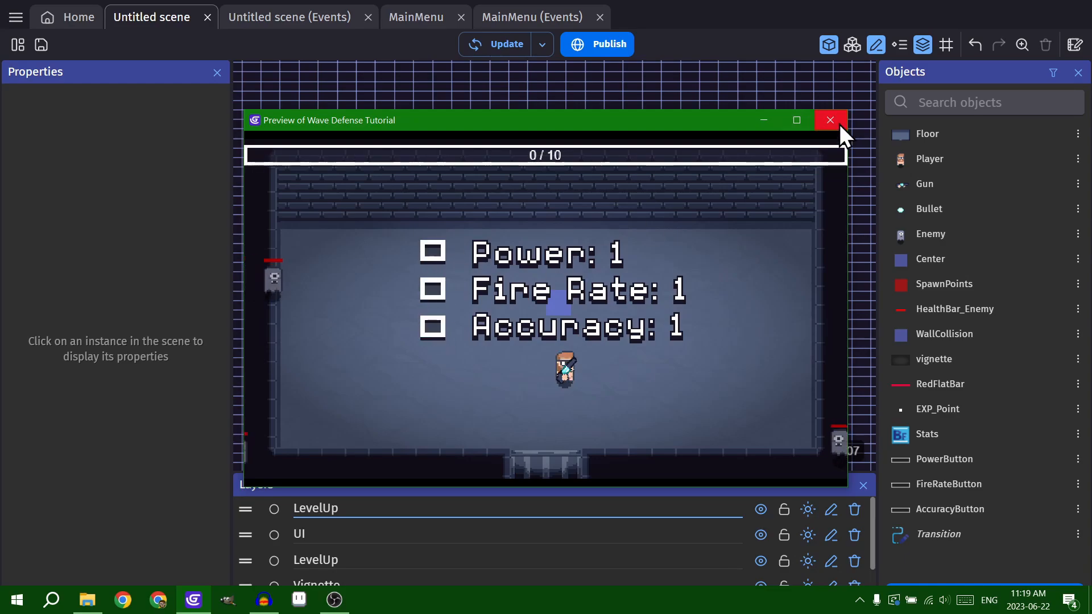
pyautogui.click(831, 120)
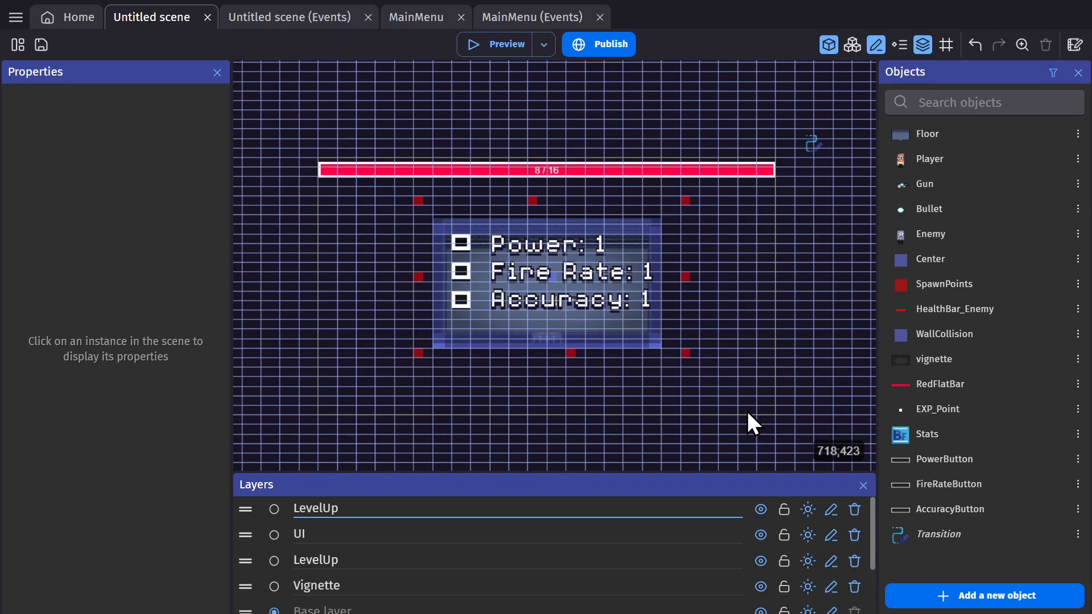
pyautogui.moveTo(463, 284)
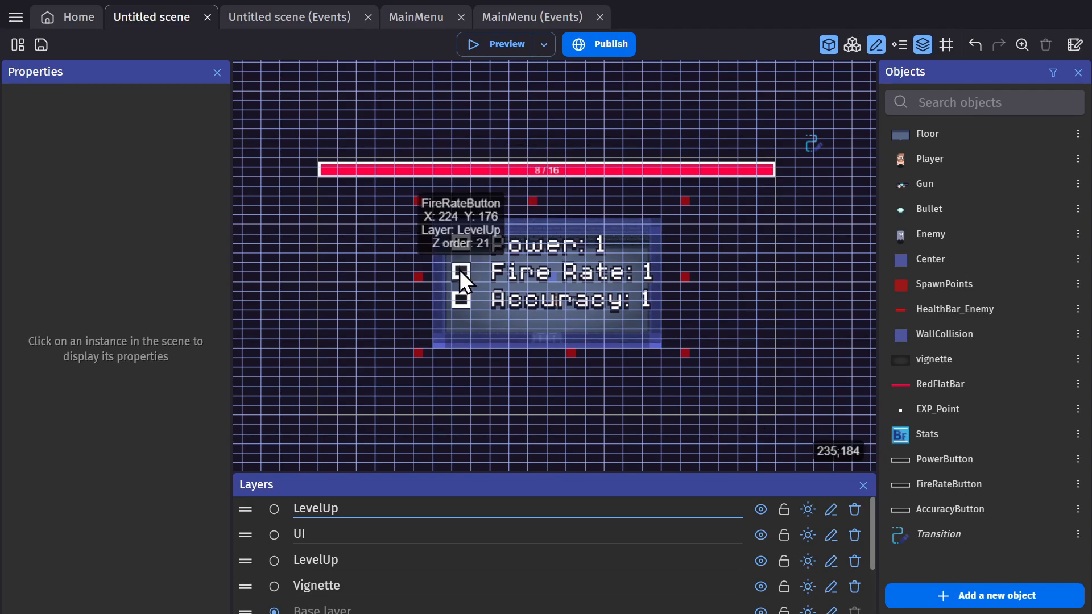
pyautogui.moveTo(466, 311)
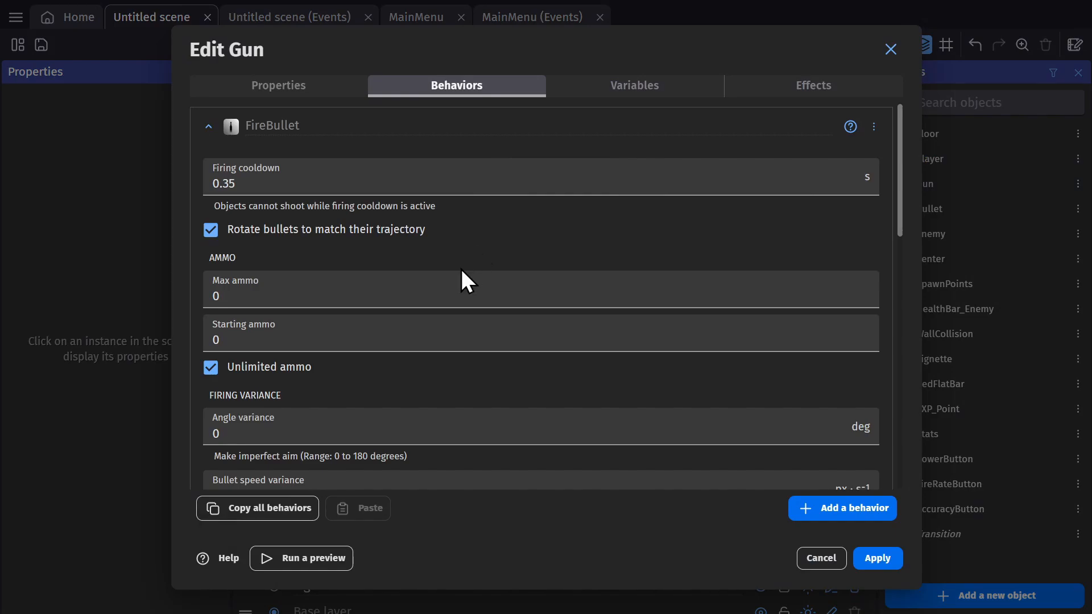
pyautogui.moveTo(445, 267)
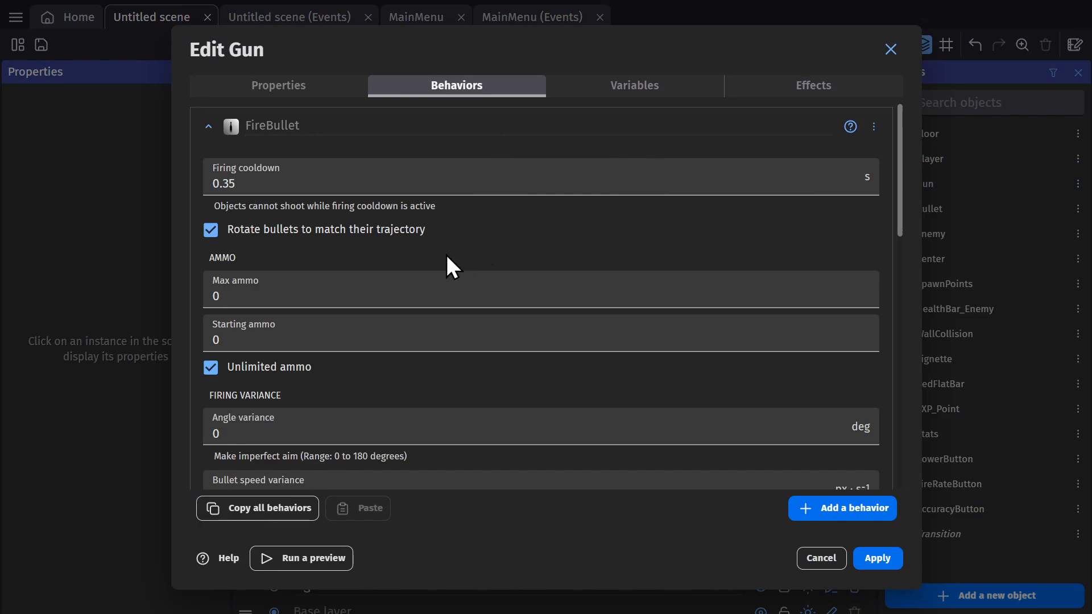
pyautogui.scroll(-3)
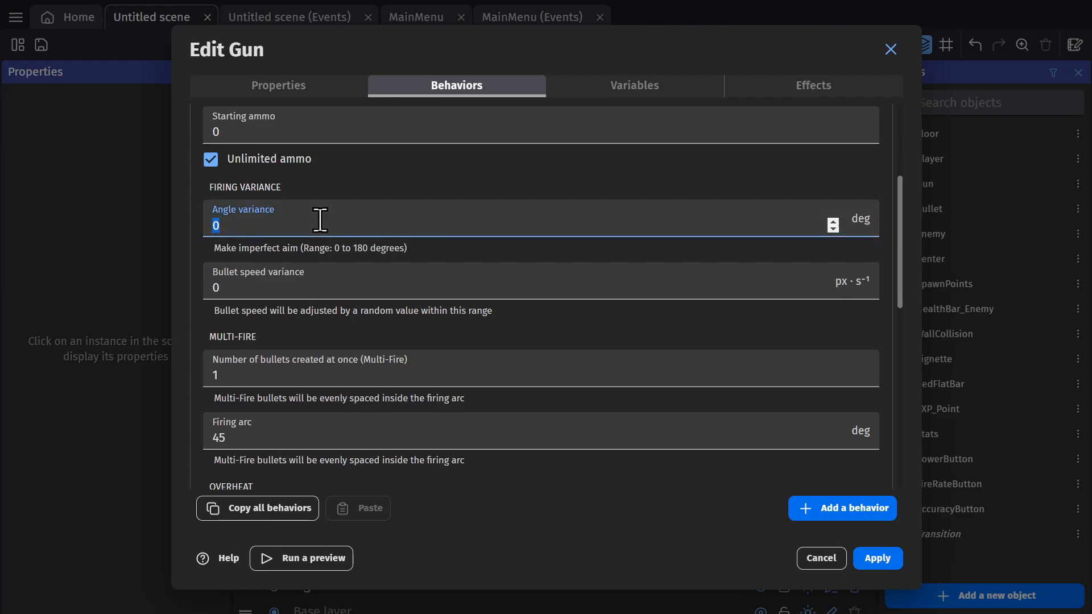
pyautogui.write('20')
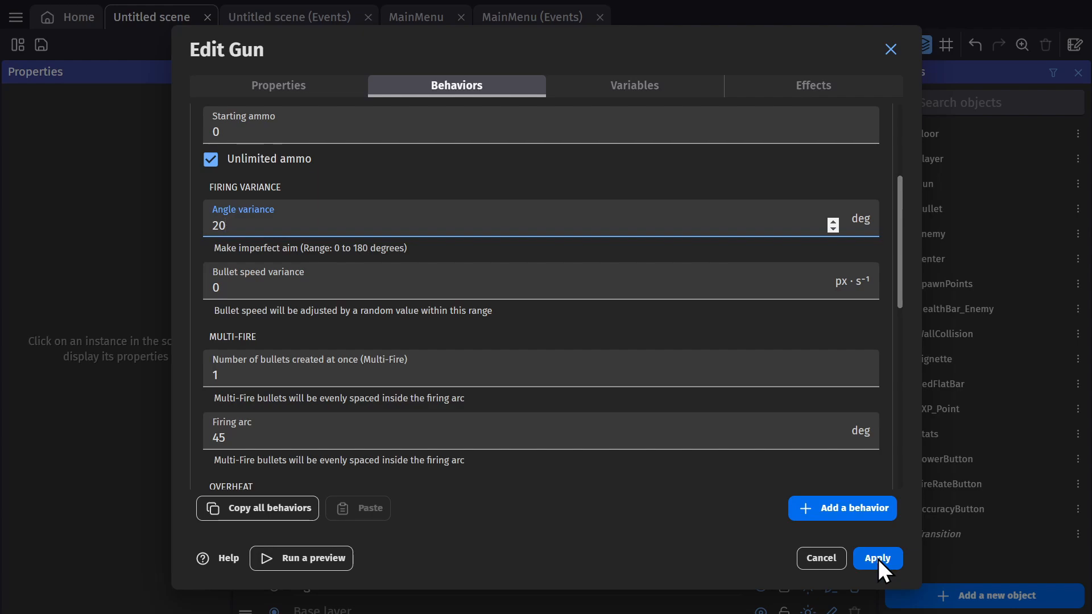
pyautogui.click(878, 557)
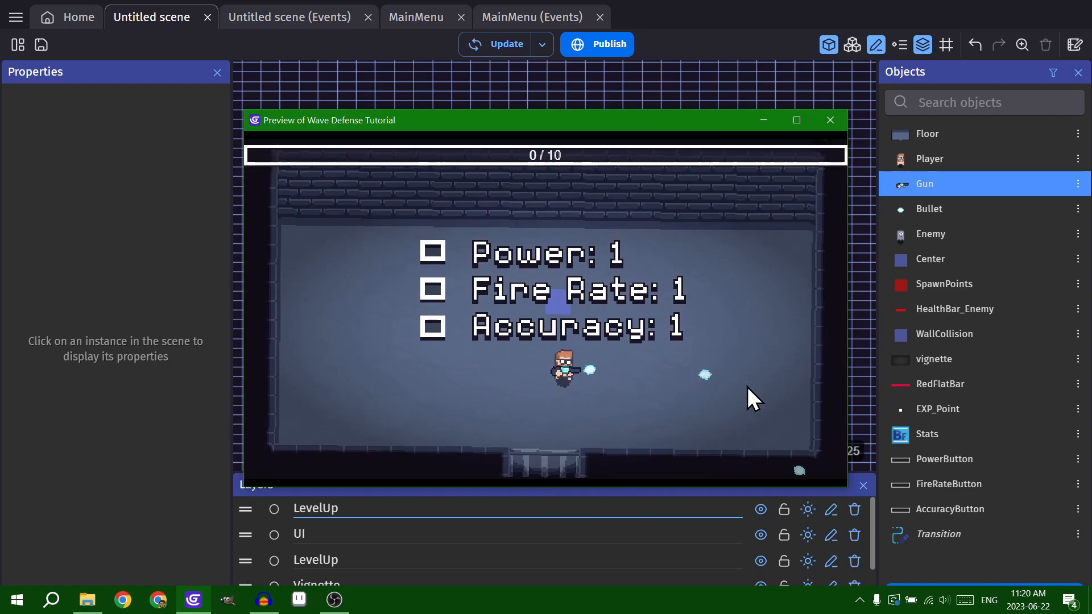
pyautogui.click(830, 120)
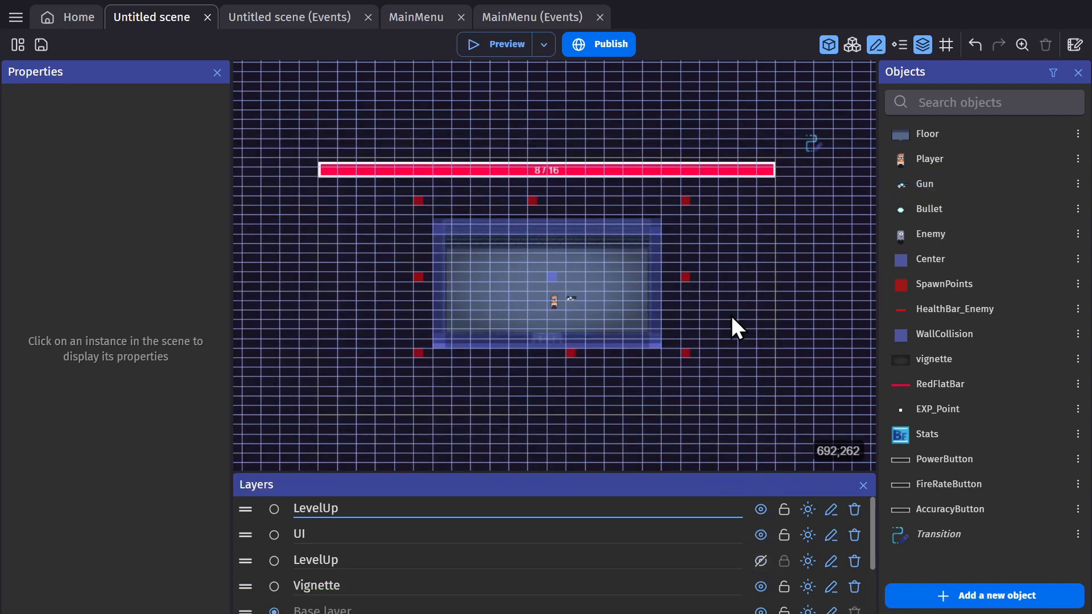
# Step: Add a new event with the condition CurrentEXP greater than or equal to MaxEXP
pyautogui.click(289, 17)
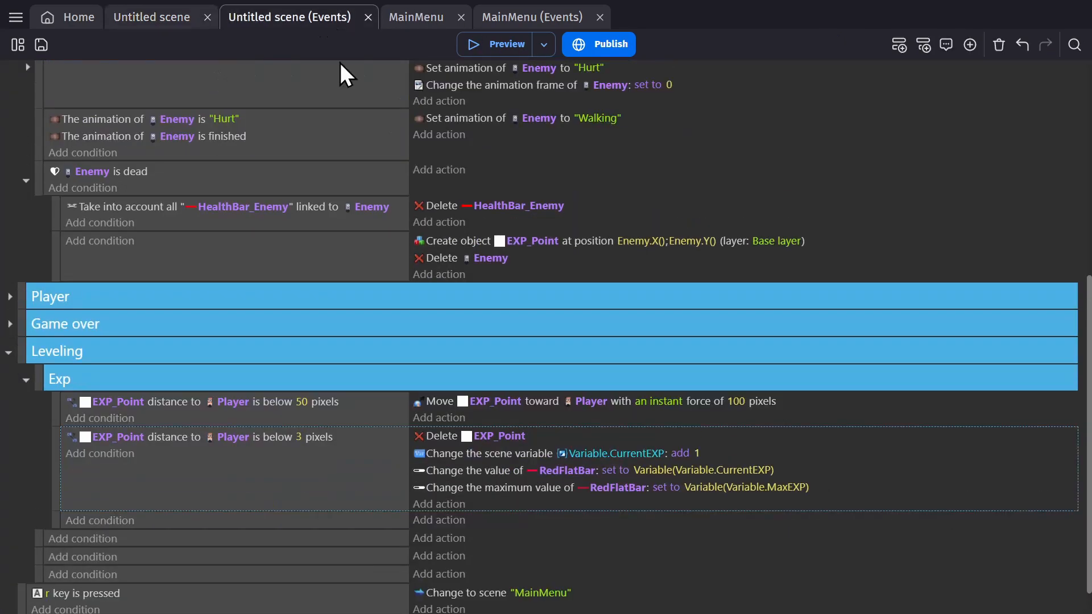
pyautogui.scroll(-3)
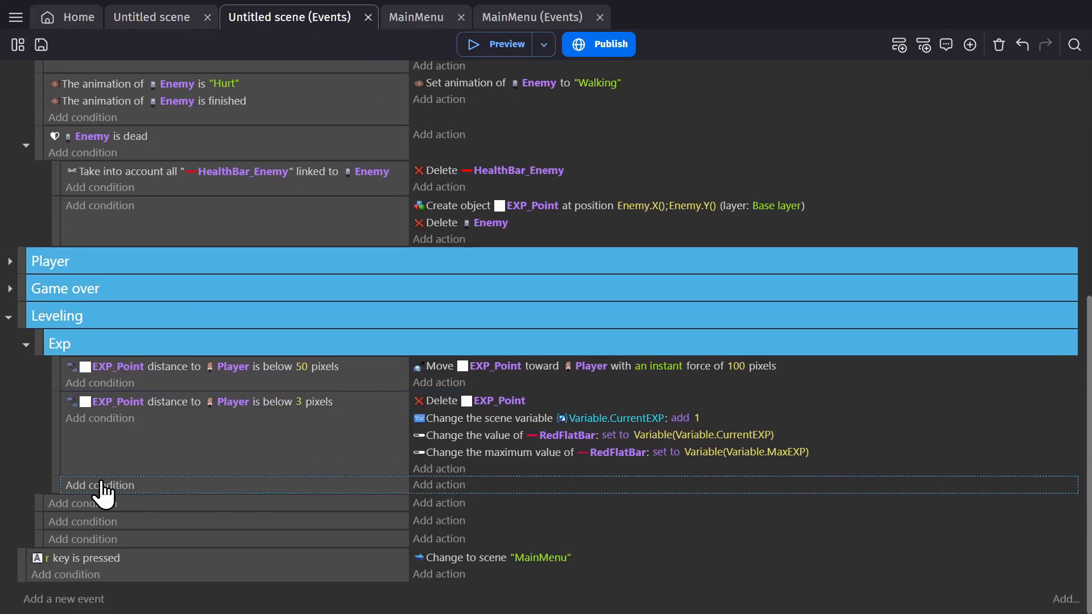
pyautogui.click(99, 485)
pyautogui.write('scene varia')
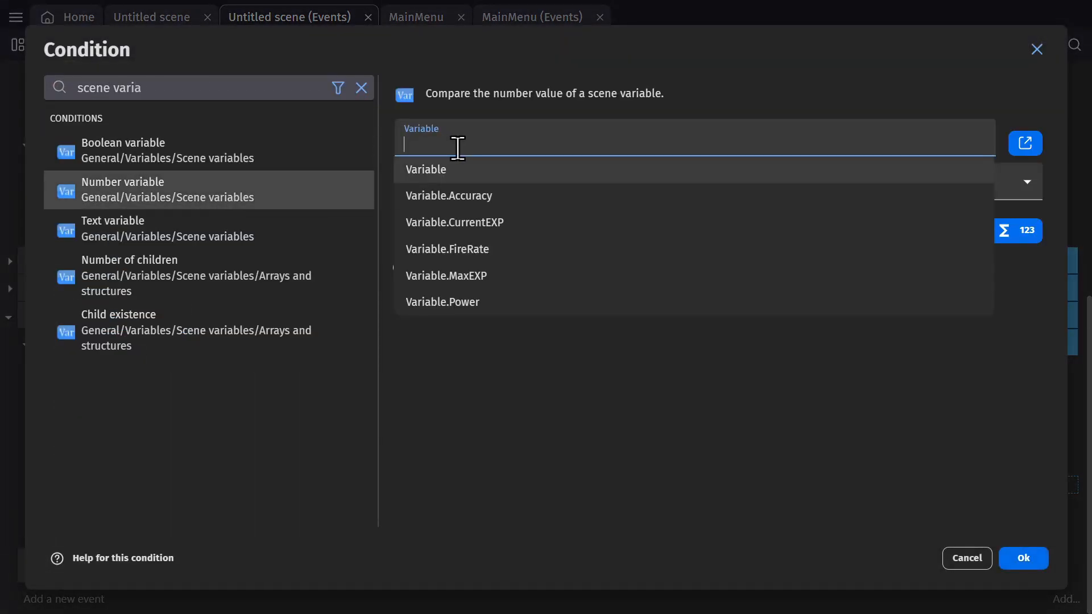
pyautogui.click(454, 222)
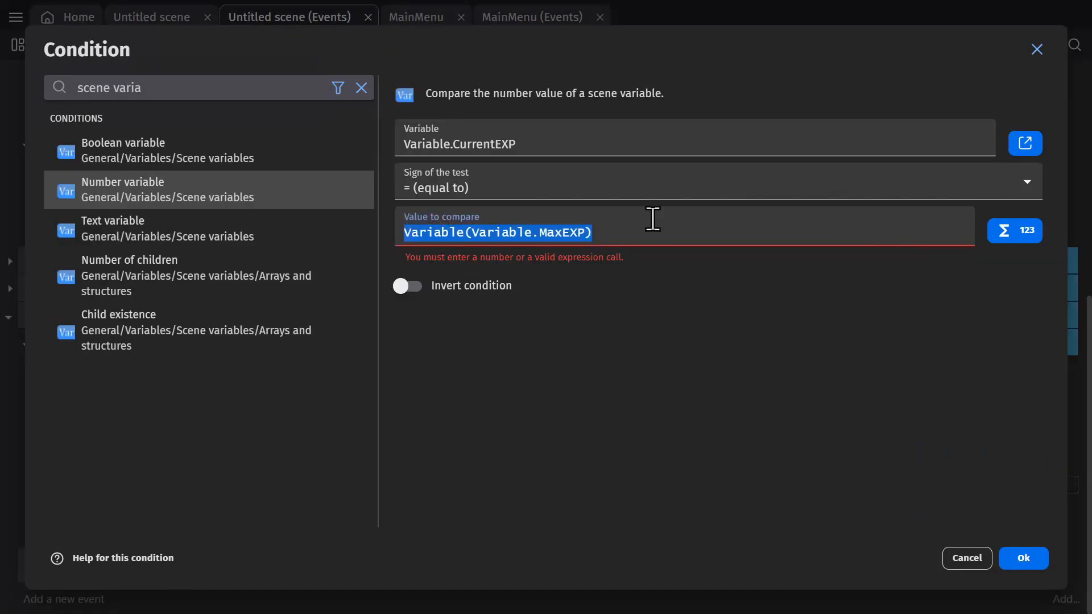
pyautogui.click(709, 182)
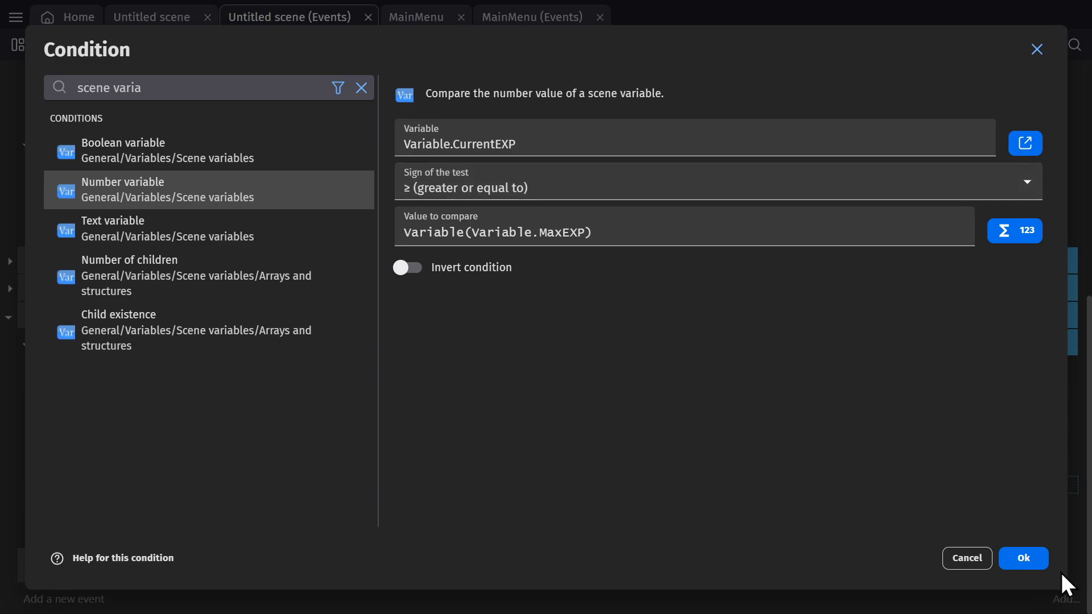
pyautogui.click(1023, 558)
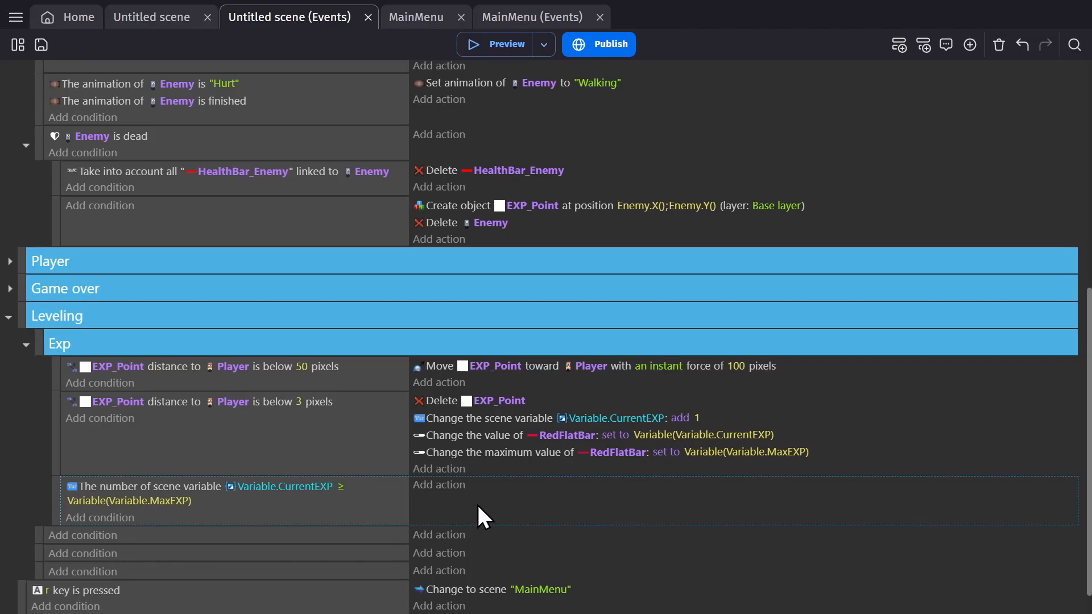
pyautogui.moveTo(439, 507)
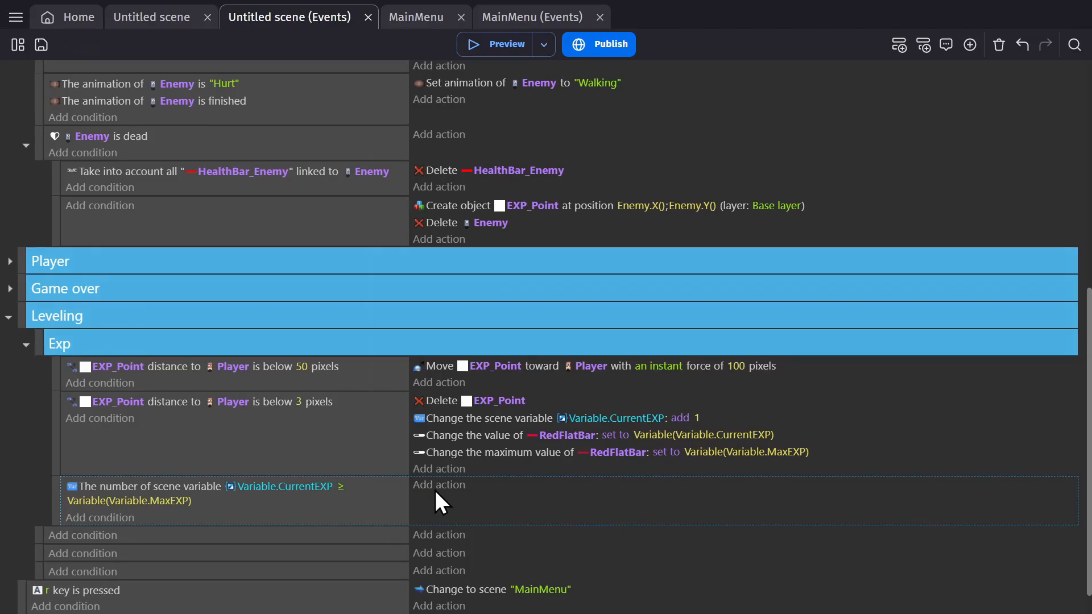
# Step: Add actions: time scale 0, show LevelUp, reset CurrentEXP to 0, multiply MaxEXP by 2
pyautogui.click(438, 484)
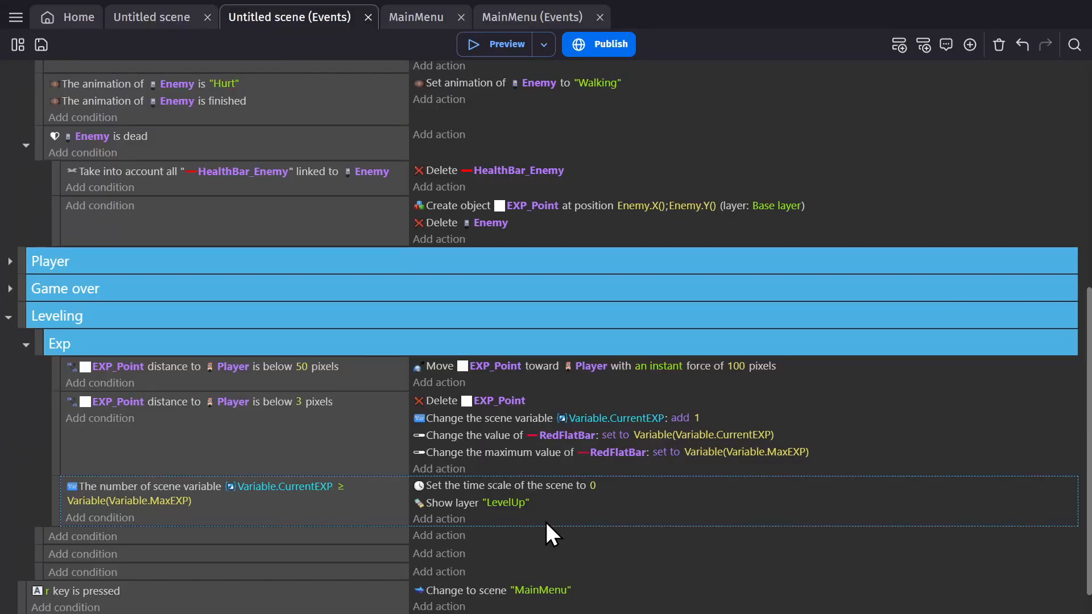
pyautogui.scroll(-3)
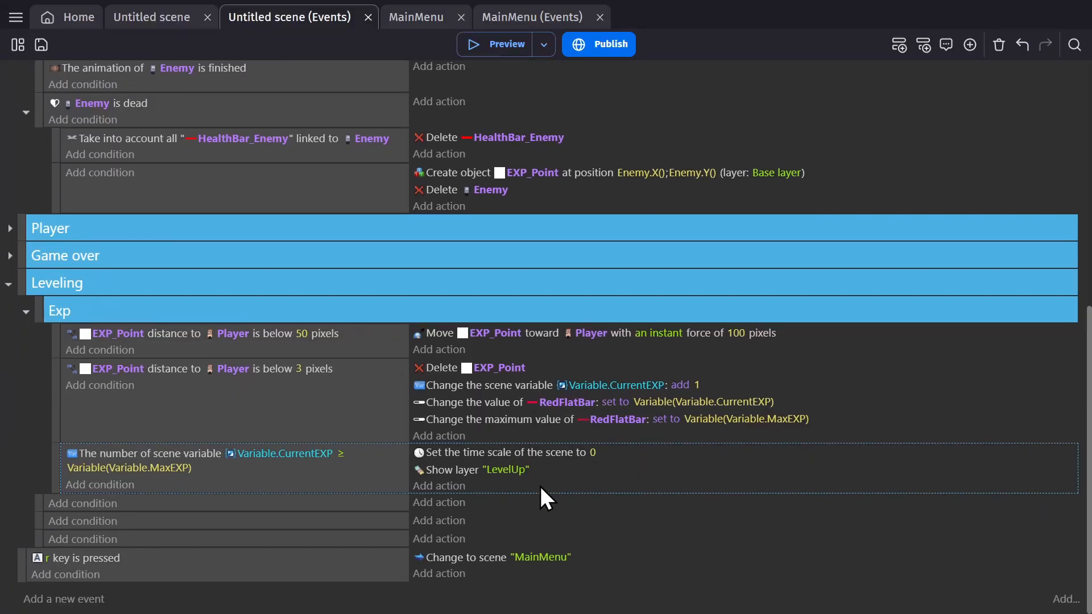
pyautogui.moveTo(124, 503)
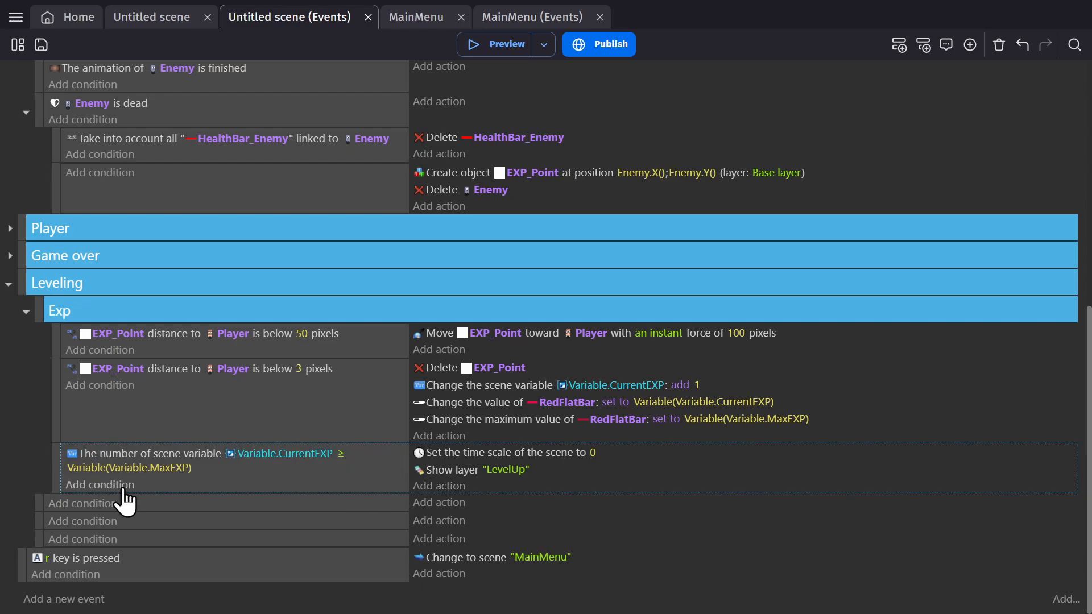
pyautogui.click(439, 502)
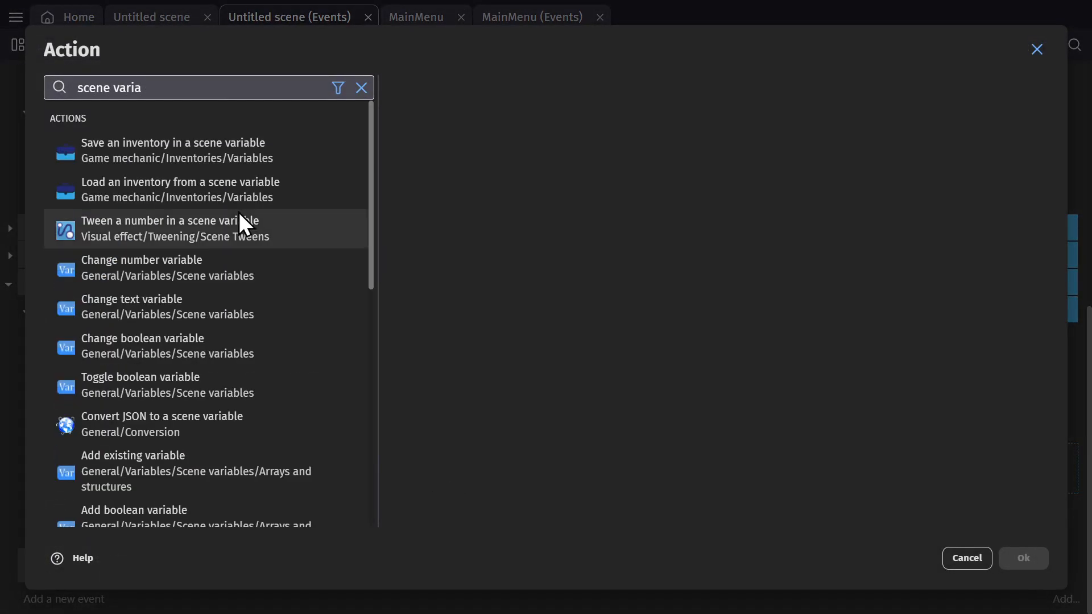
pyautogui.click(141, 267)
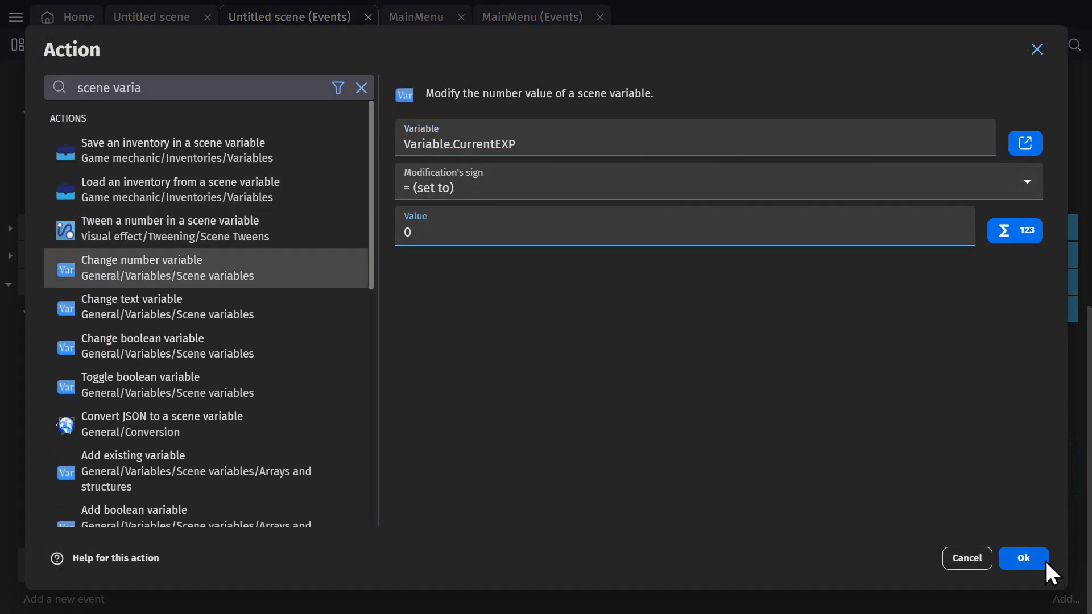
pyautogui.click(1023, 557)
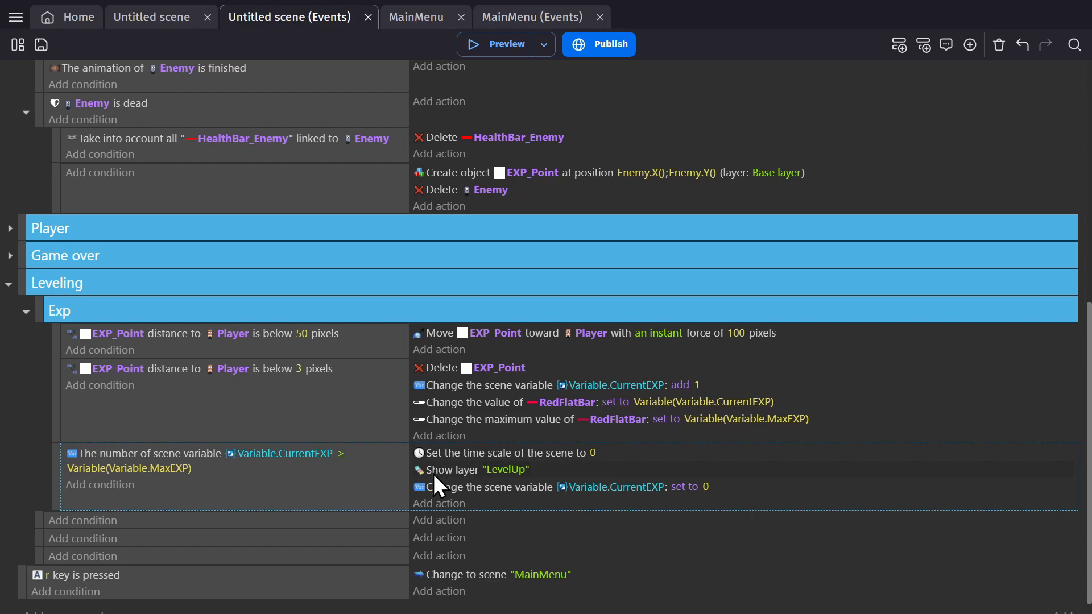
pyautogui.moveTo(488, 510)
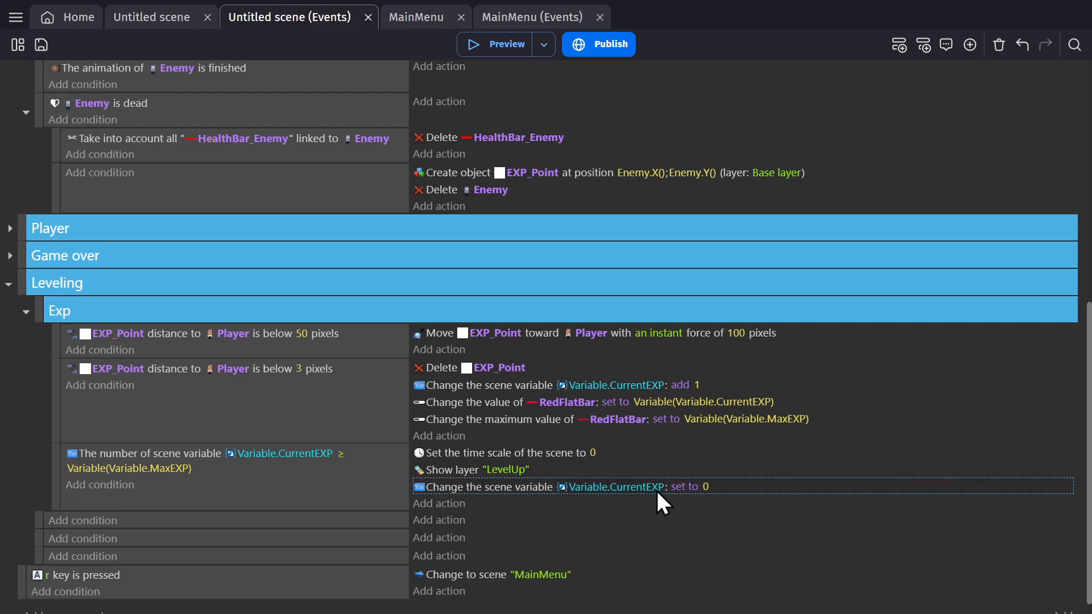
pyautogui.moveTo(659, 508)
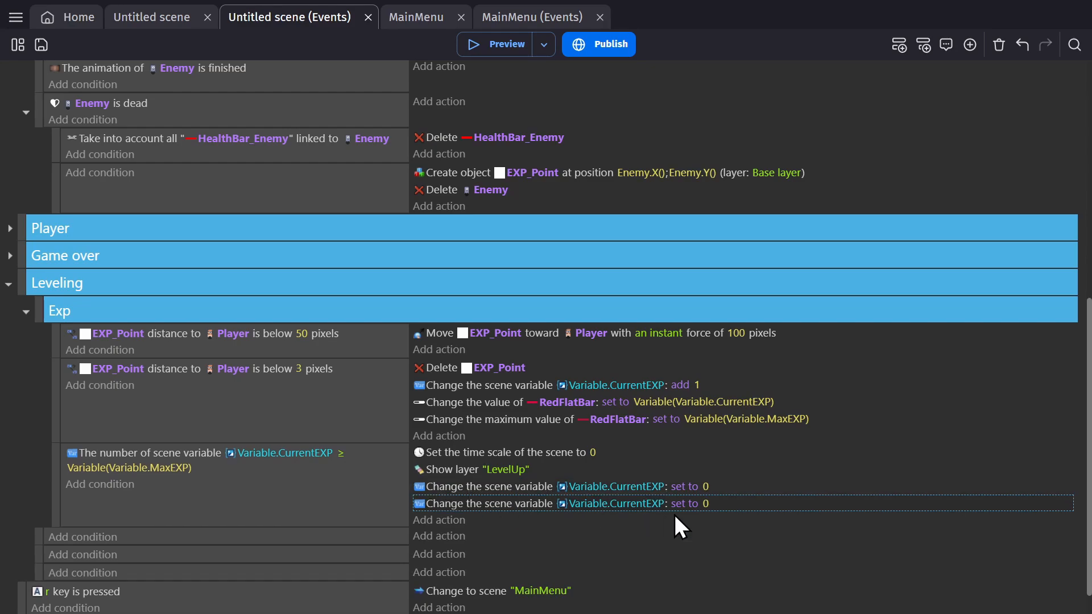
pyautogui.click(698, 503)
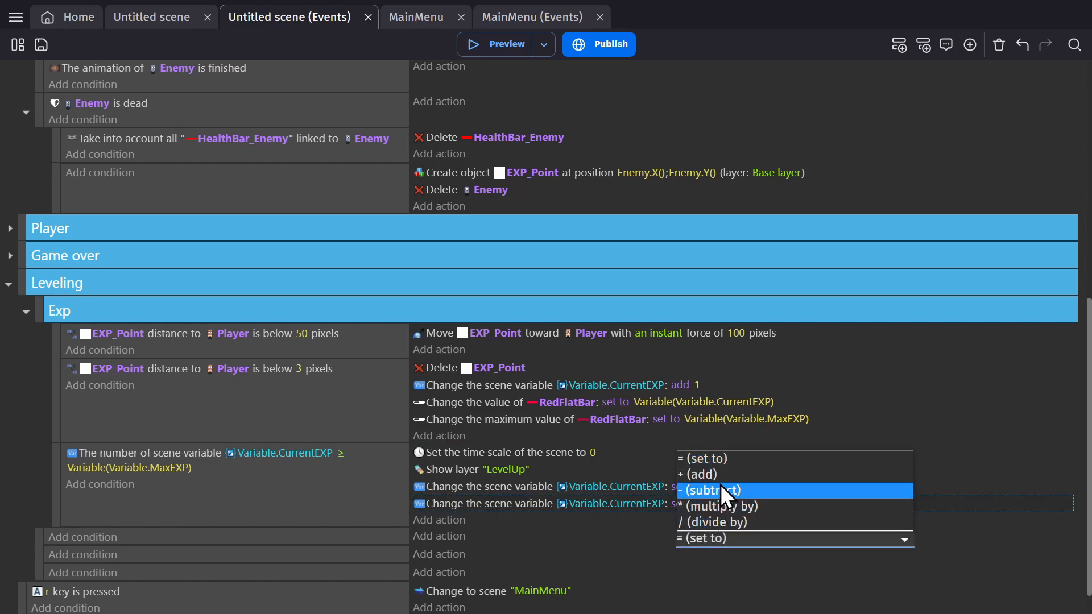
pyautogui.click(720, 505)
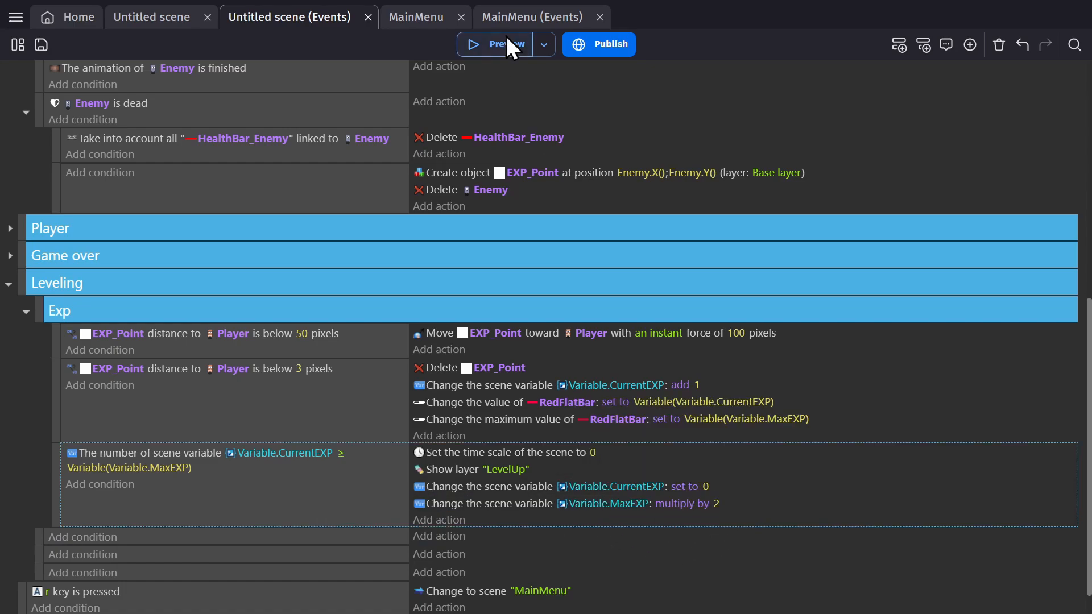
pyautogui.click(501, 44)
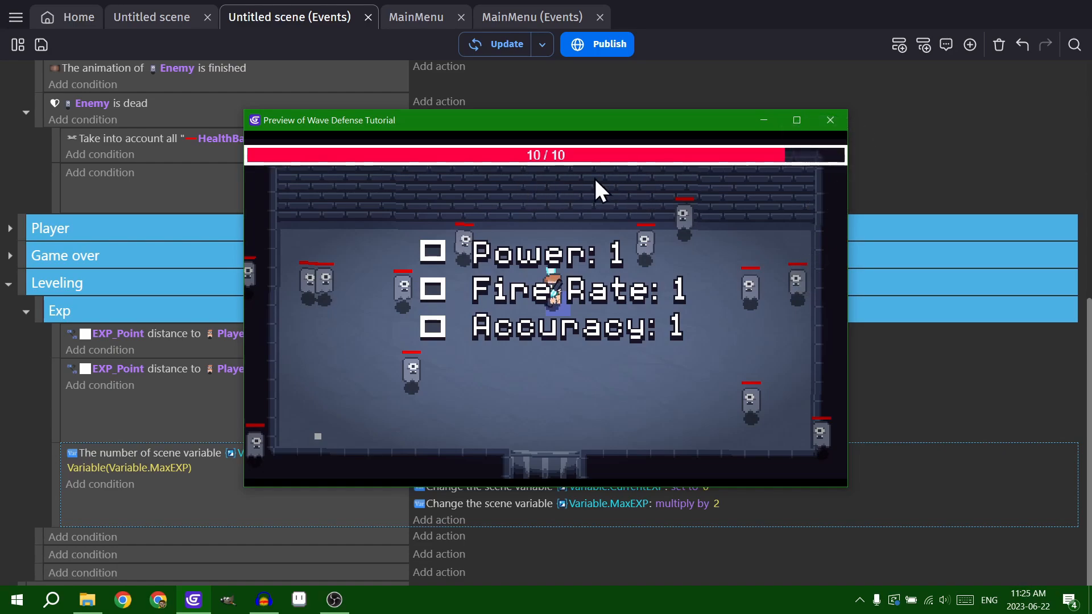
pyautogui.moveTo(640, 309)
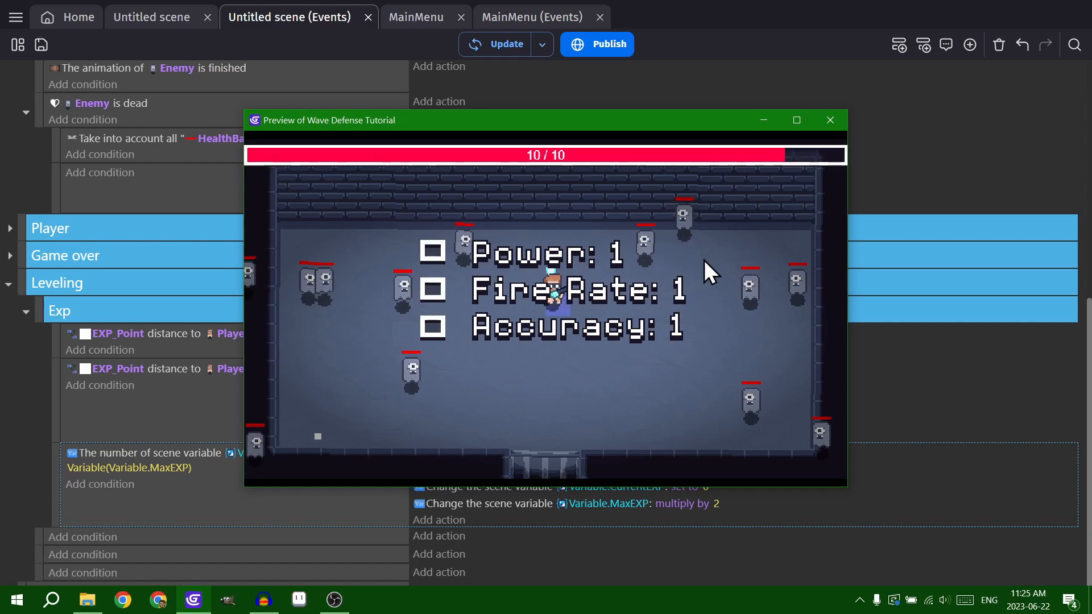
pyautogui.moveTo(661, 331)
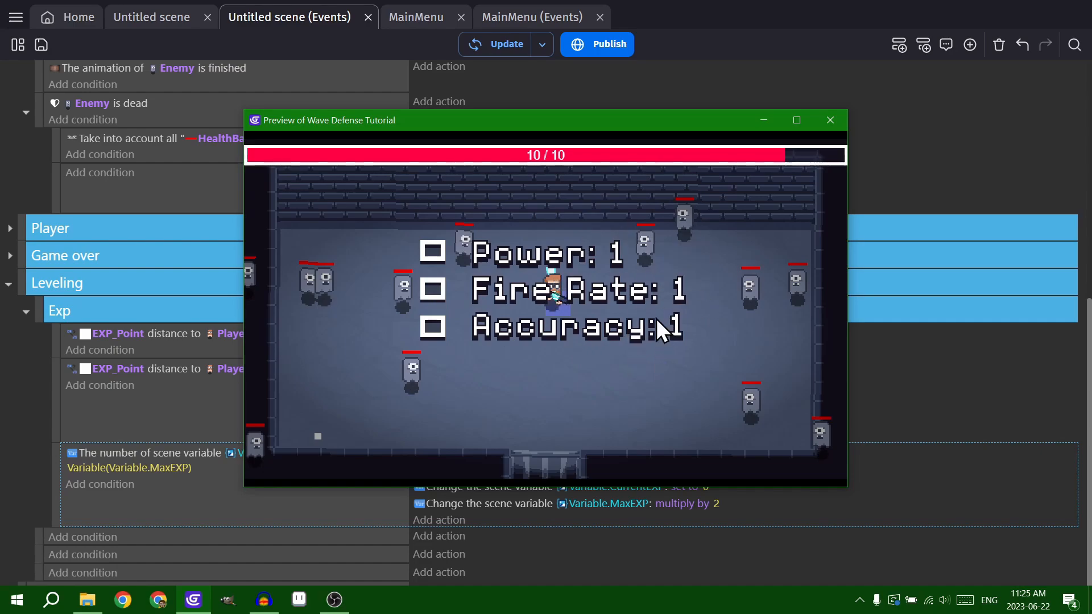
pyautogui.click(830, 120)
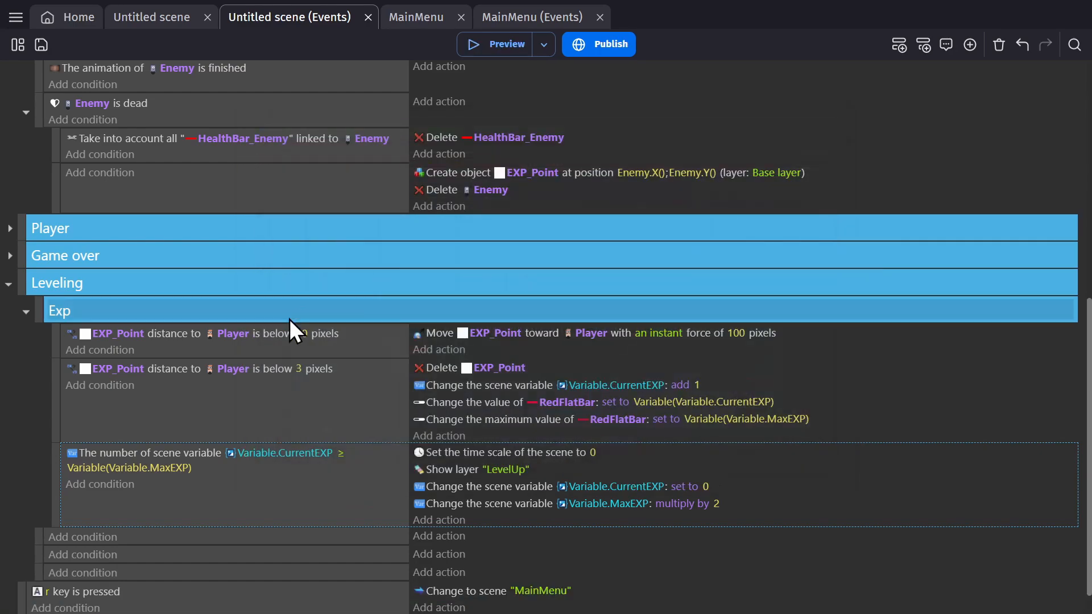
# Step: Draw a Darken rectangle from 0;CameraBorderTop() to CameraBorderRight();CameraBorderBottom()
pyautogui.click(151, 17)
pyautogui.write('draw')
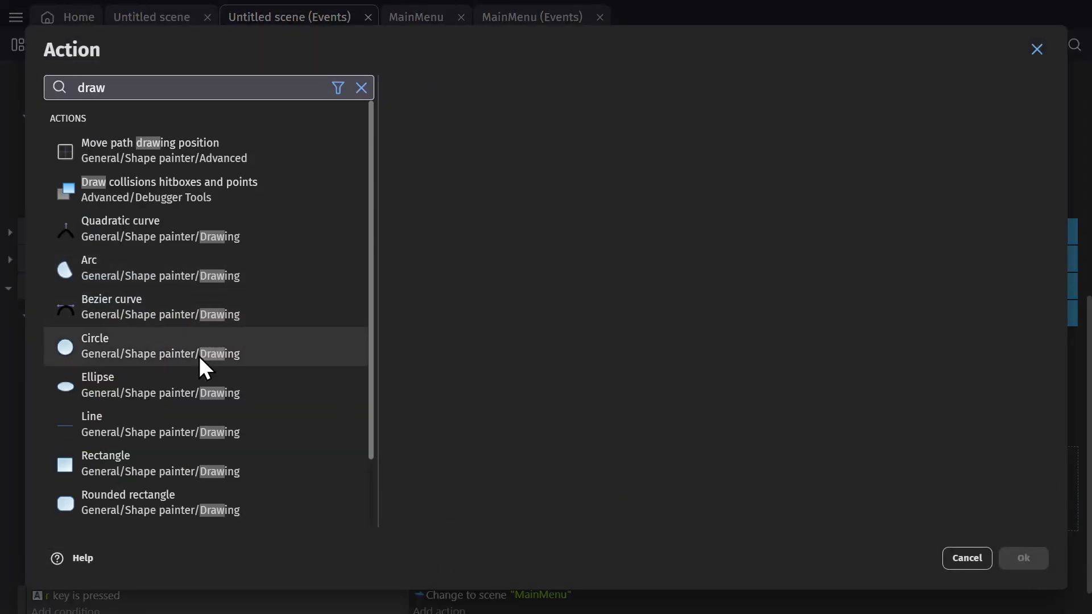
pyautogui.click(106, 463)
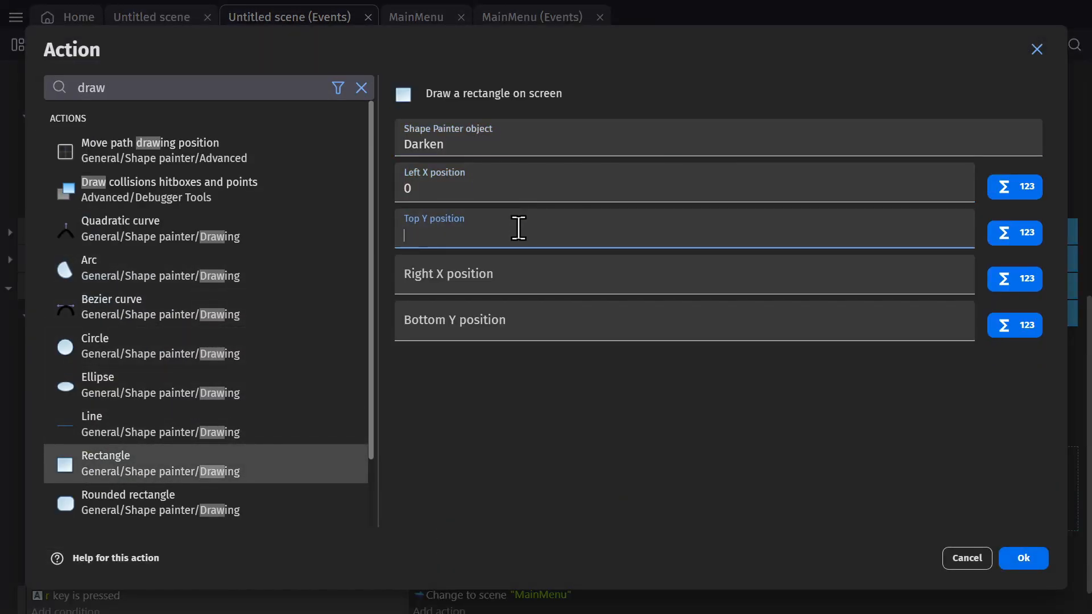
pyautogui.write('camera')
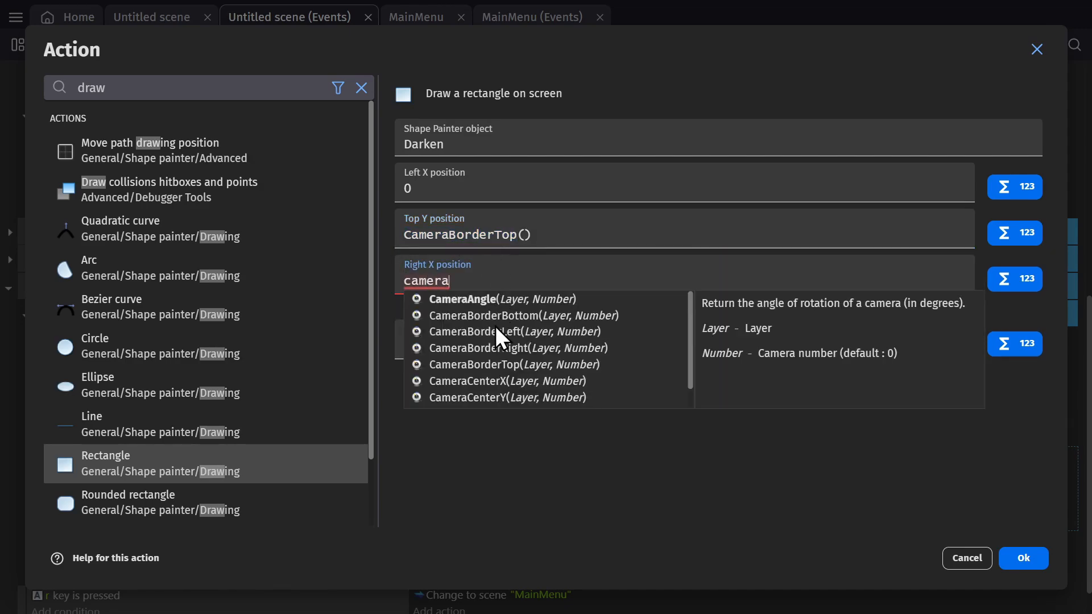
pyautogui.click(1023, 557)
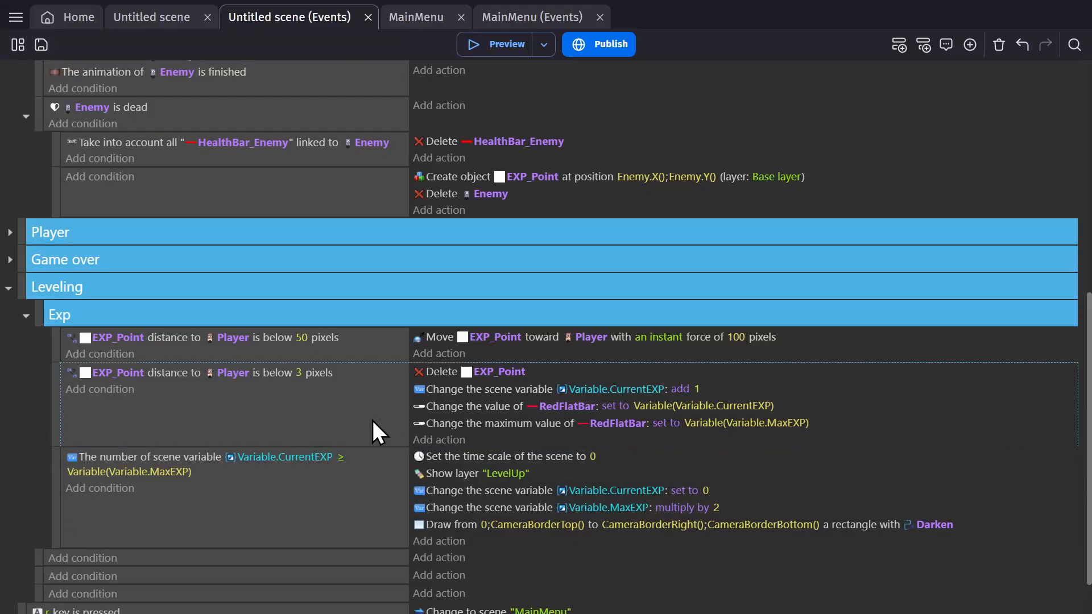
pyautogui.scroll(-3)
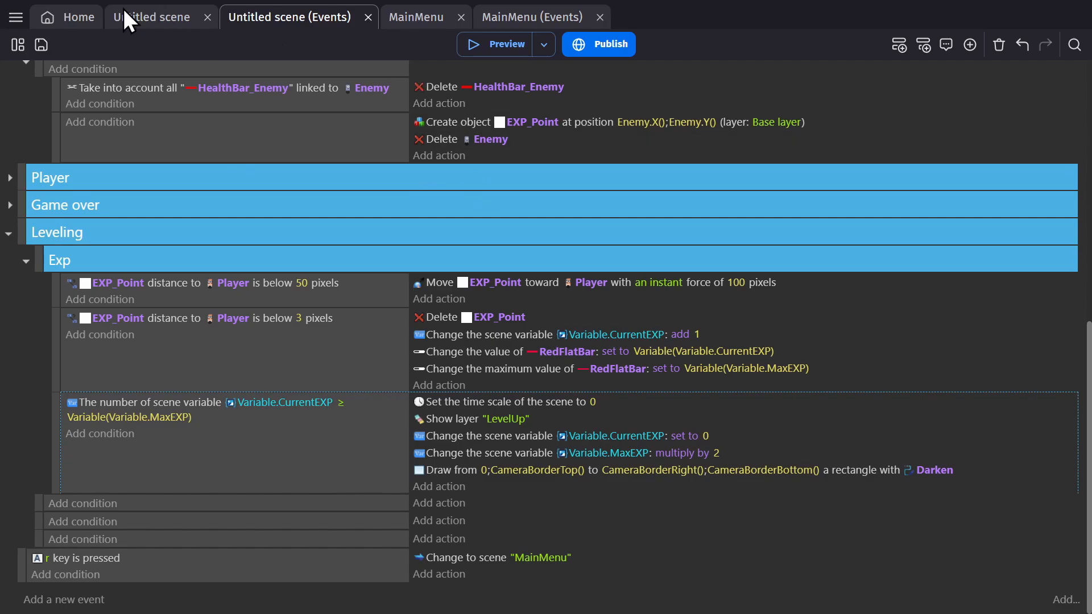
pyautogui.click(152, 17)
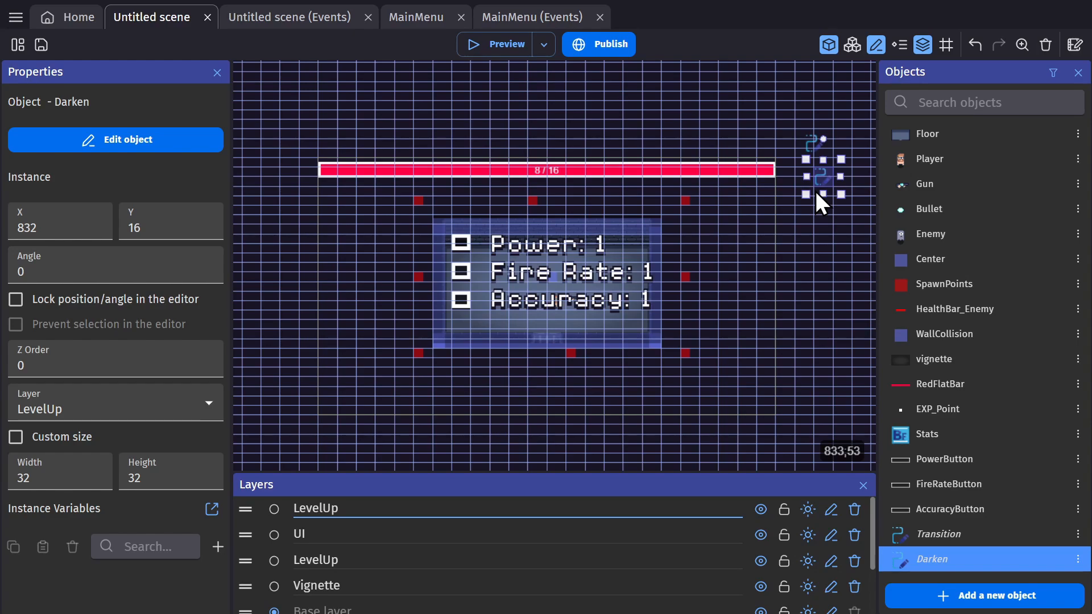
pyautogui.moveTo(110, 408)
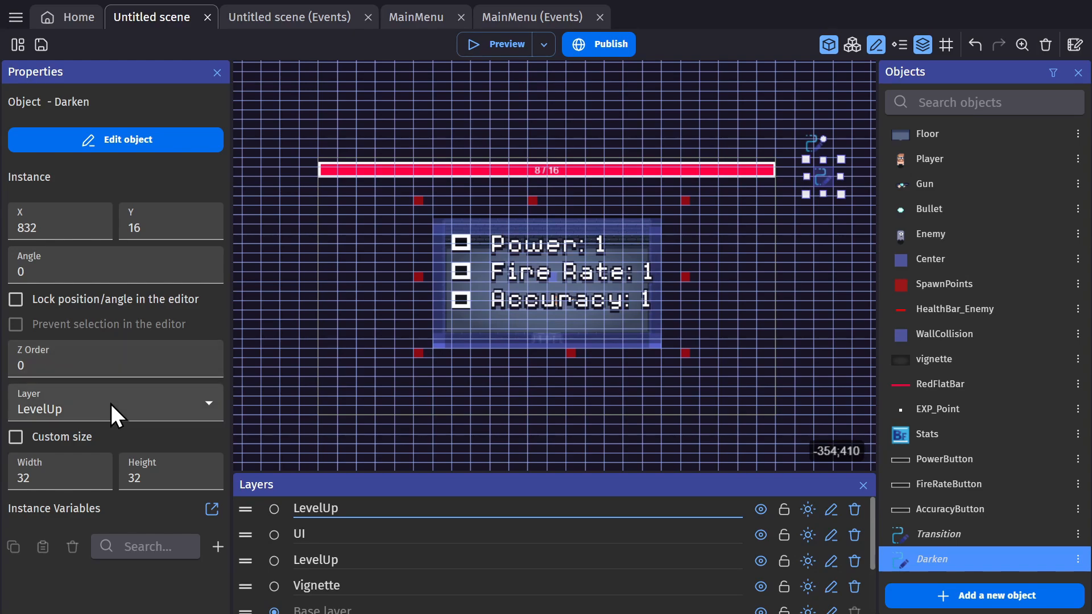
pyautogui.click(826, 182)
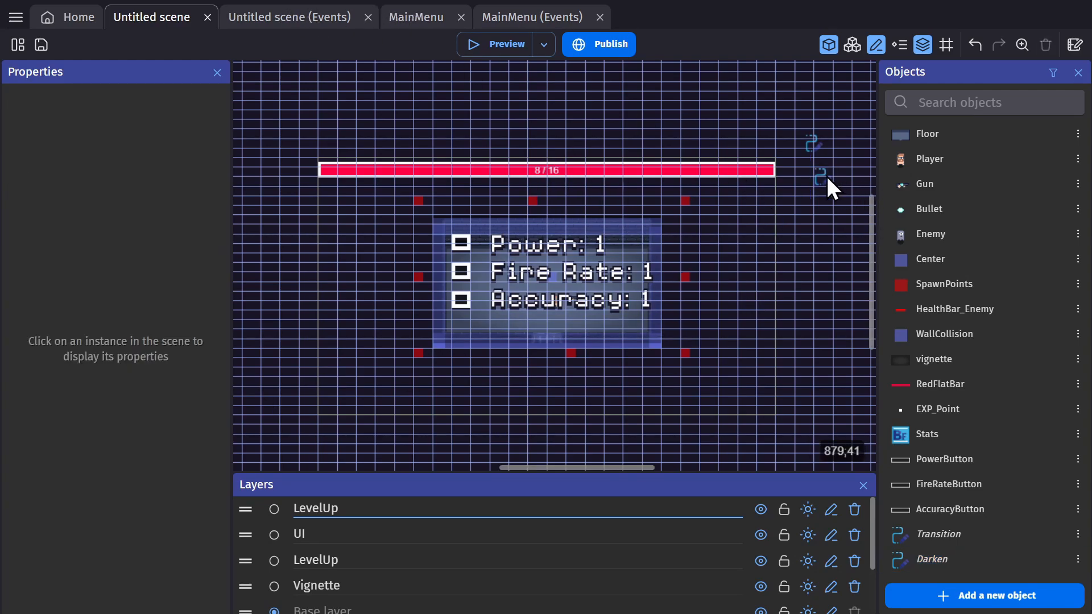
pyautogui.doubleClick(932, 559)
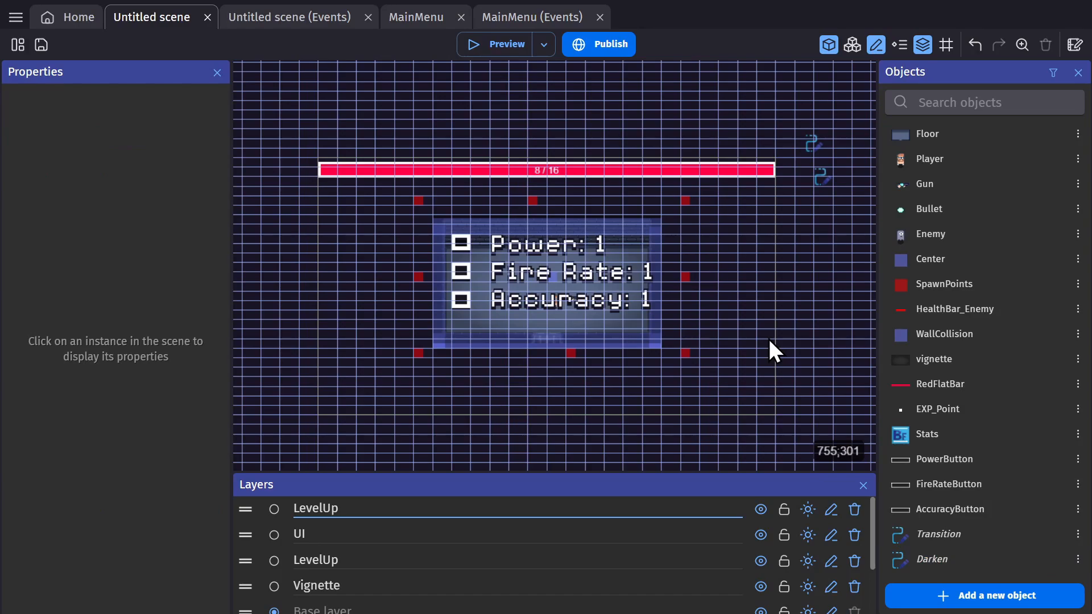
pyautogui.click(288, 17)
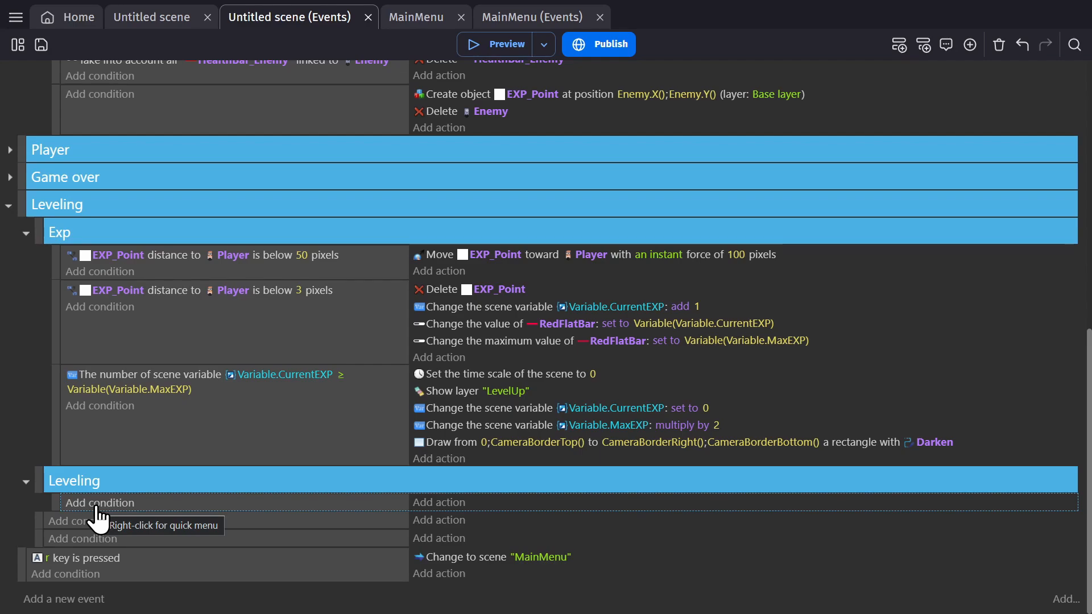
# Step: Add a button 'Is clicked' condition targeting the new LevelingButtons object group
pyautogui.click(100, 502)
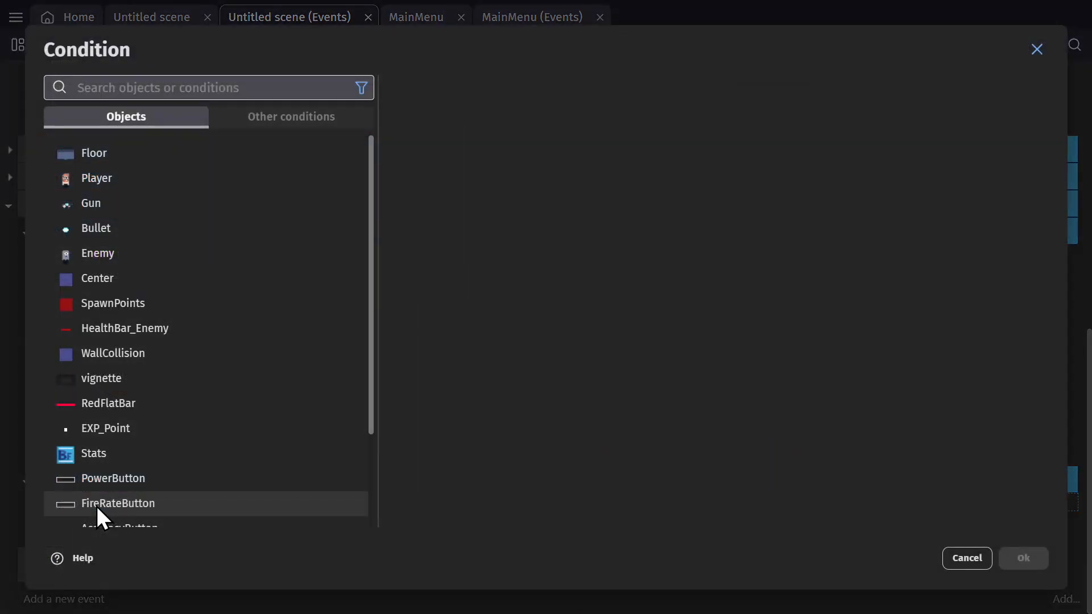
pyautogui.write('butt')
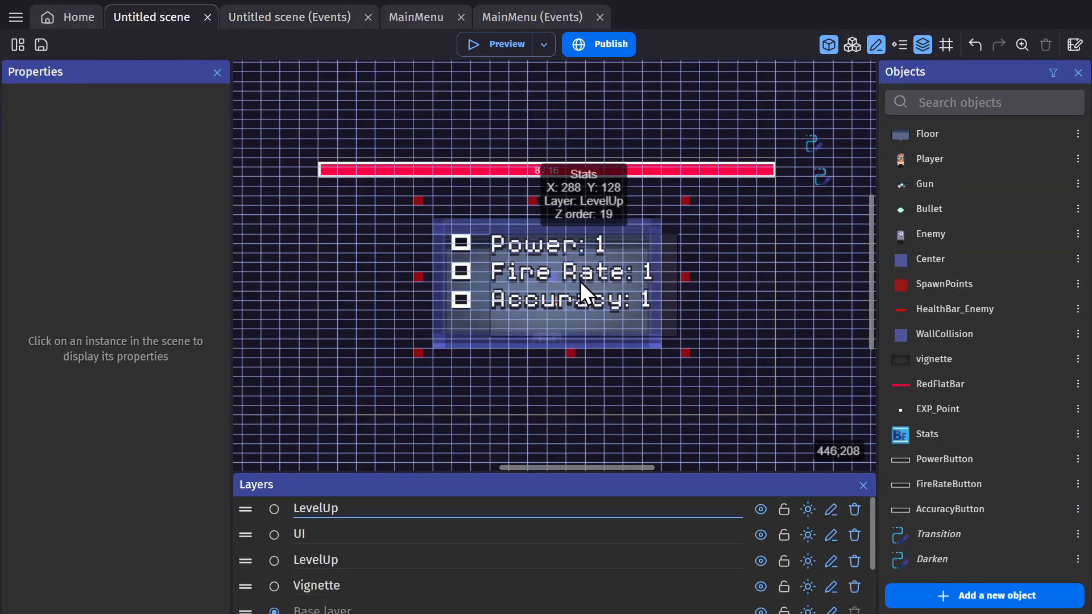
pyautogui.click(460, 244)
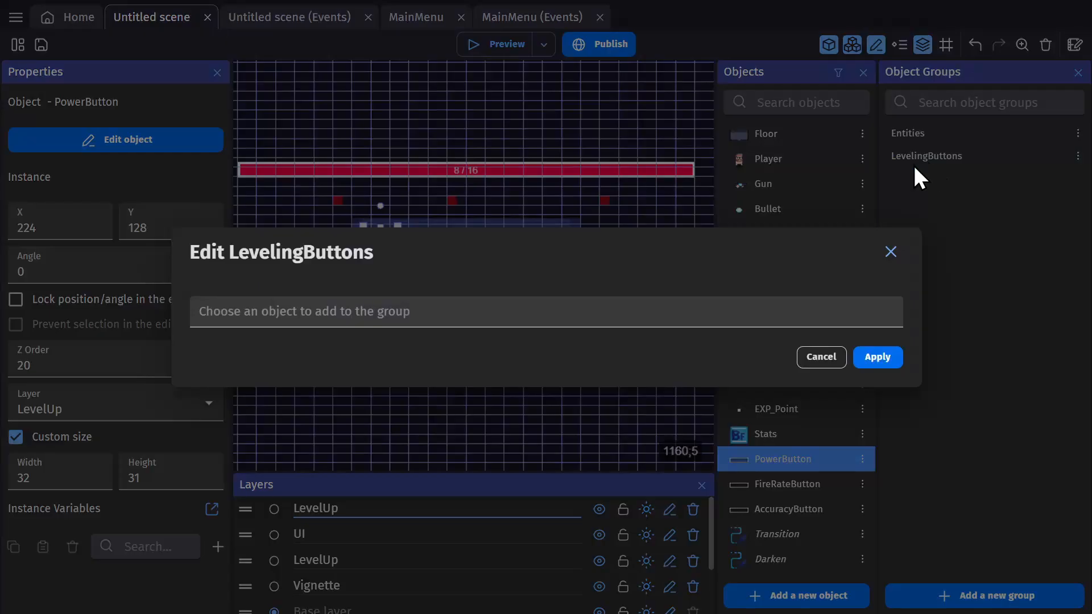
pyautogui.click(821, 356)
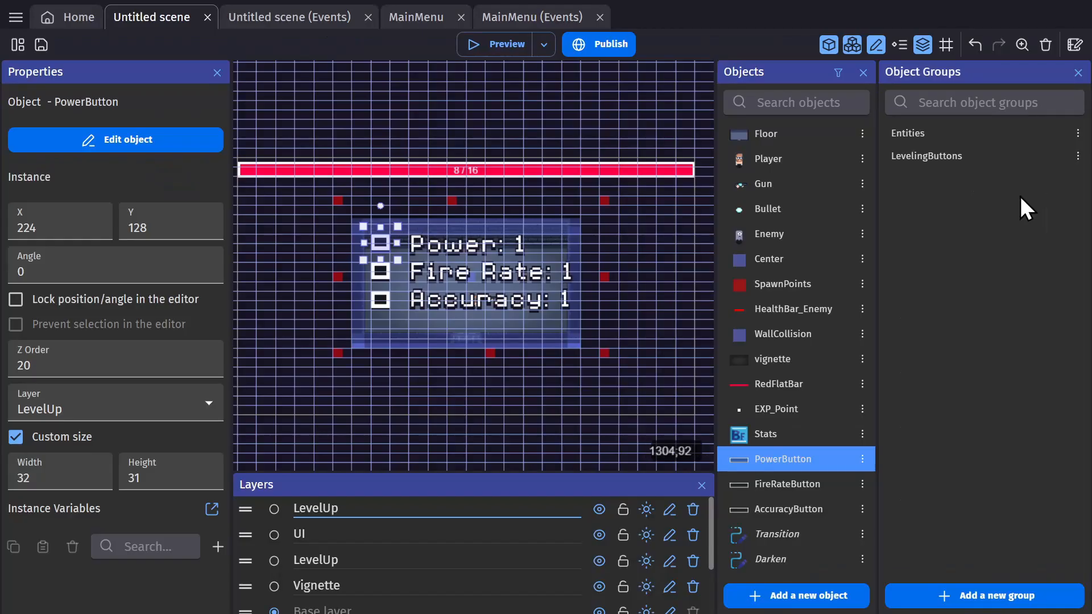
pyautogui.click(289, 16)
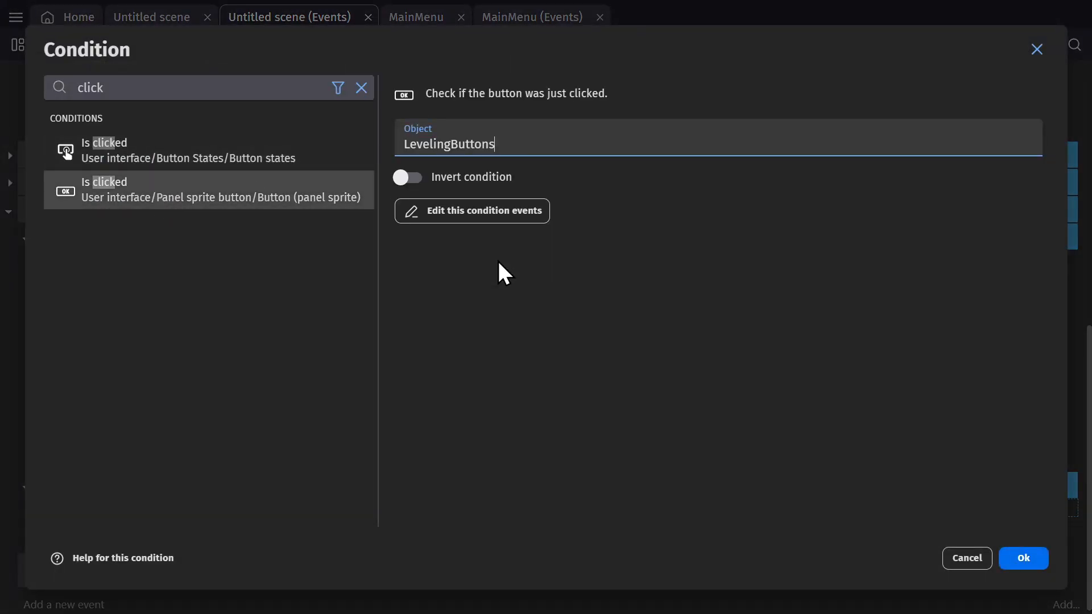
pyautogui.moveTo(149, 158)
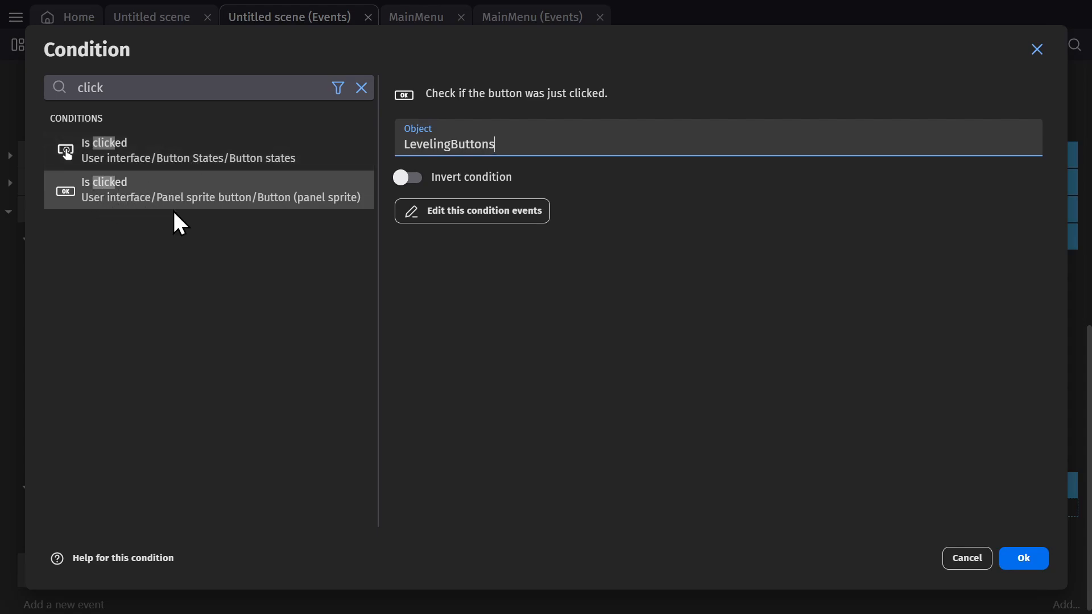
pyautogui.moveTo(205, 165)
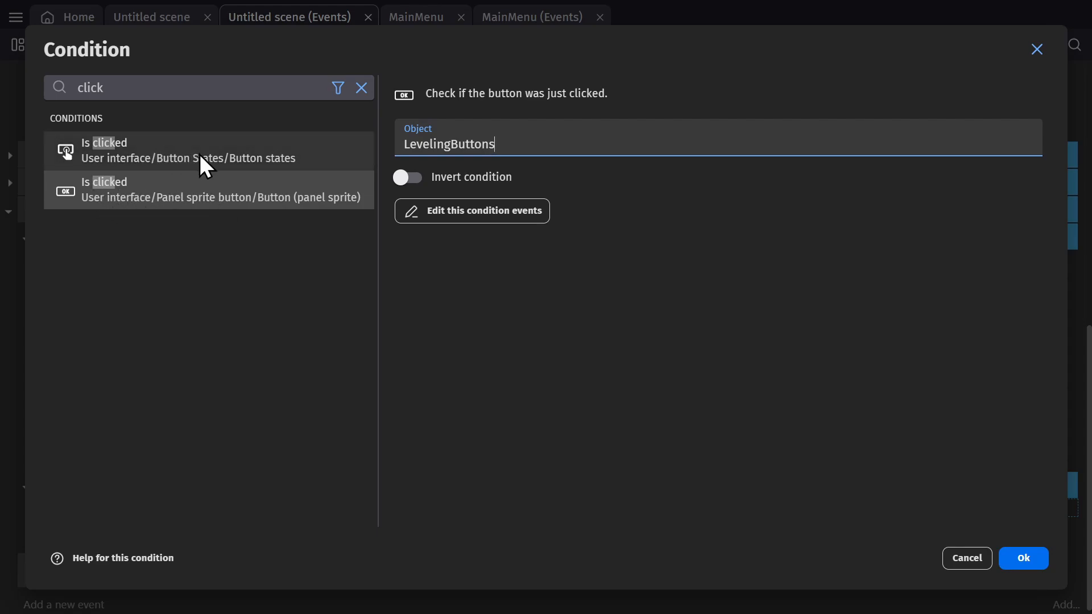
# Step: Confirm the LevelingButtons condition and add Hide layer LevelUp, time scale 1, RedFlatBar actions
pyautogui.click(1023, 557)
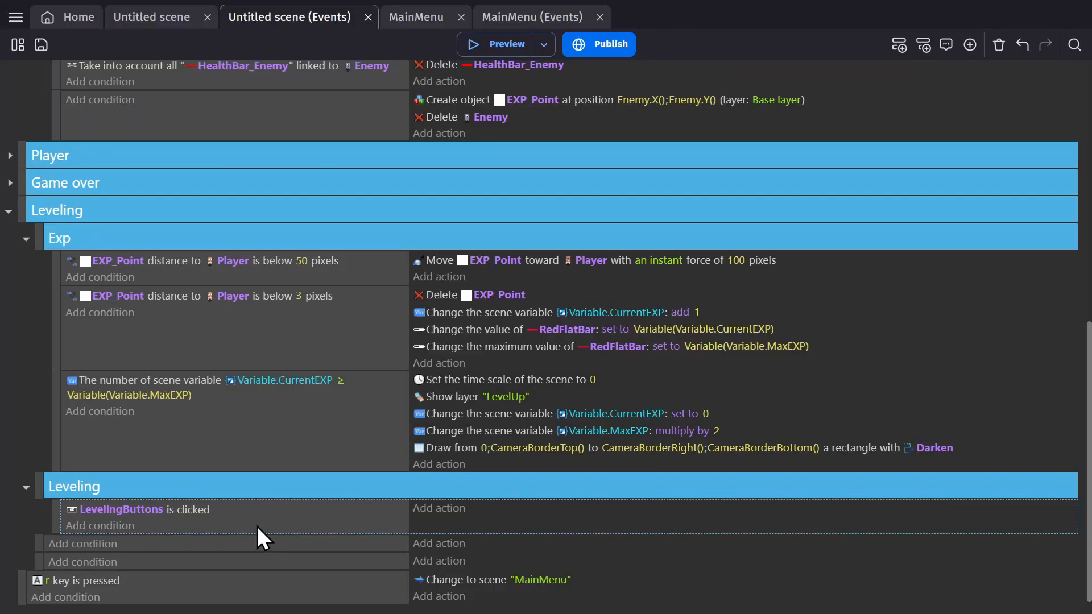
pyautogui.moveTo(437, 518)
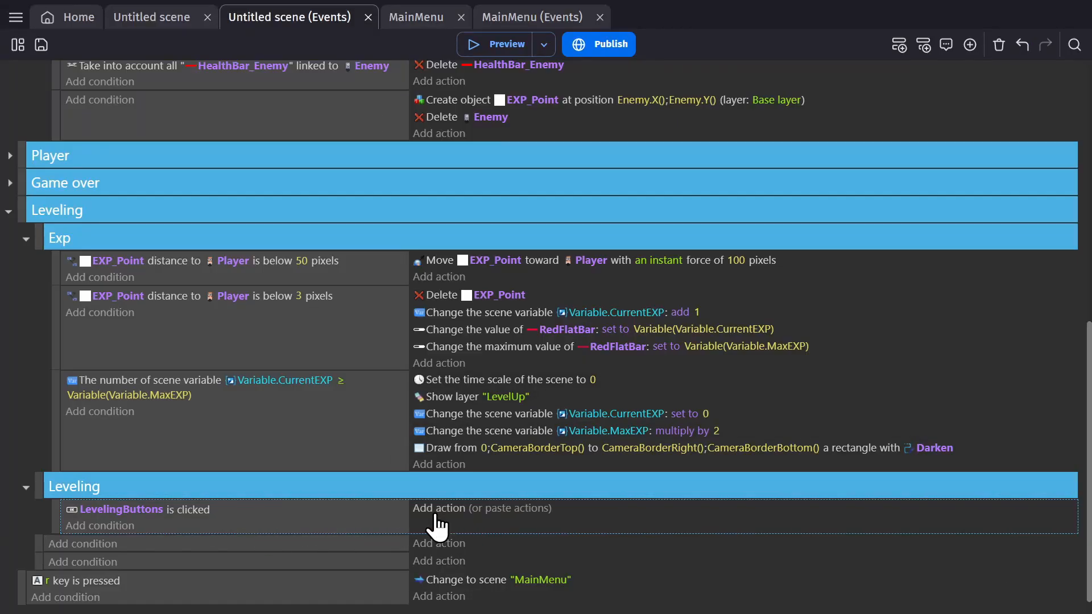
pyautogui.click(440, 508)
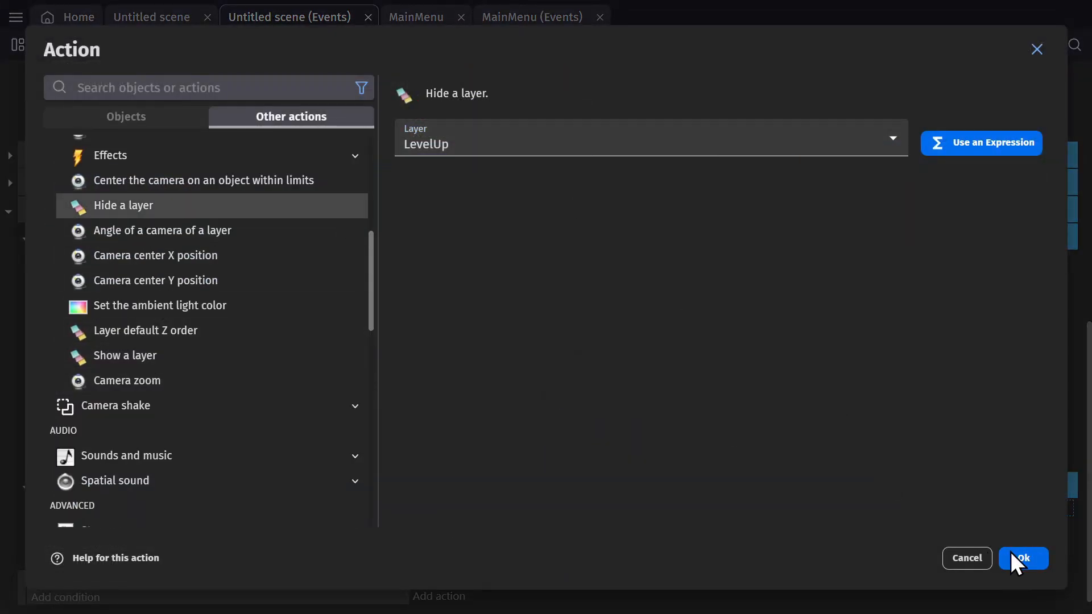
pyautogui.click(1023, 558)
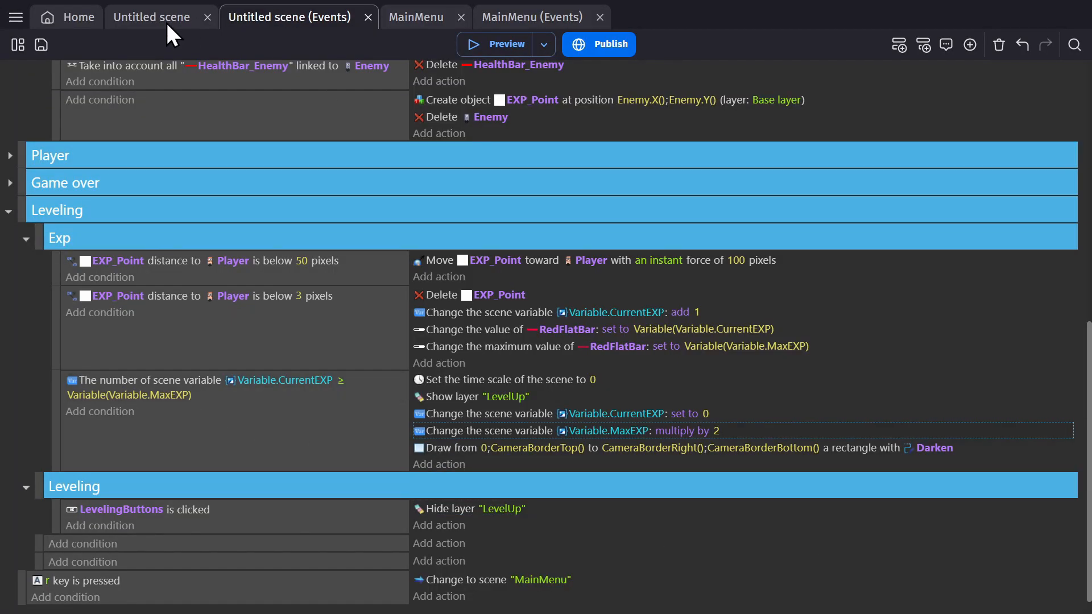
pyautogui.scroll(-3)
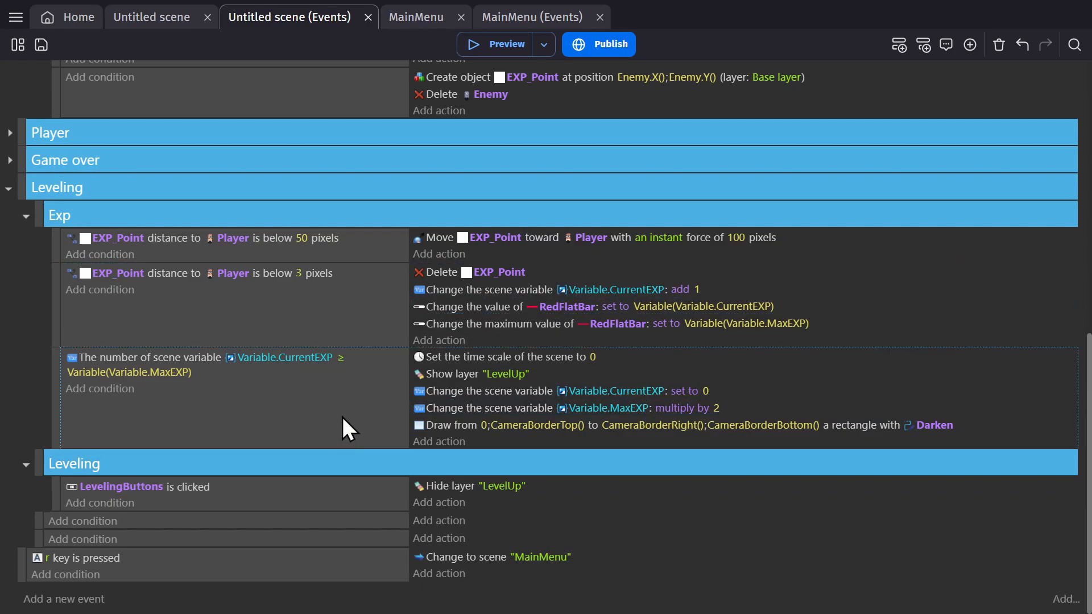
pyautogui.moveTo(373, 335)
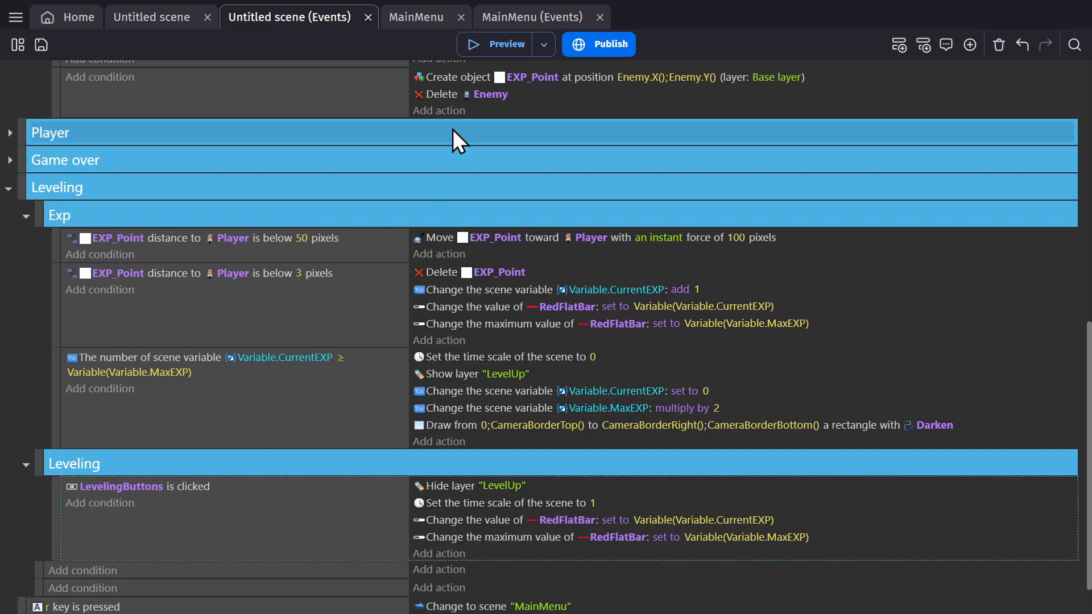
pyautogui.scroll(-3)
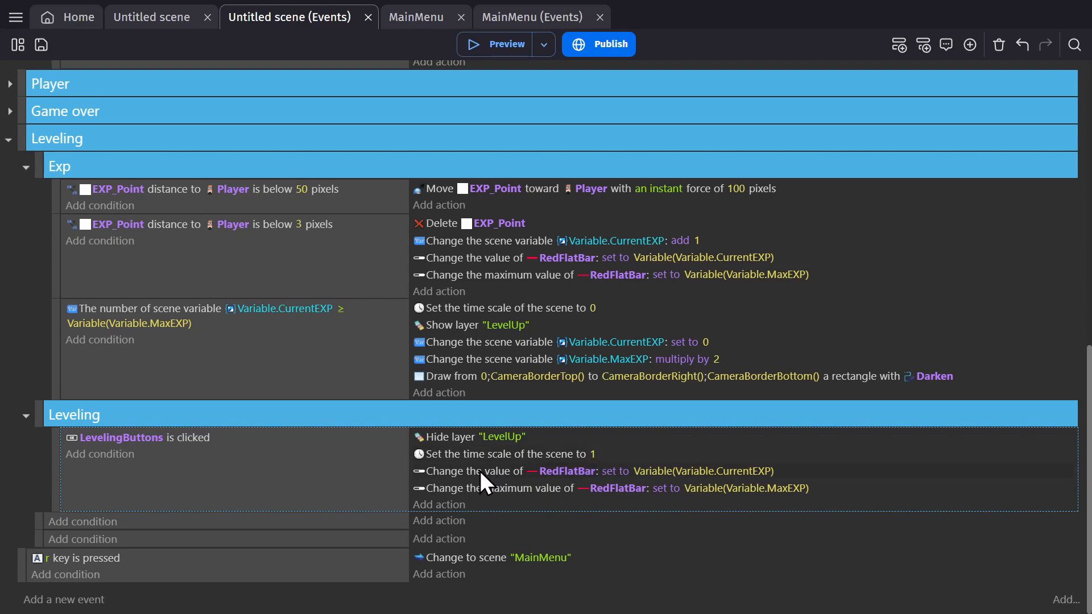
pyautogui.moveTo(449, 509)
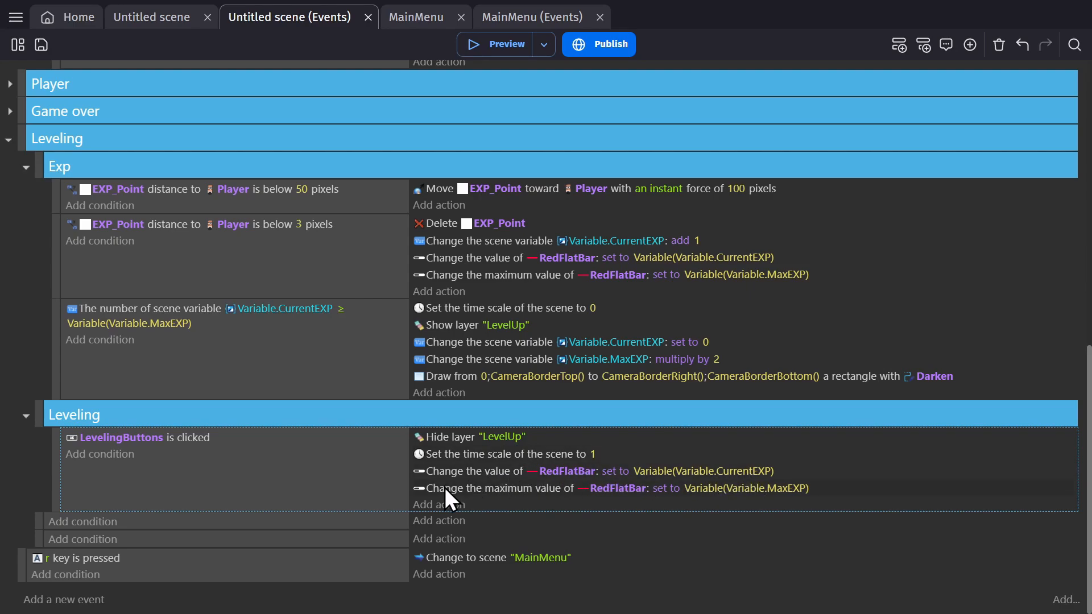
pyautogui.moveTo(901, 68)
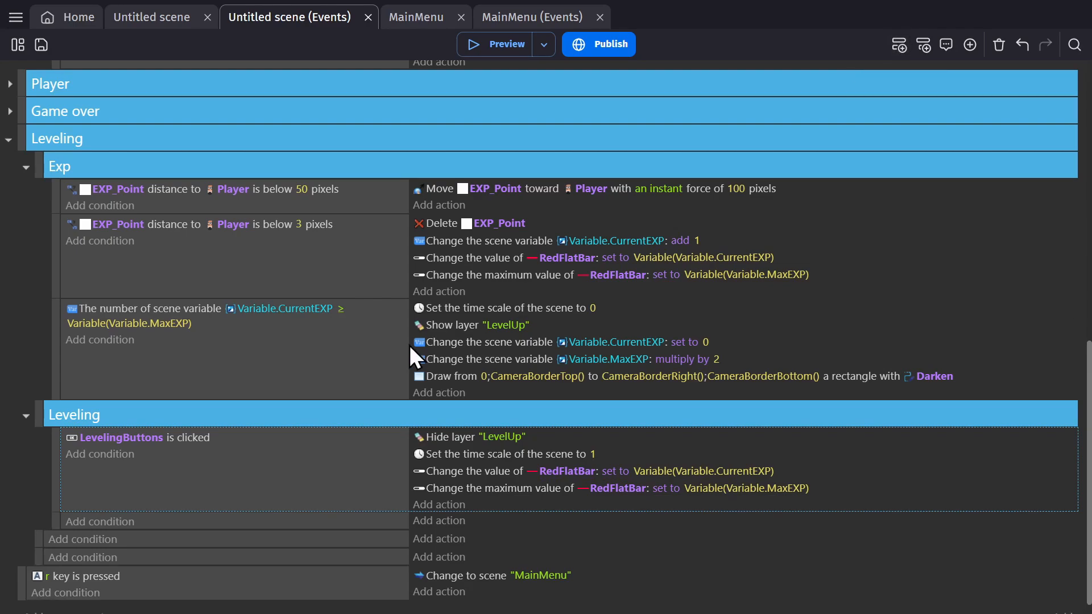
pyautogui.moveTo(194, 545)
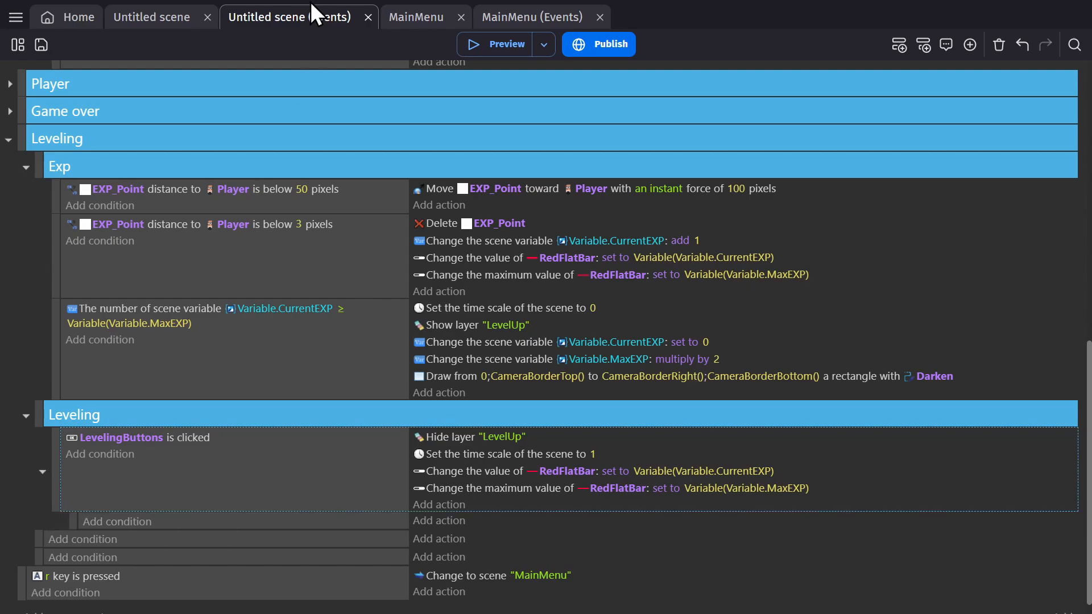
# Step: Open the Gun's FireBullet behavior settings, showing 0.35 s cooldown and 20° angle variance
pyautogui.click(152, 17)
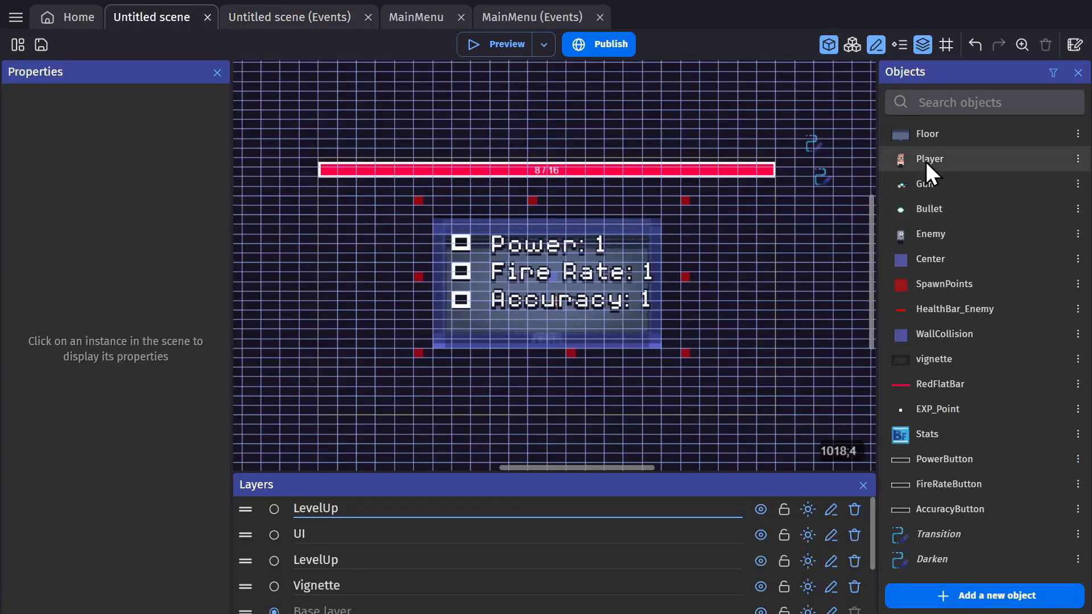
pyautogui.moveTo(846, 429)
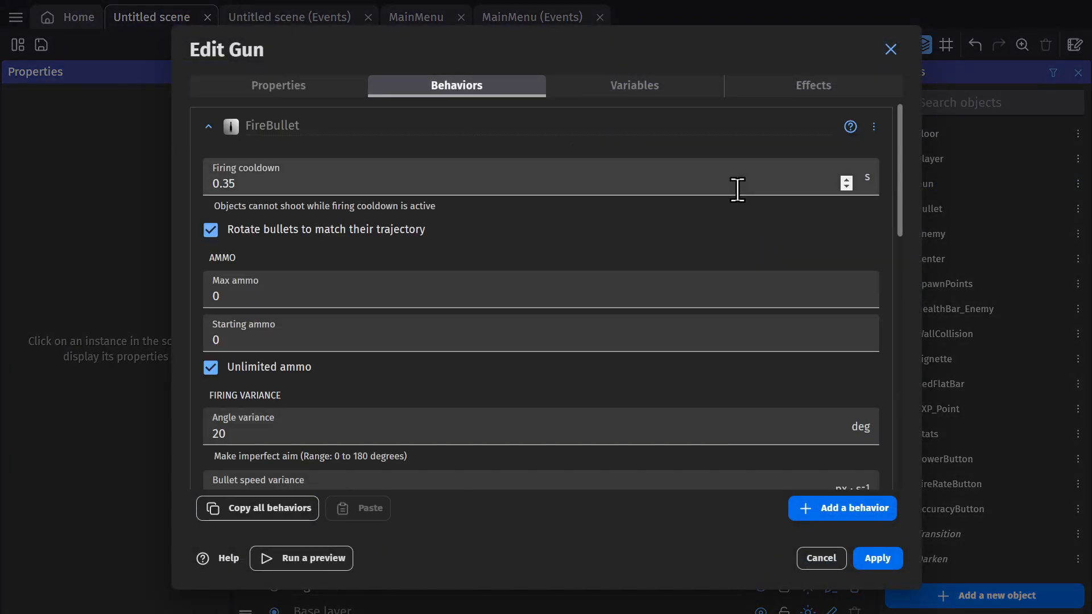
pyautogui.moveTo(764, 247)
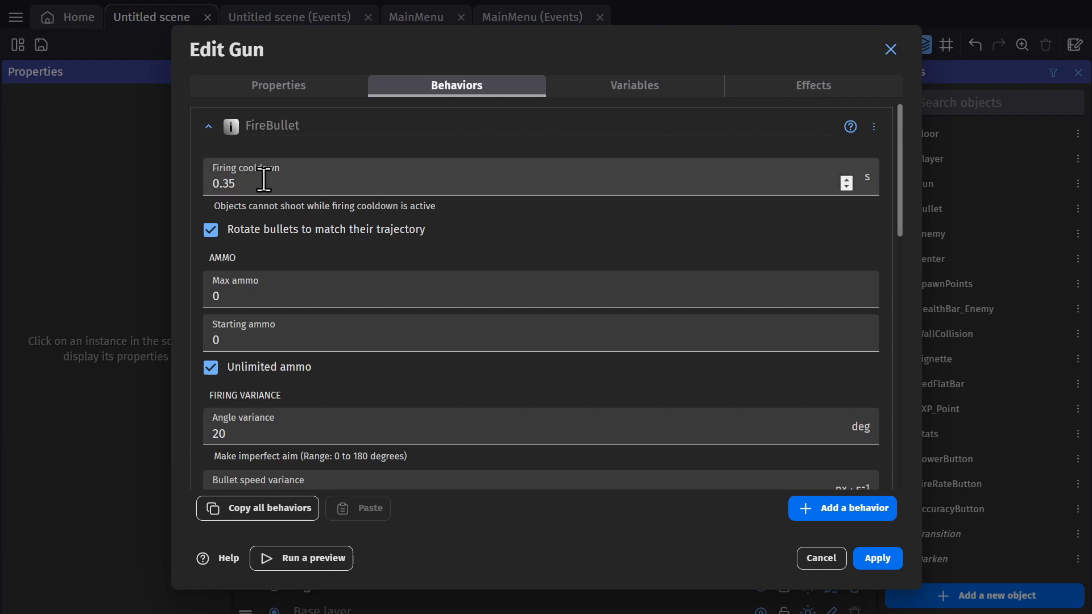
pyautogui.moveTo(463, 267)
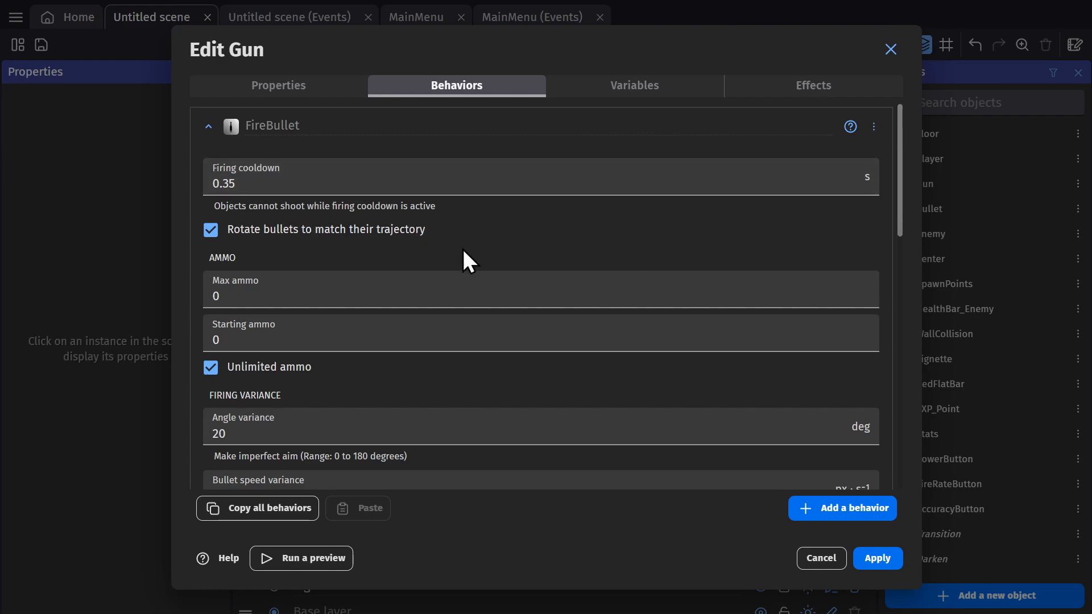
pyautogui.scroll(-3)
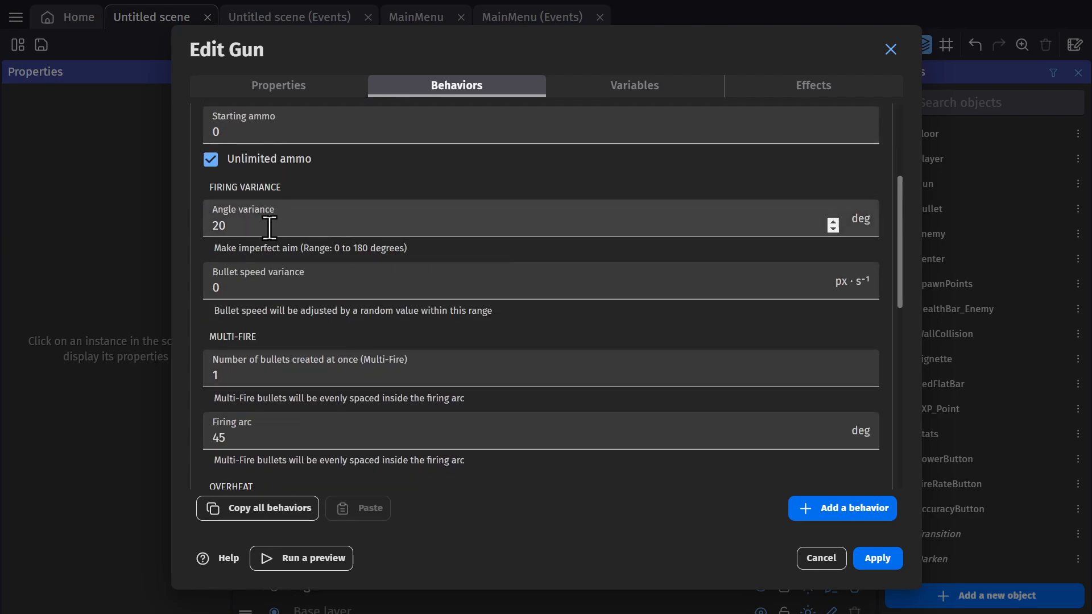
pyautogui.moveTo(273, 228)
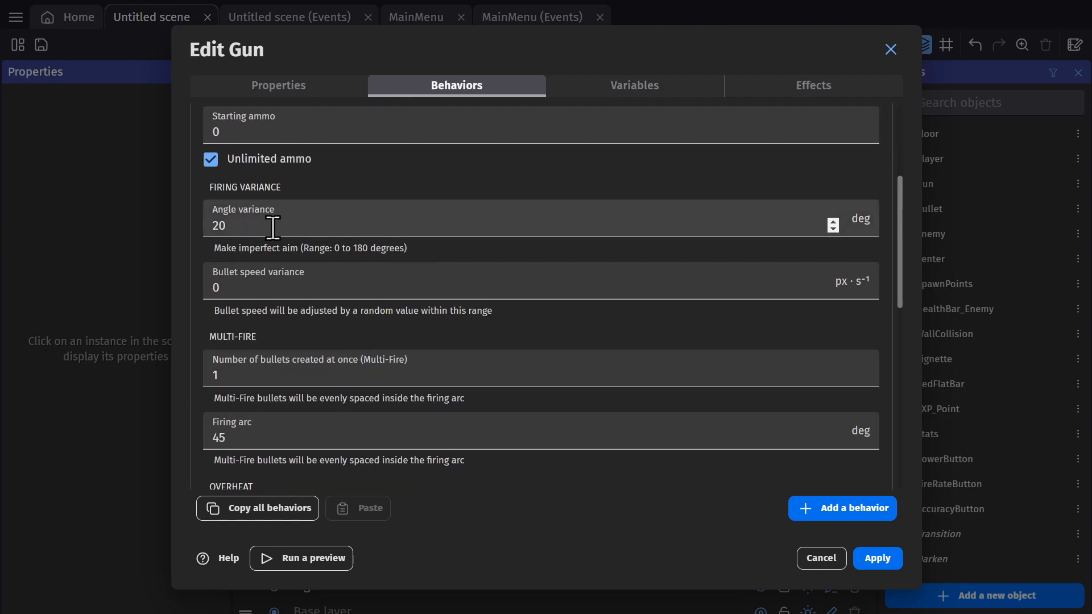
pyautogui.moveTo(775, 560)
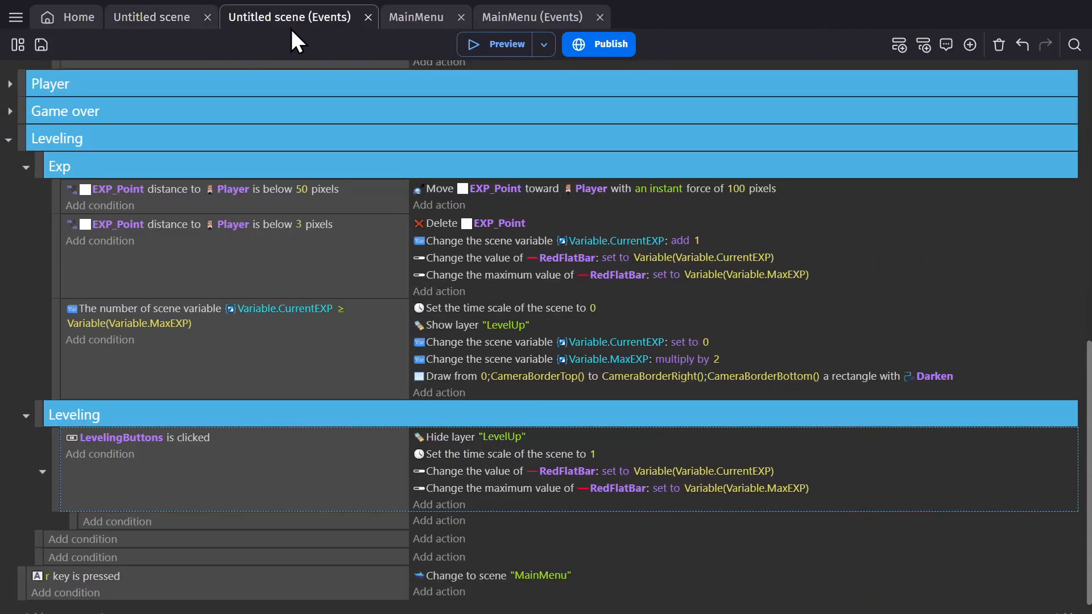
# Step: Scroll the events sheet back up toward the Leveling event's empty sub-event
pyautogui.scroll(3)
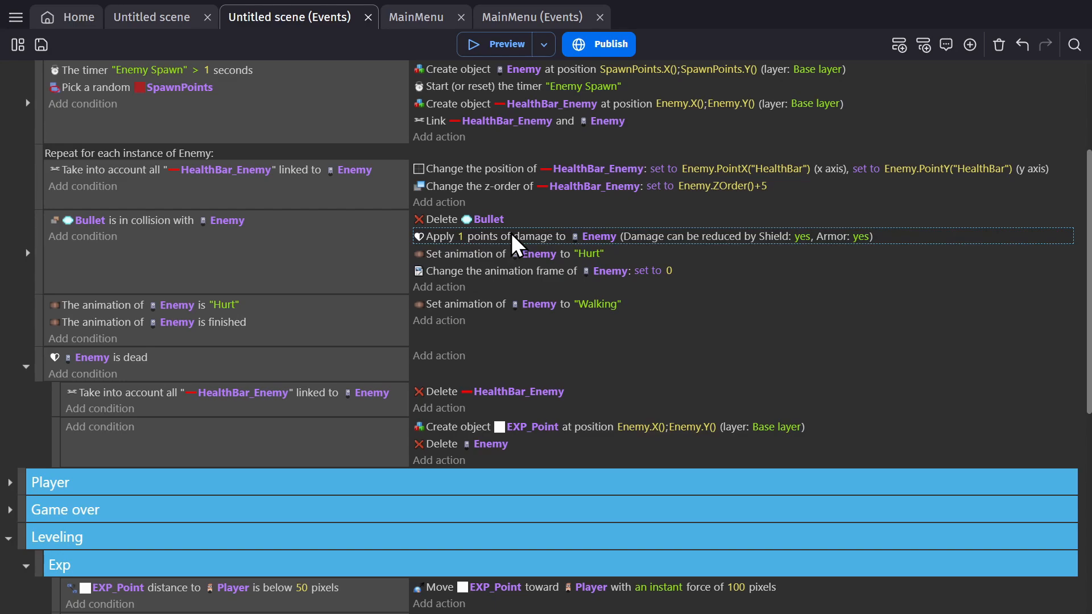
pyautogui.moveTo(325, 267)
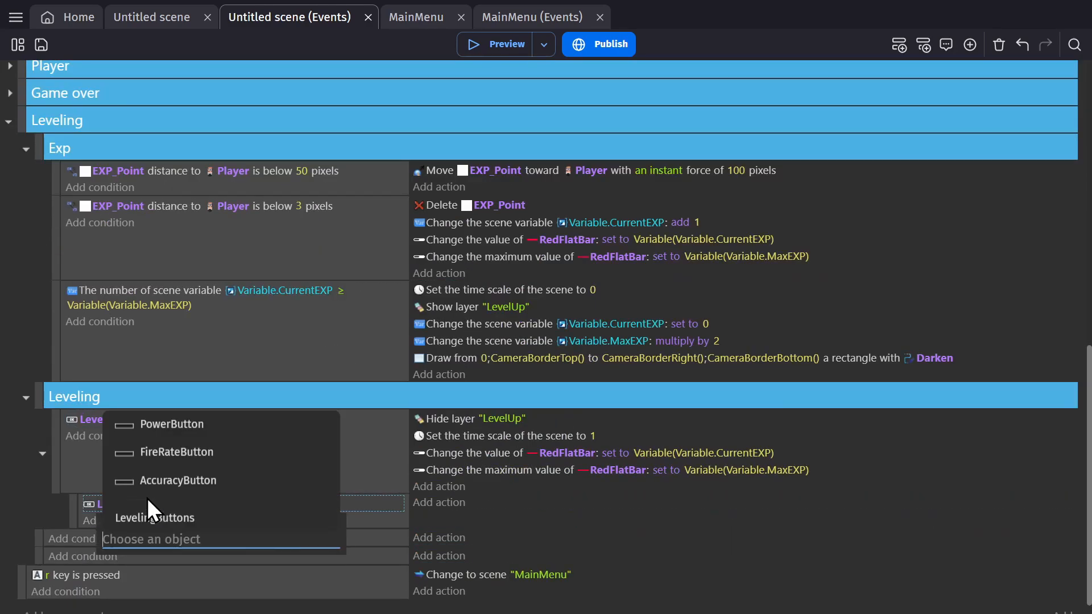
# Step: Add a button-clicked sub-event condition and a Gun action multiplying angle variance by 0.9
pyautogui.click(171, 424)
pyautogui.write('fire bullet')
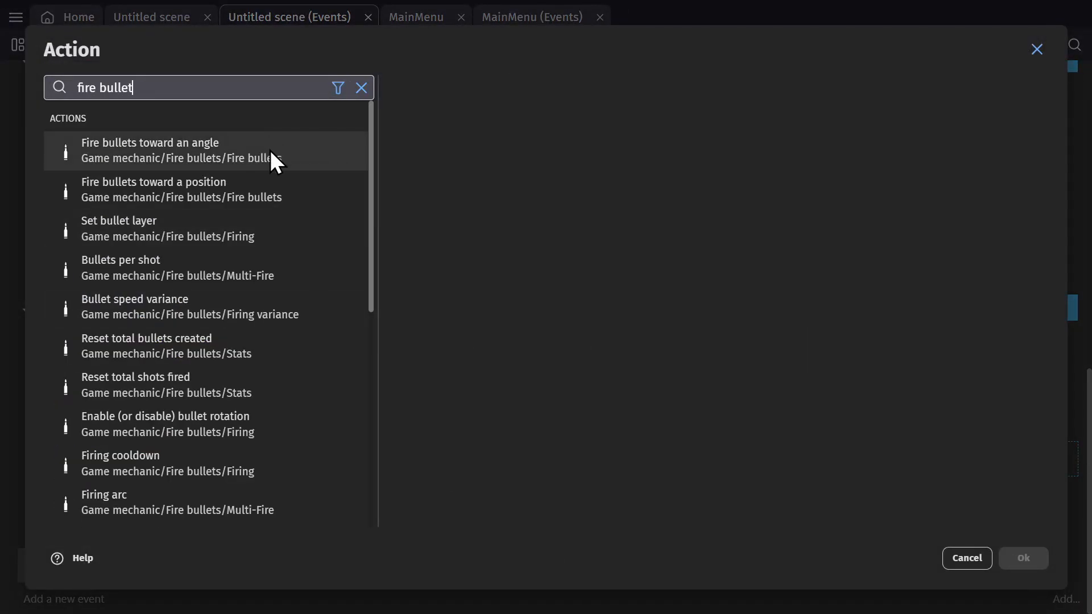
pyautogui.click(171, 150)
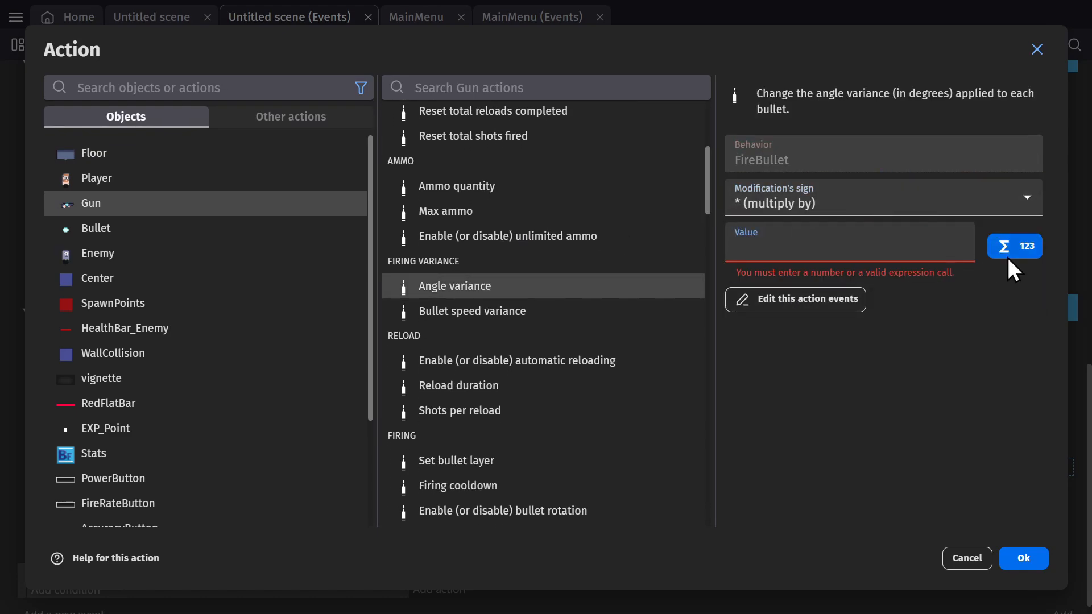
pyautogui.click(1014, 245)
pyautogui.write('Gun.FireBullet::AngleVariance()*0.')
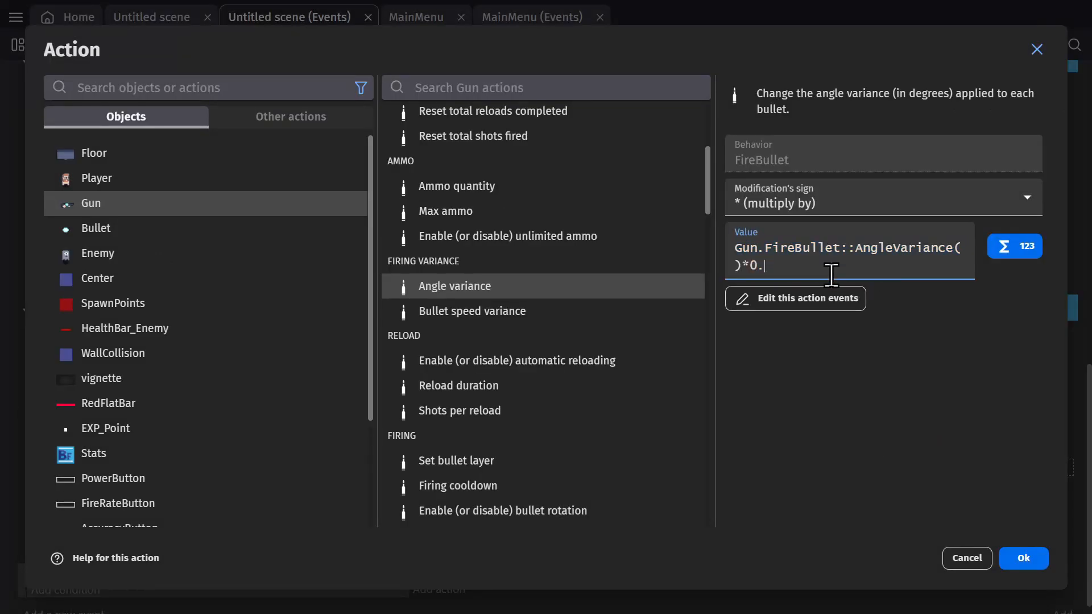
pyautogui.click(1023, 558)
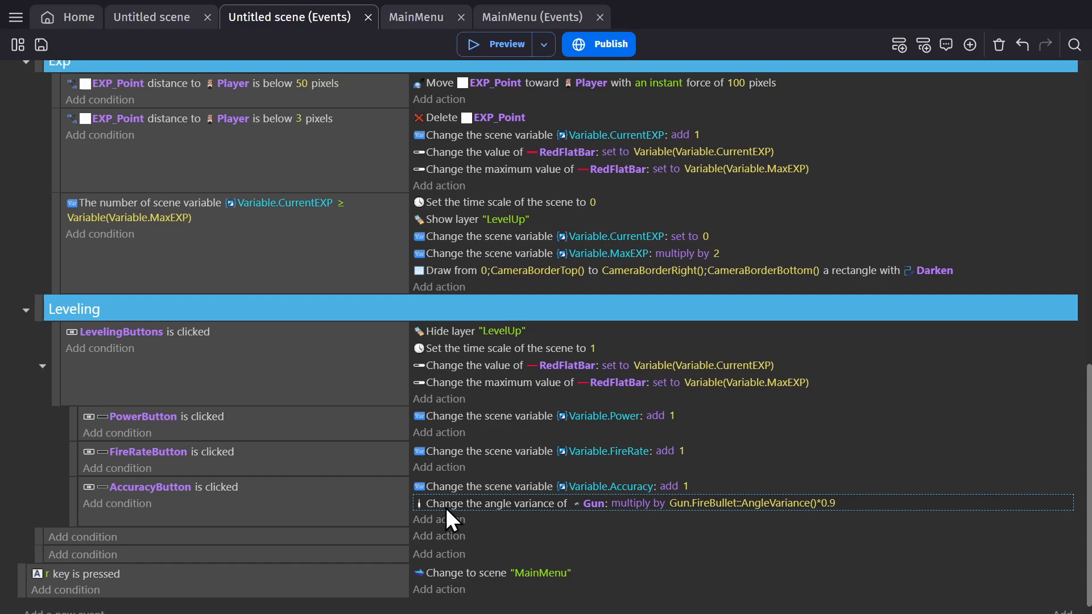
pyautogui.moveTo(528, 538)
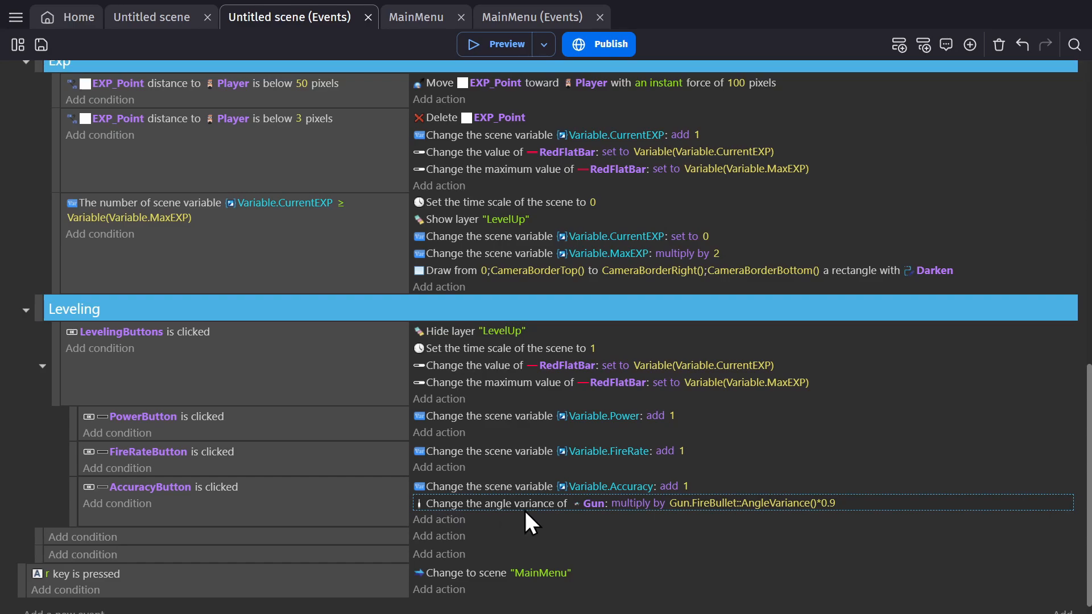
pyautogui.moveTo(591, 534)
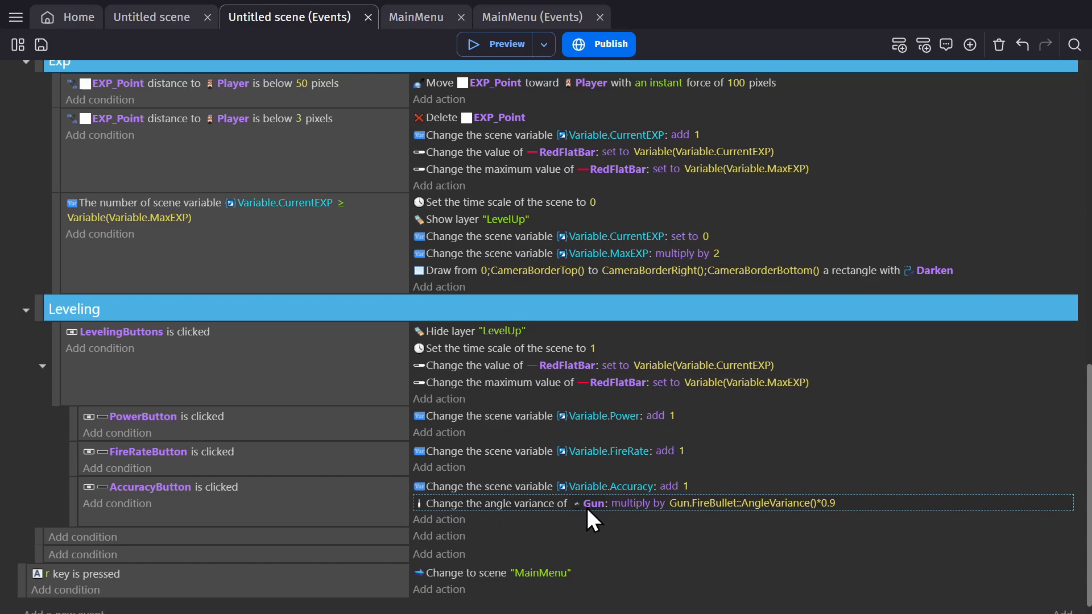
pyautogui.moveTo(769, 539)
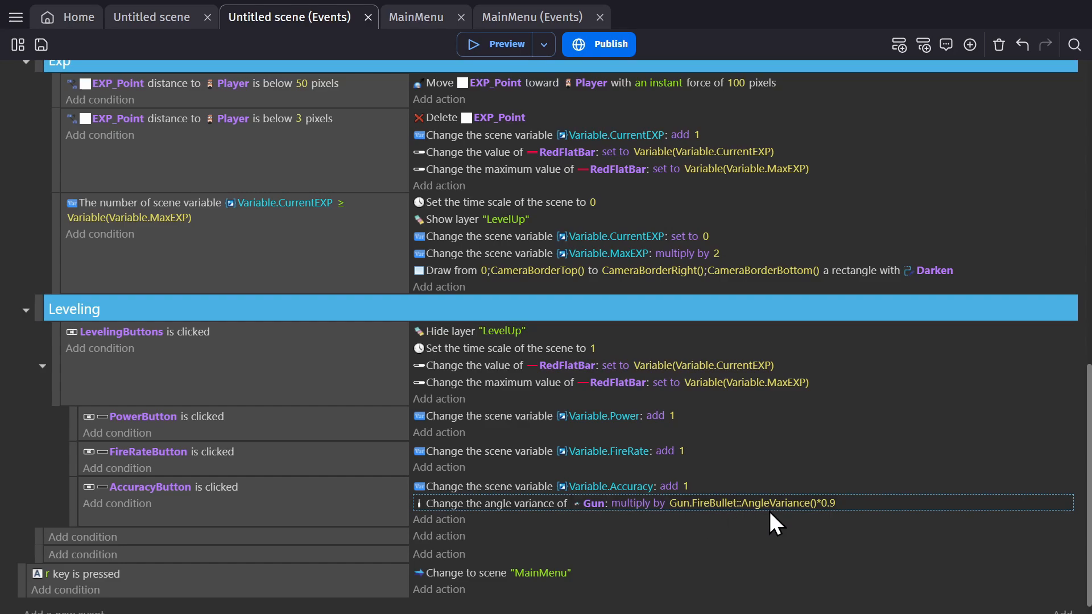
pyautogui.moveTo(815, 538)
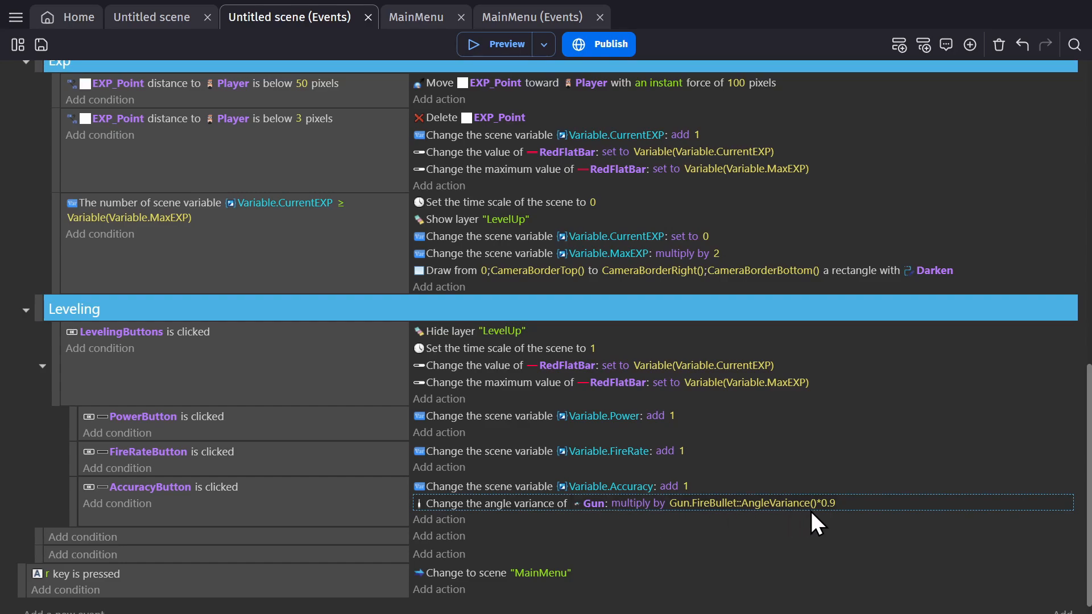
pyautogui.moveTo(852, 519)
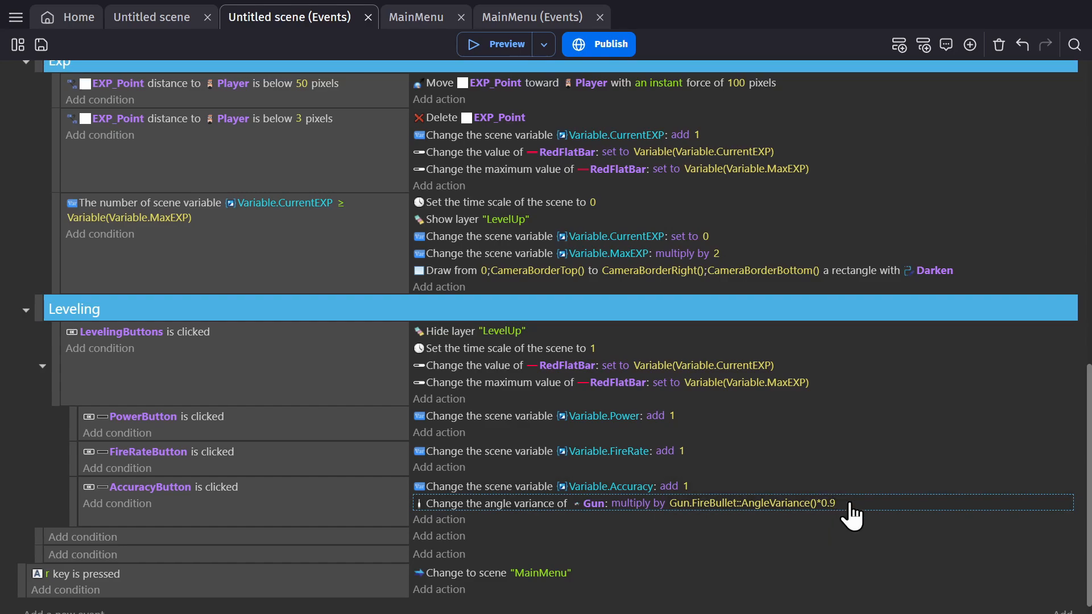
pyautogui.moveTo(857, 539)
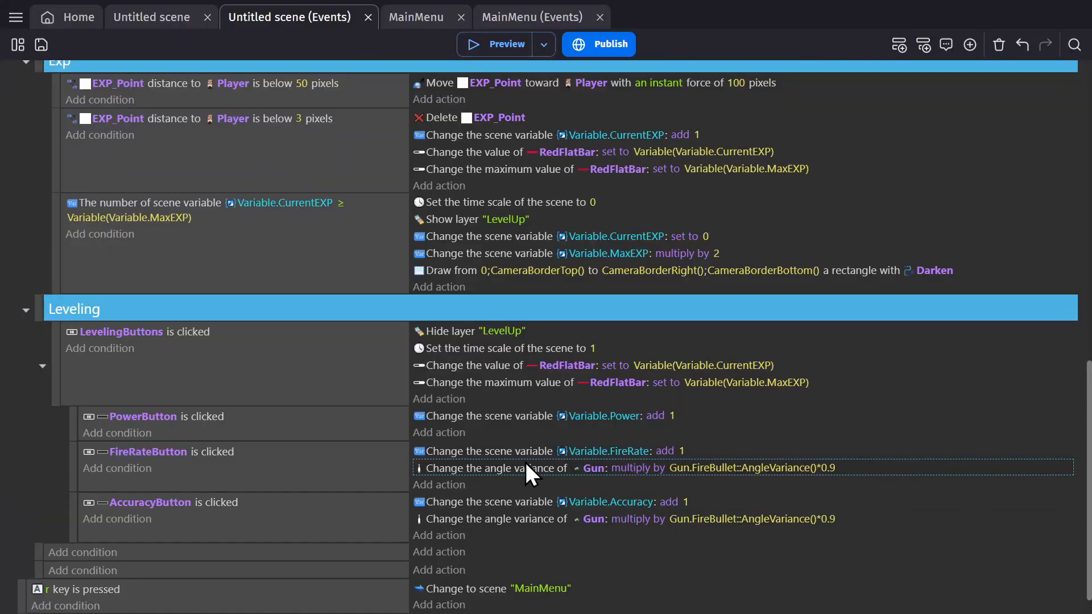
# Step: Change the copied action to set Gun firing cooldown to Gun.FireBullet::Cooldown()*0.9
pyautogui.doubleClick(534, 467)
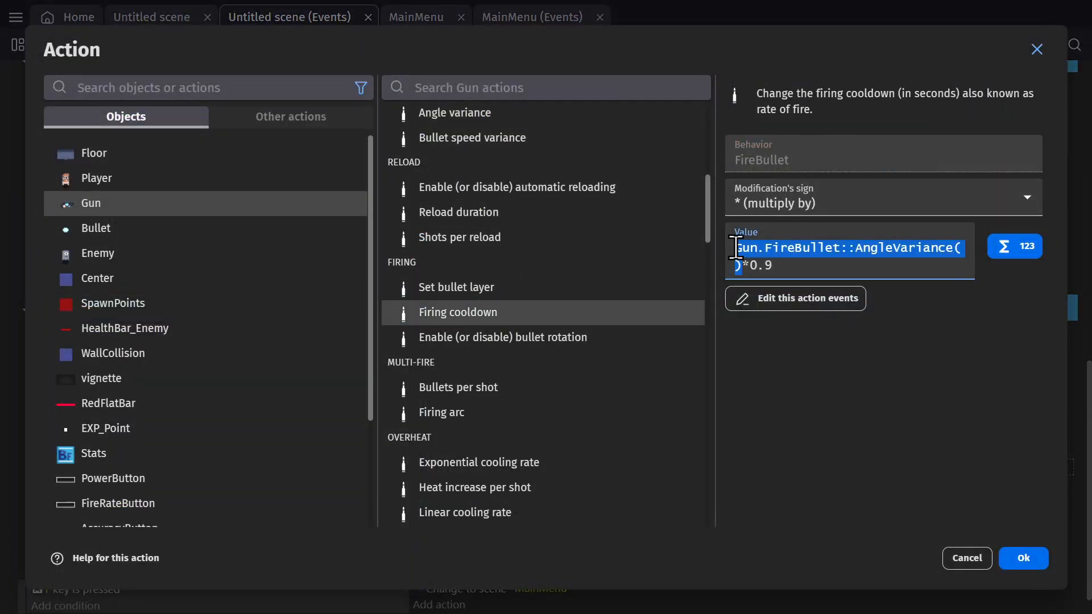
pyautogui.click(1014, 247)
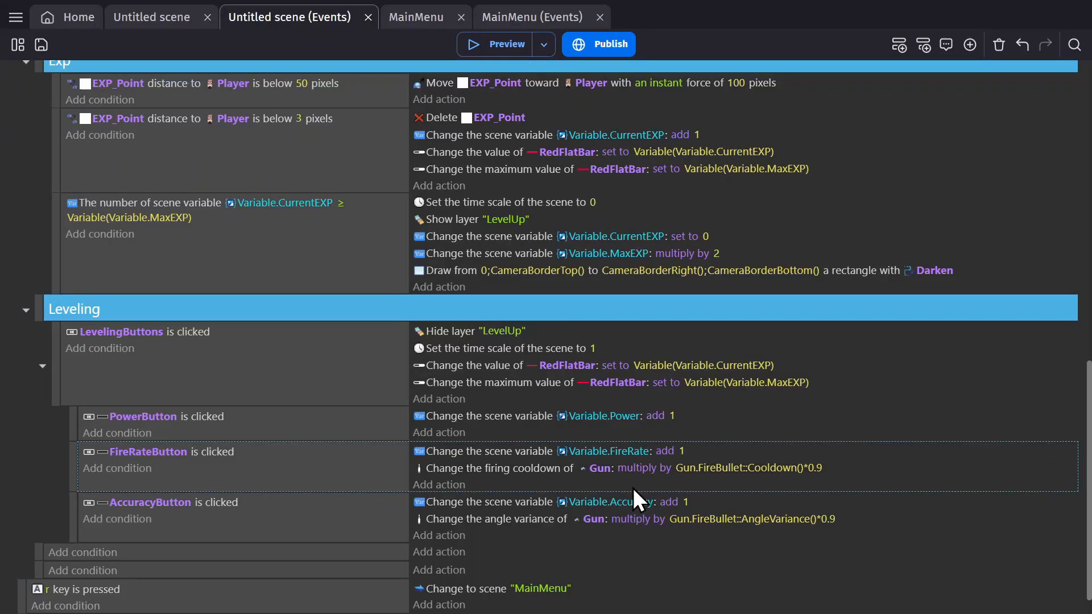
pyautogui.moveTo(510, 465)
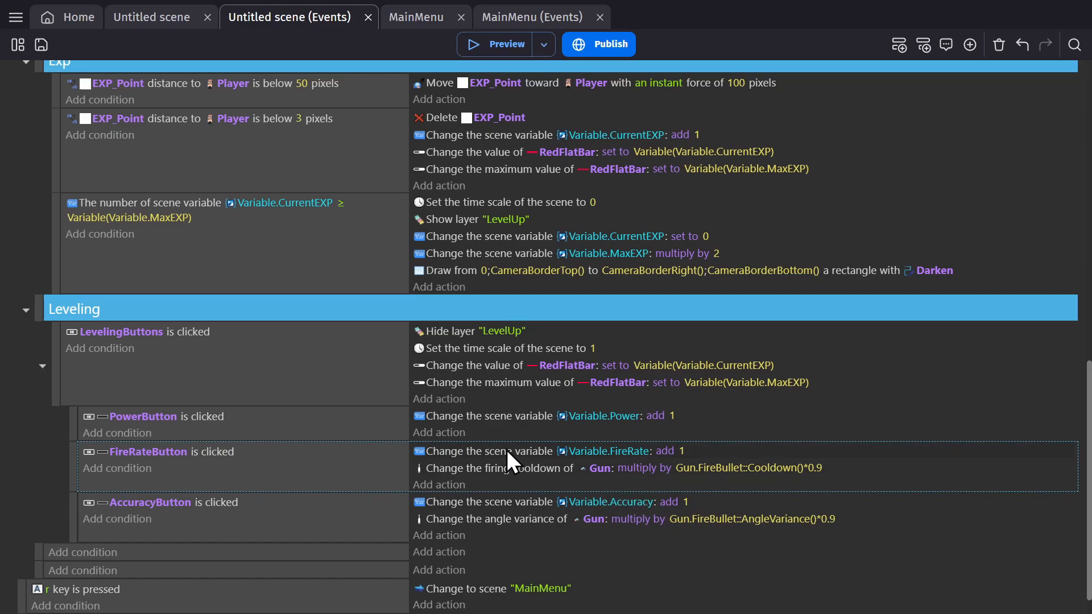
pyautogui.click(512, 450)
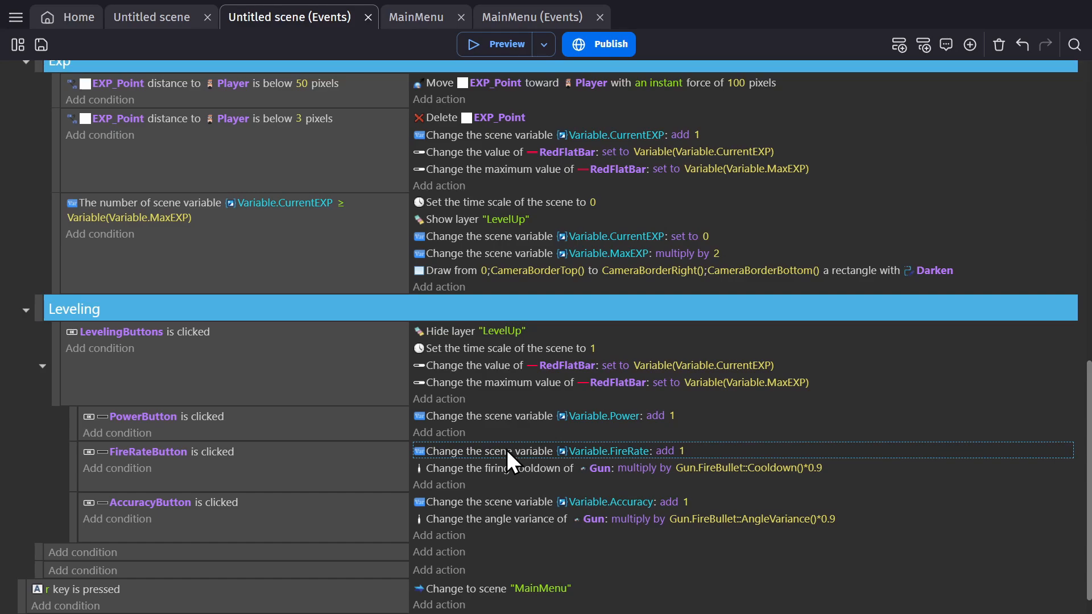
pyautogui.moveTo(505, 480)
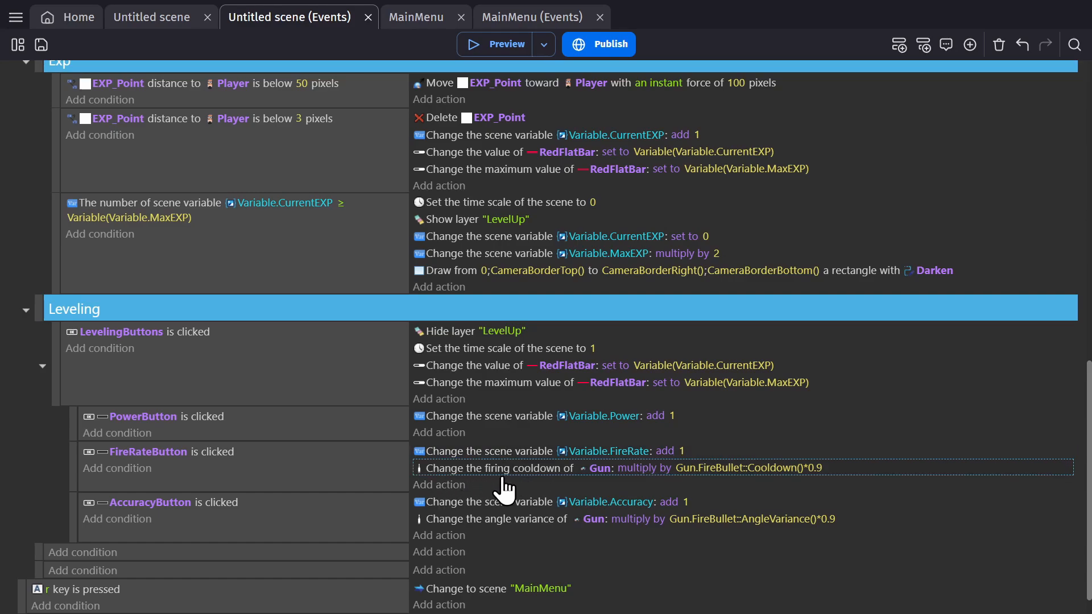
pyautogui.moveTo(206, 435)
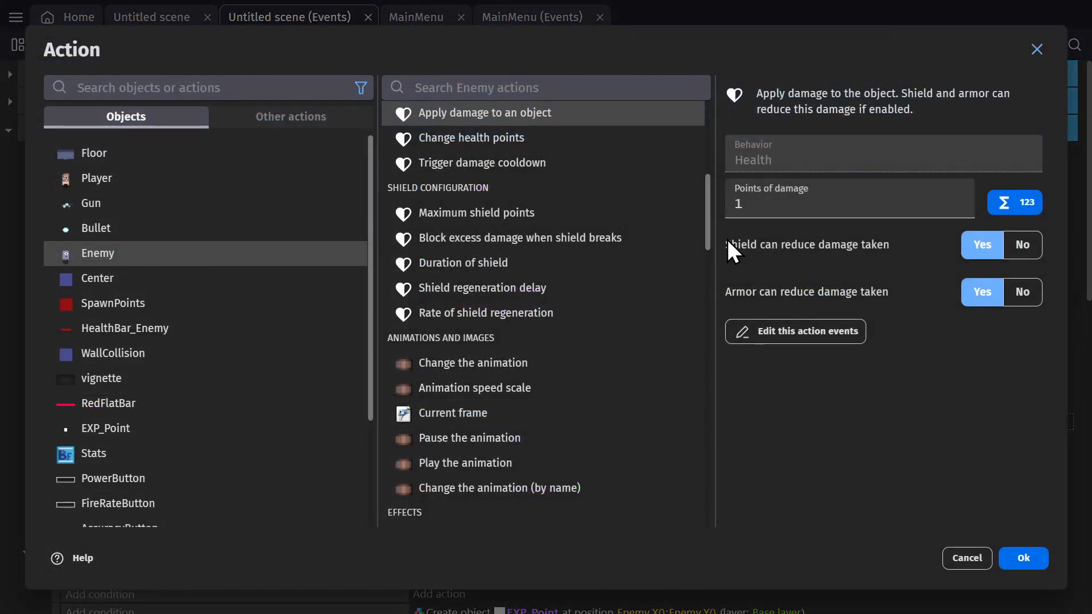
# Step: Set the Enemy's damage points to the Power scene number variable
pyautogui.click(858, 202)
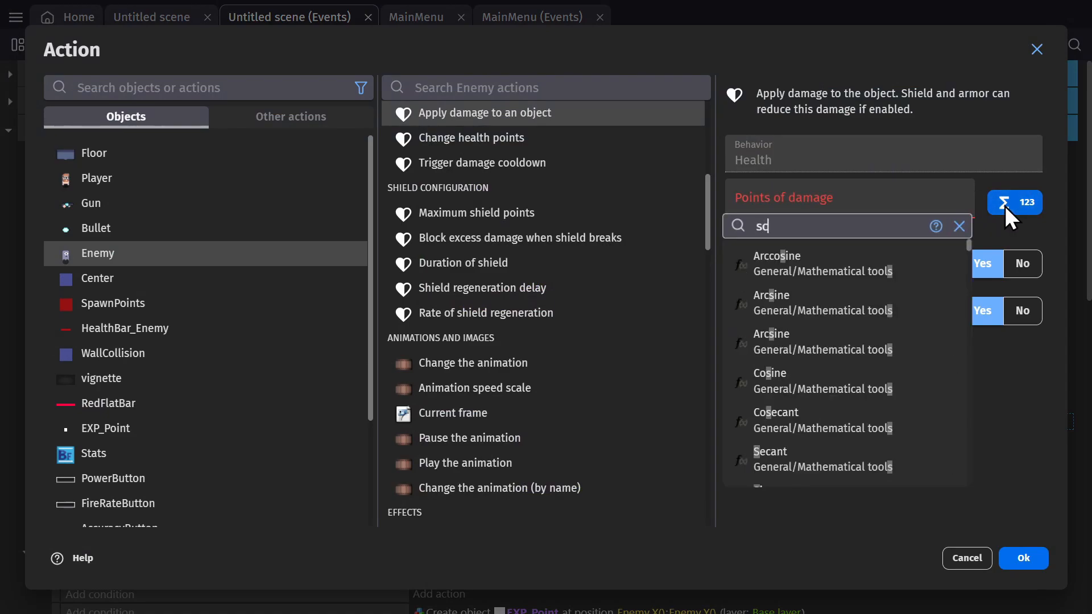
pyautogui.write('scene varia')
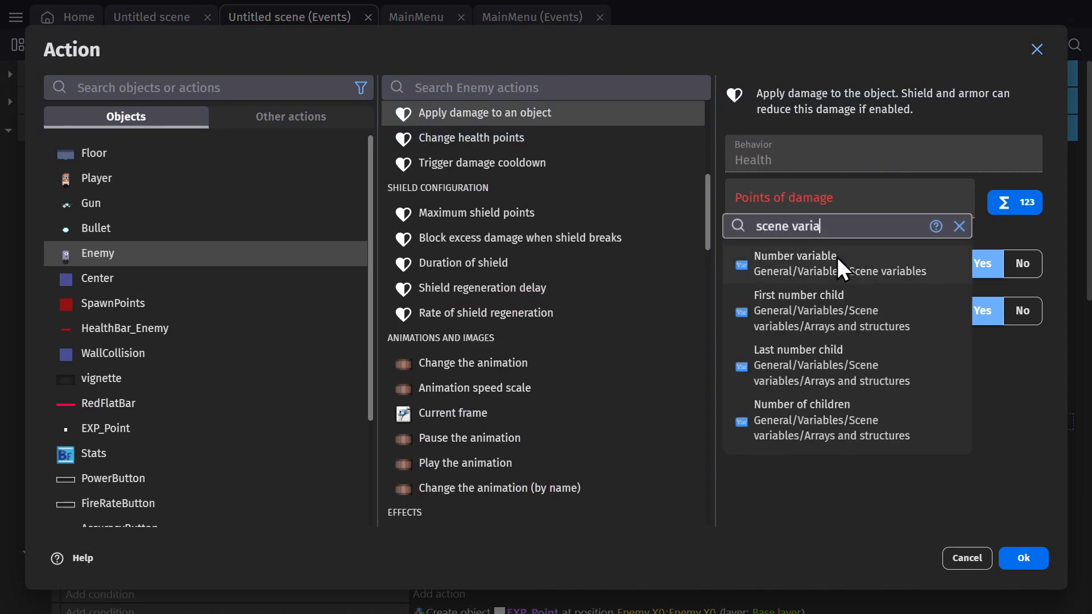
pyautogui.click(795, 263)
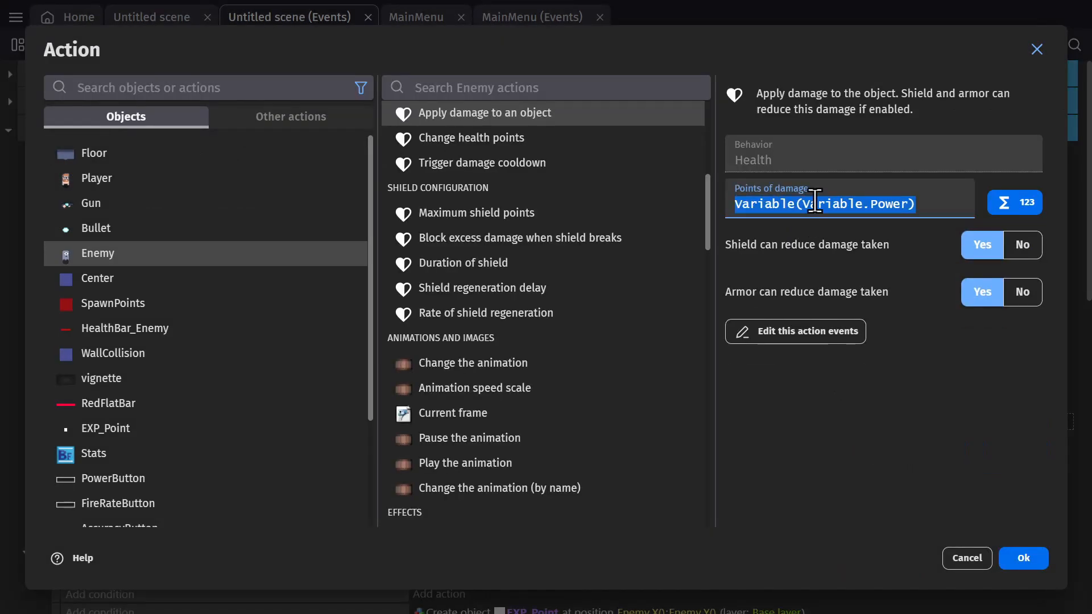
pyautogui.moveTo(891, 238)
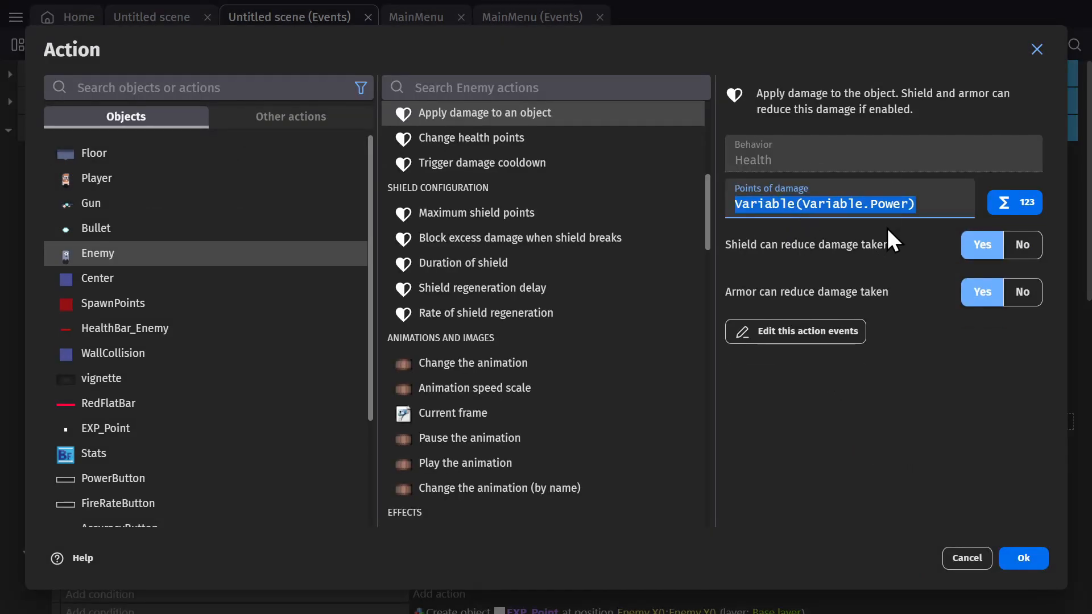
pyautogui.click(1023, 558)
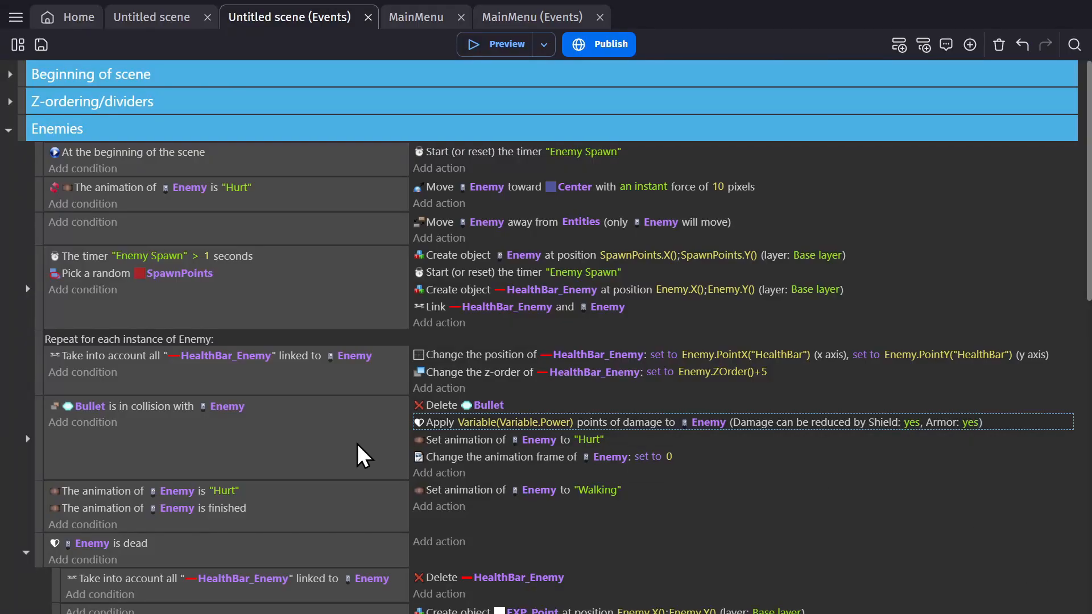
# Step: Inspect the Stats text object in the scene layout, then return to the events sheet
pyautogui.scroll(-3)
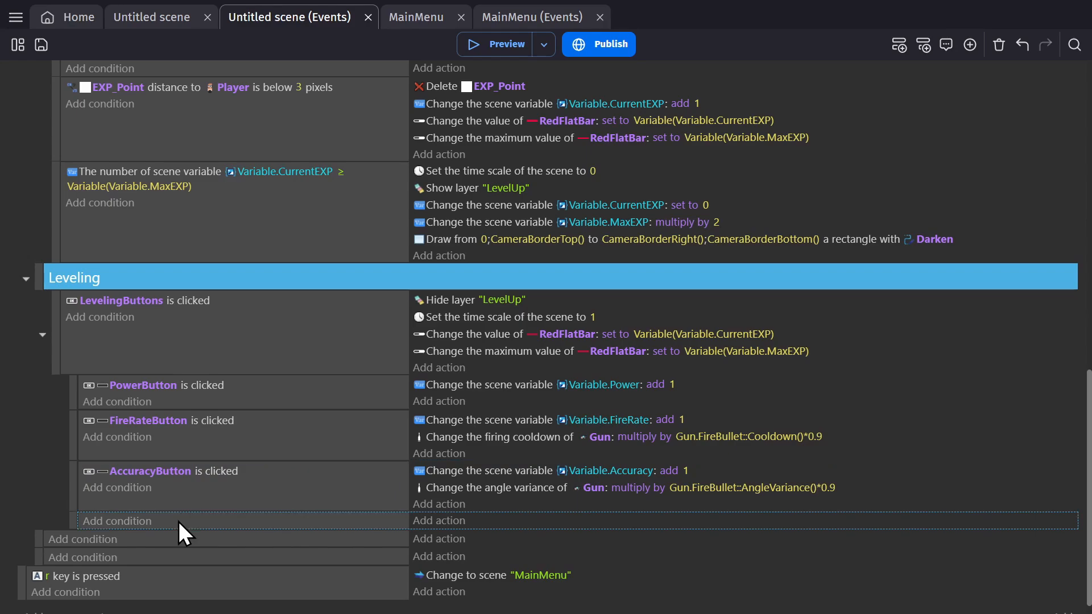
pyautogui.moveTo(449, 538)
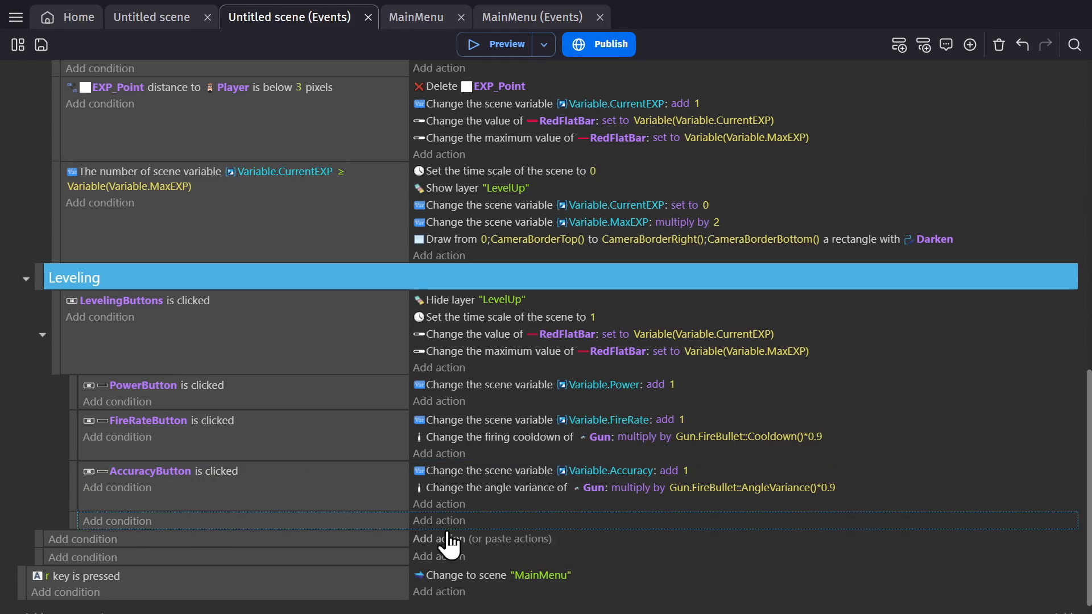
pyautogui.click(151, 17)
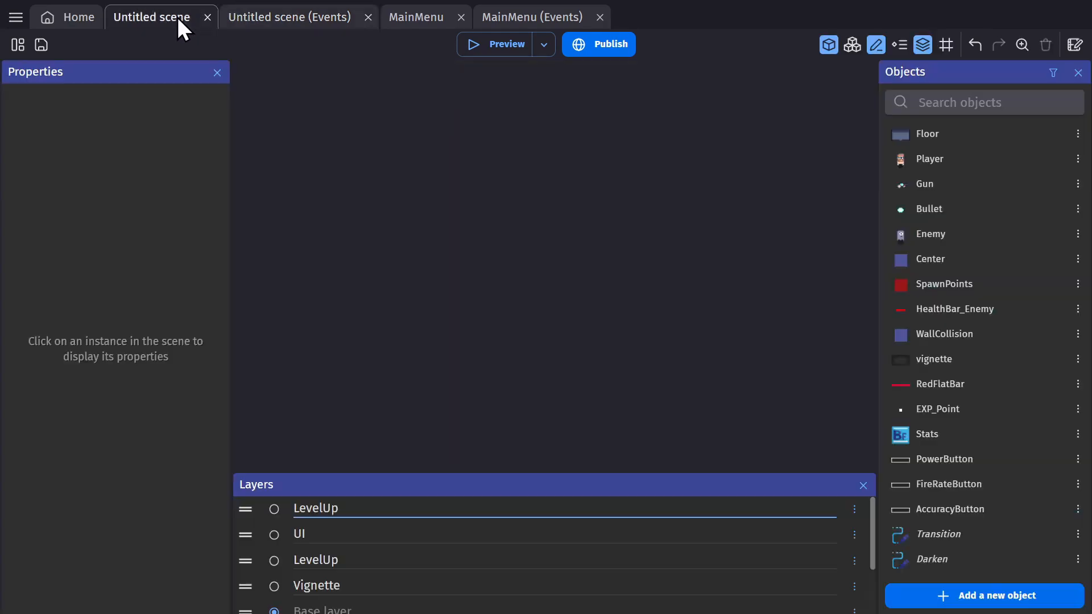
pyautogui.doubleClick(926, 434)
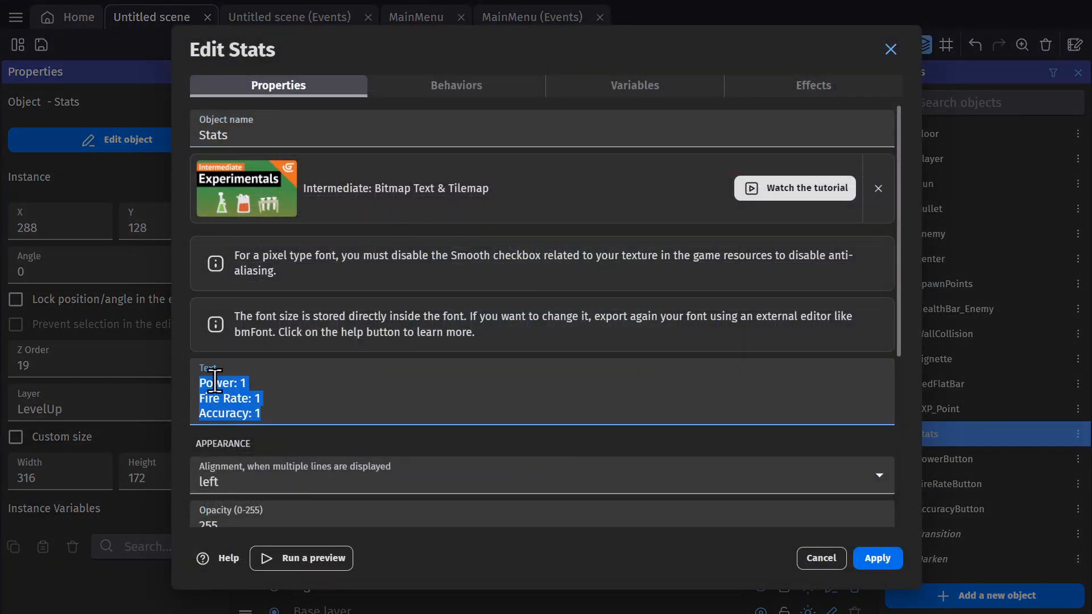
pyautogui.click(877, 558)
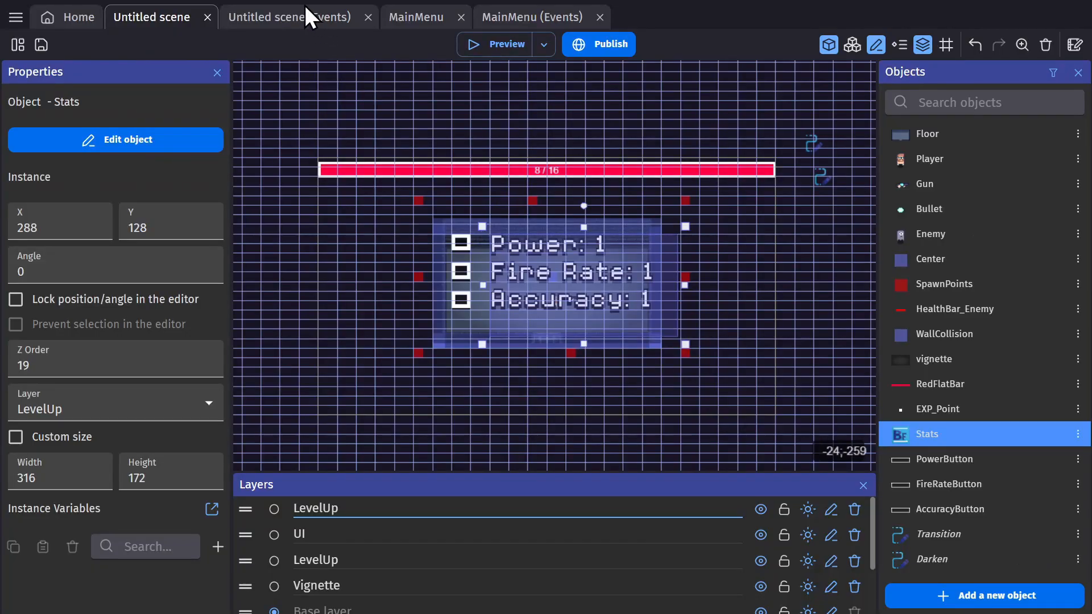
pyautogui.click(288, 17)
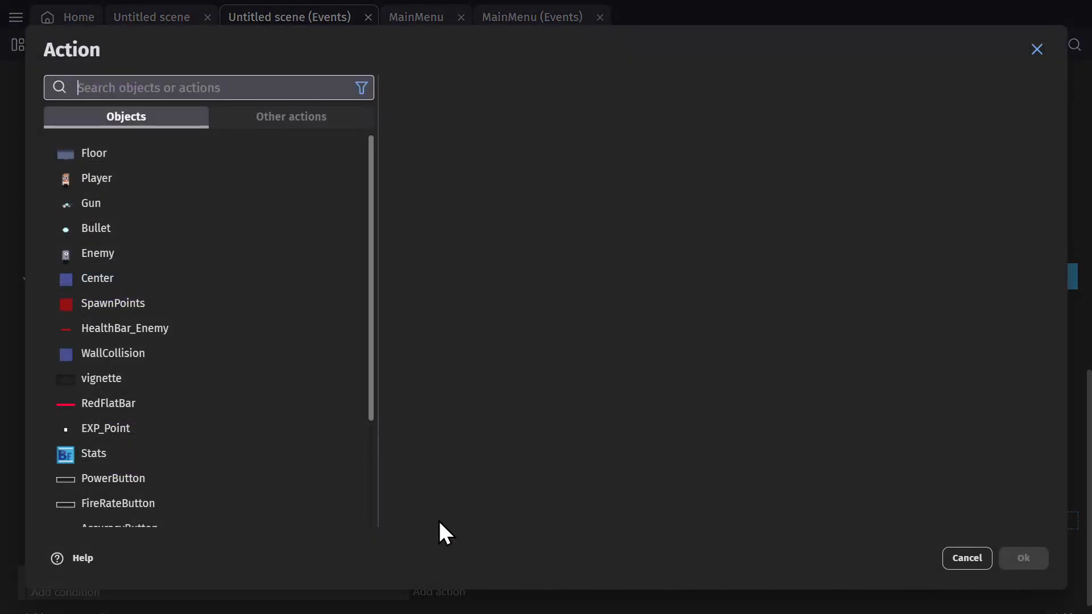
# Step: Add a bitmap text action on the Stats object with a "Power: 1" placeholder string
pyautogui.write('bitmap')
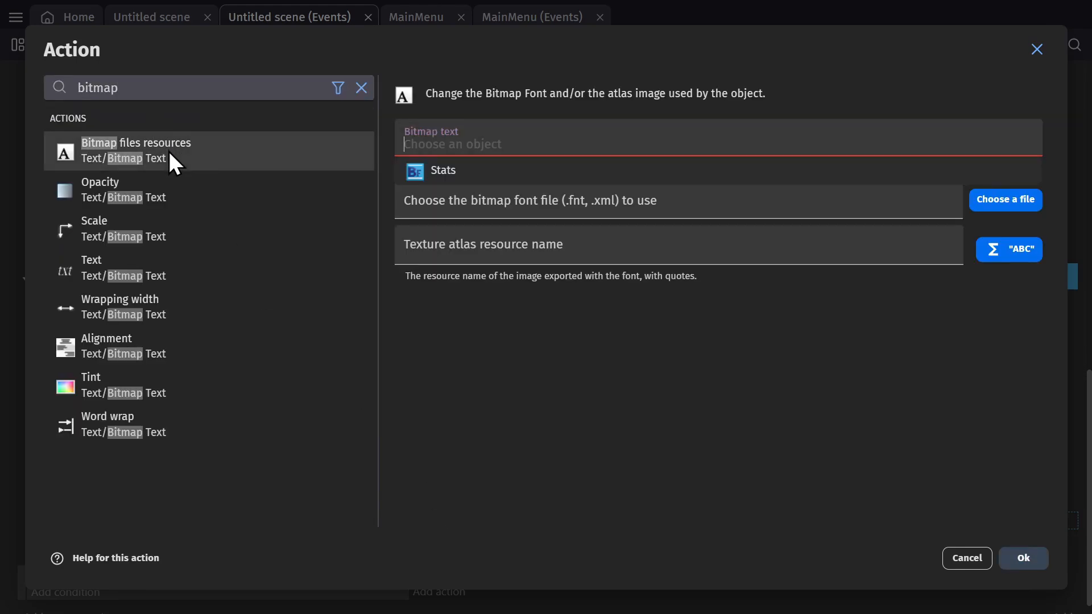
pyautogui.click(114, 267)
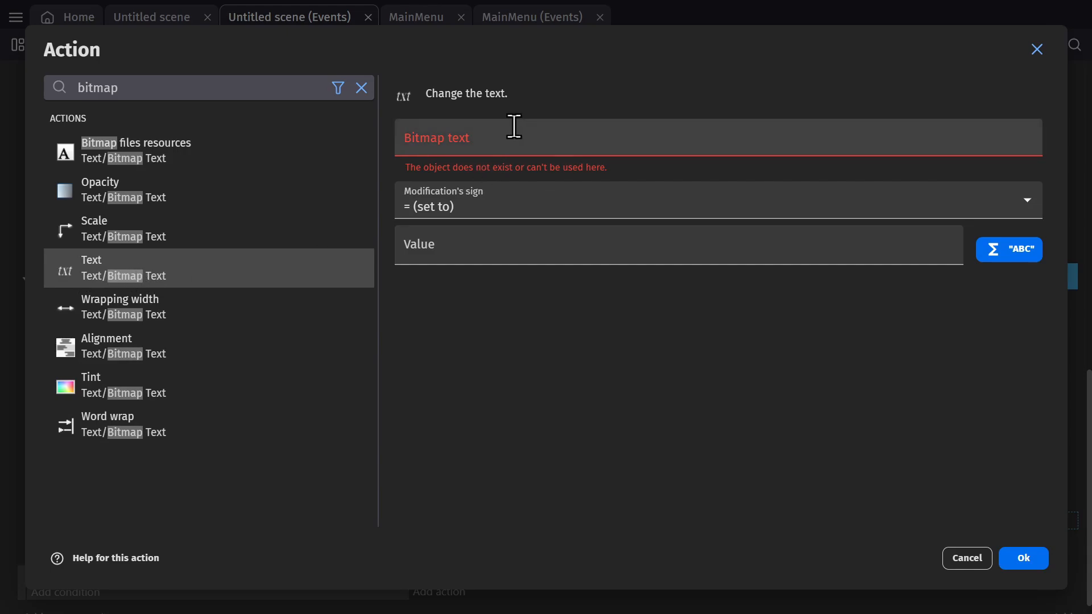
pyautogui.write('Stats')
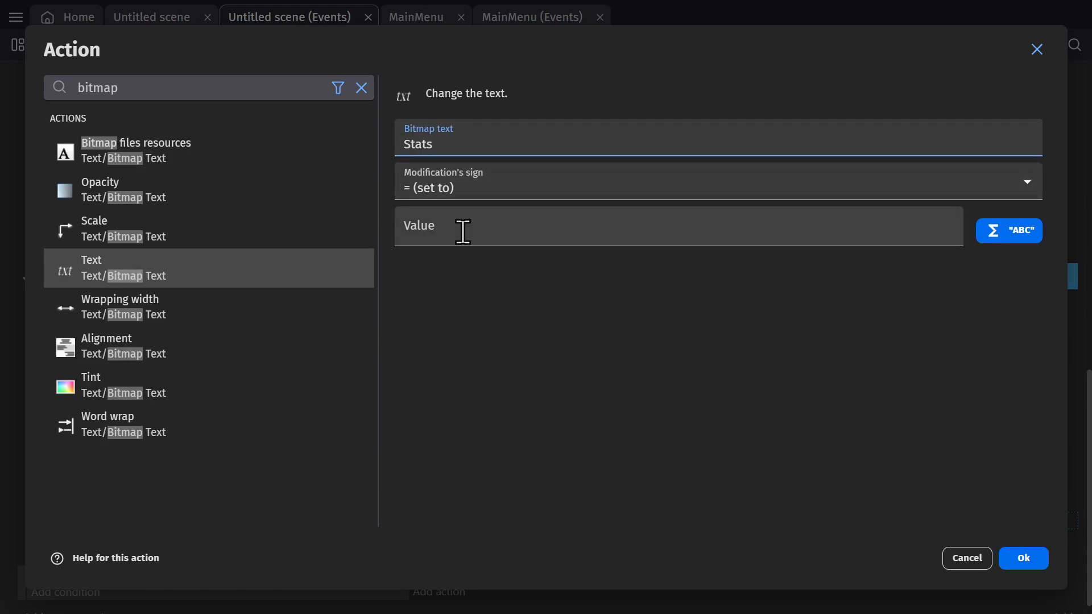
pyautogui.write('"Power: 1')
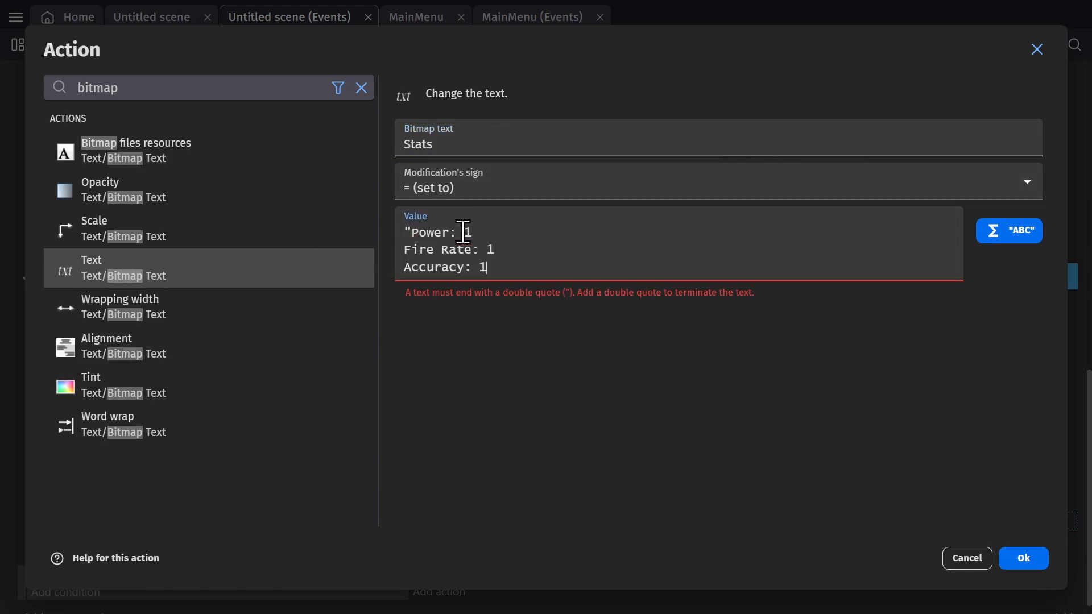
pyautogui.write('"')
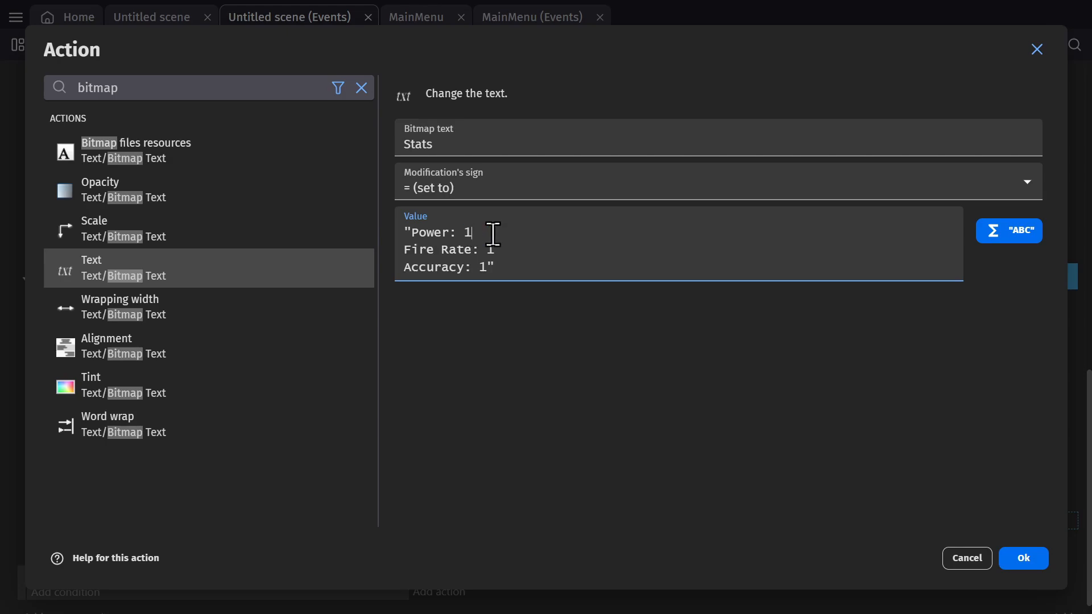
# Step: Replace the placeholders with the Power, FireRate and Accuracy variable values and confirm
pyautogui.doubleClick(466, 232)
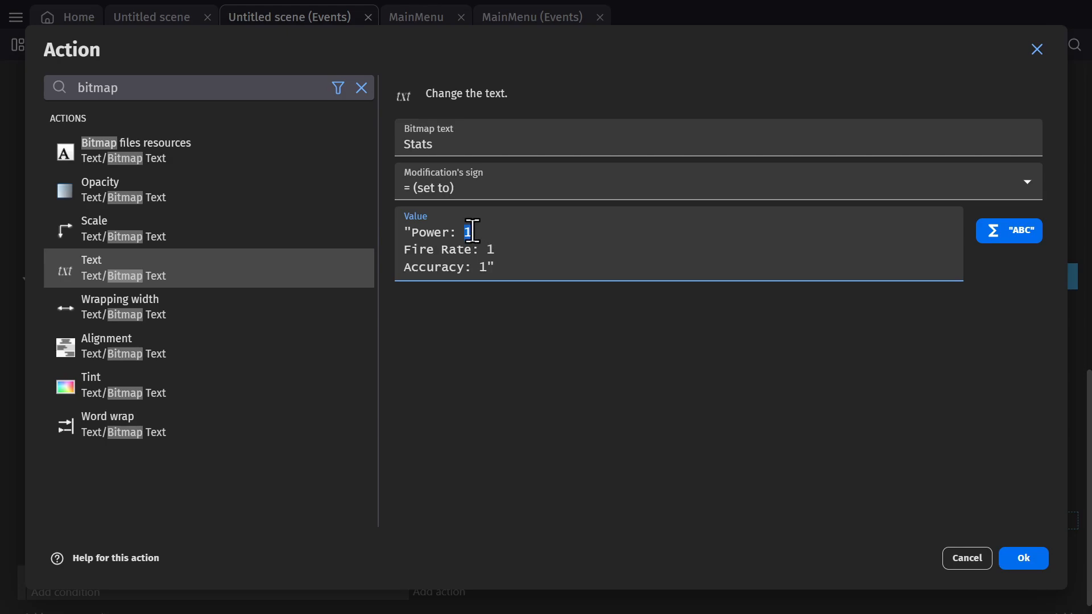
pyautogui.write('"+')
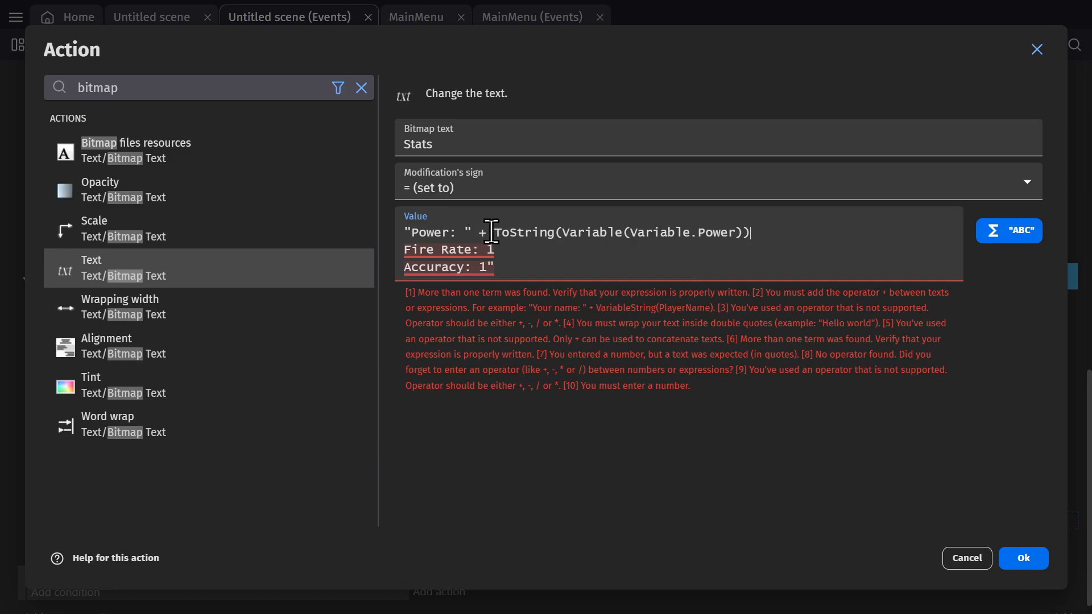
pyautogui.moveTo(763, 233)
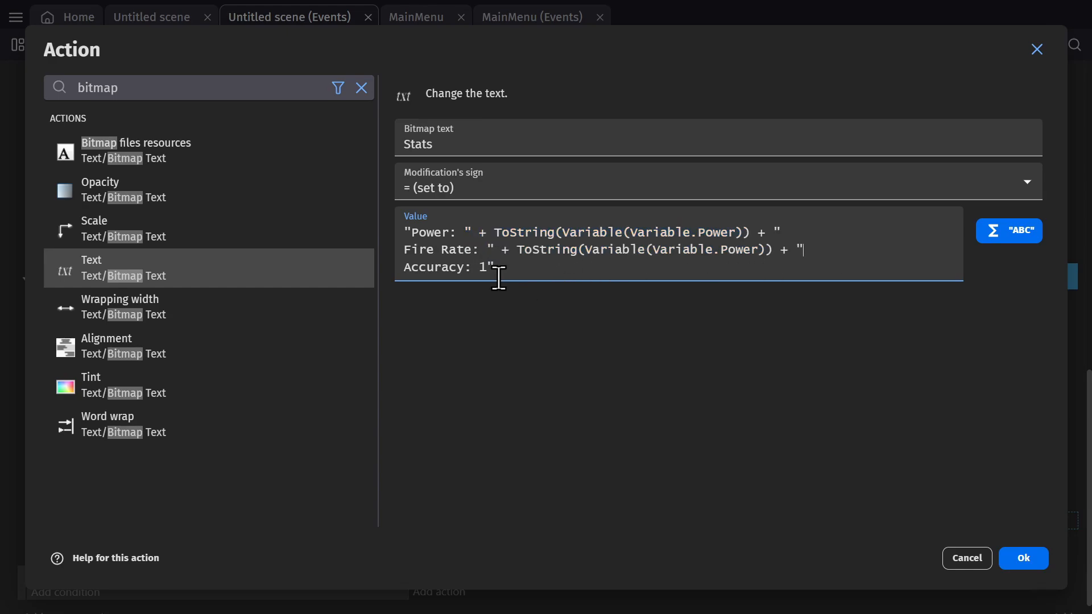
pyautogui.doubleClick(483, 267)
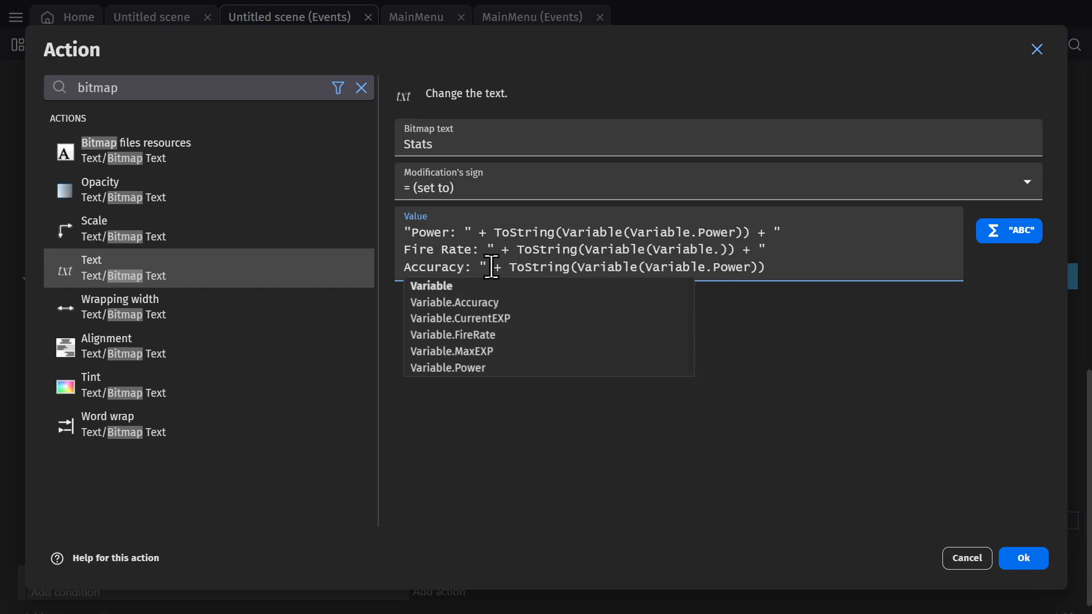
pyautogui.click(452, 335)
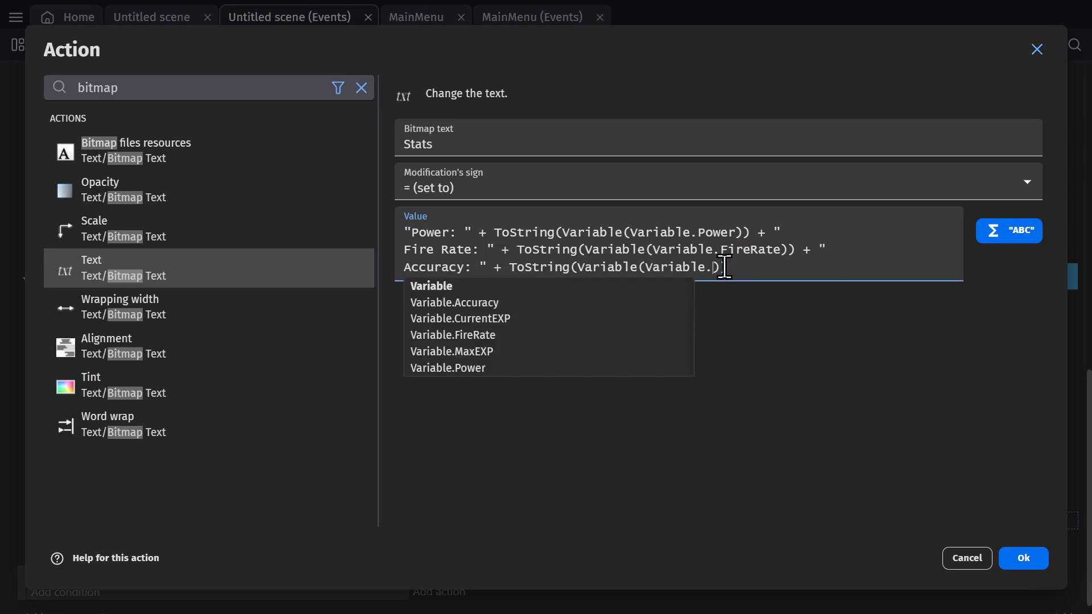
pyautogui.moveTo(481, 319)
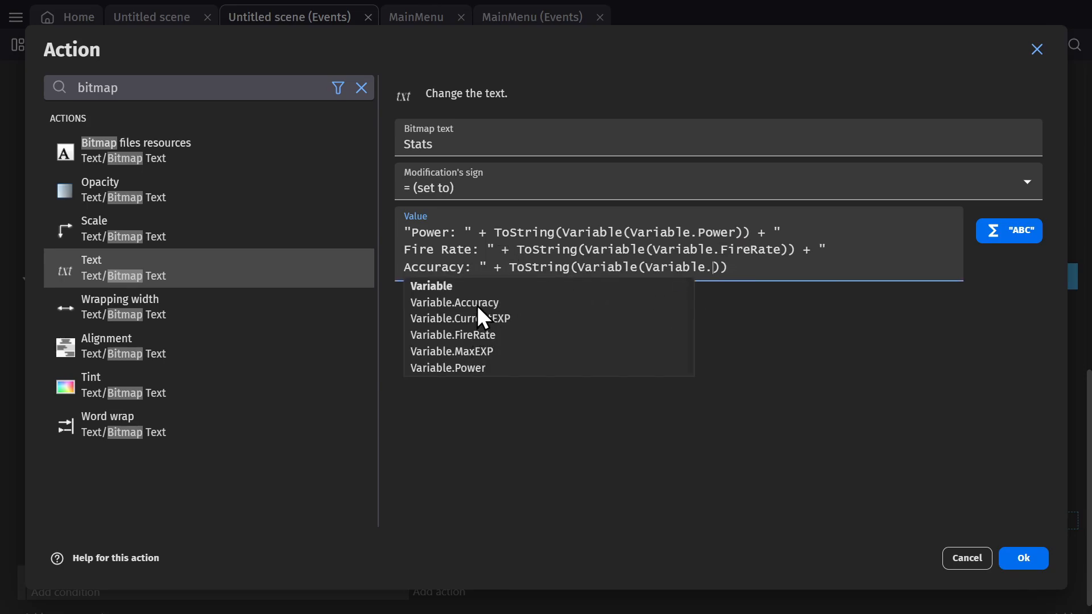
pyautogui.click(454, 303)
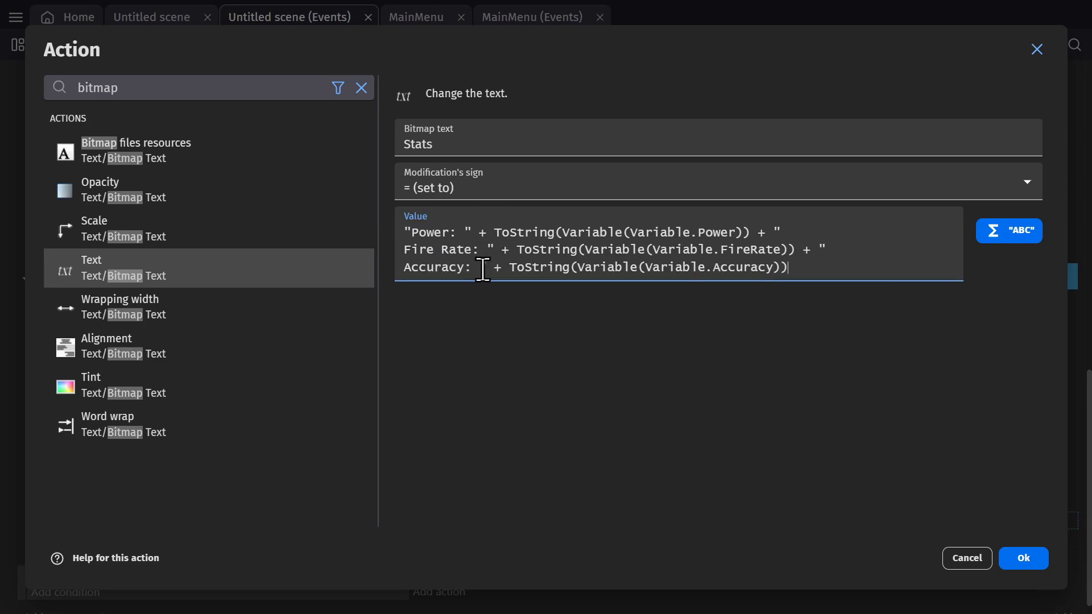
pyautogui.moveTo(494, 232); pyautogui.dragTo(713, 232)
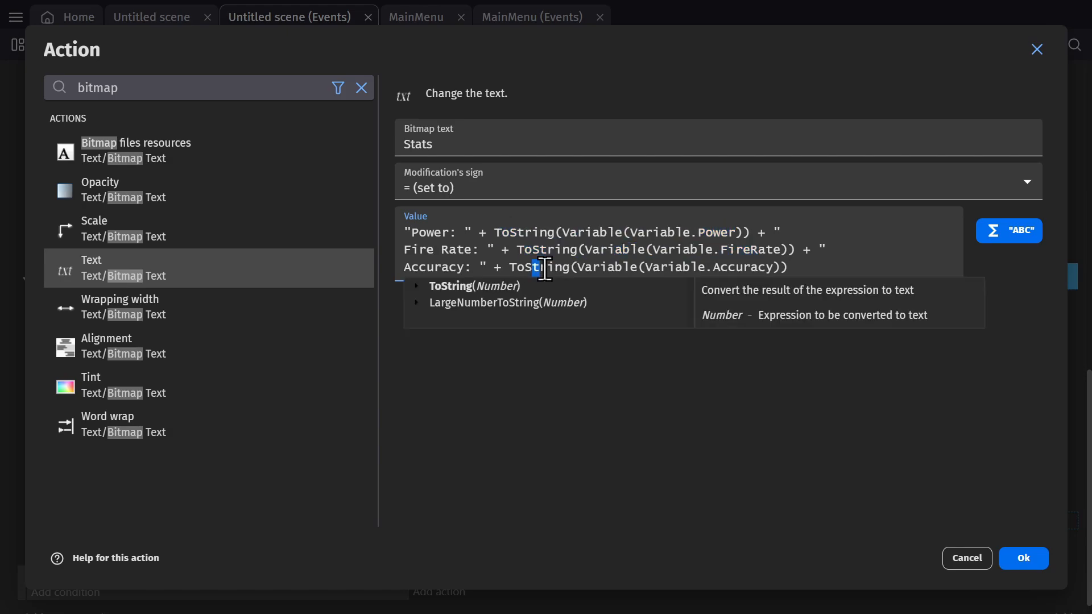
pyautogui.click(1023, 558)
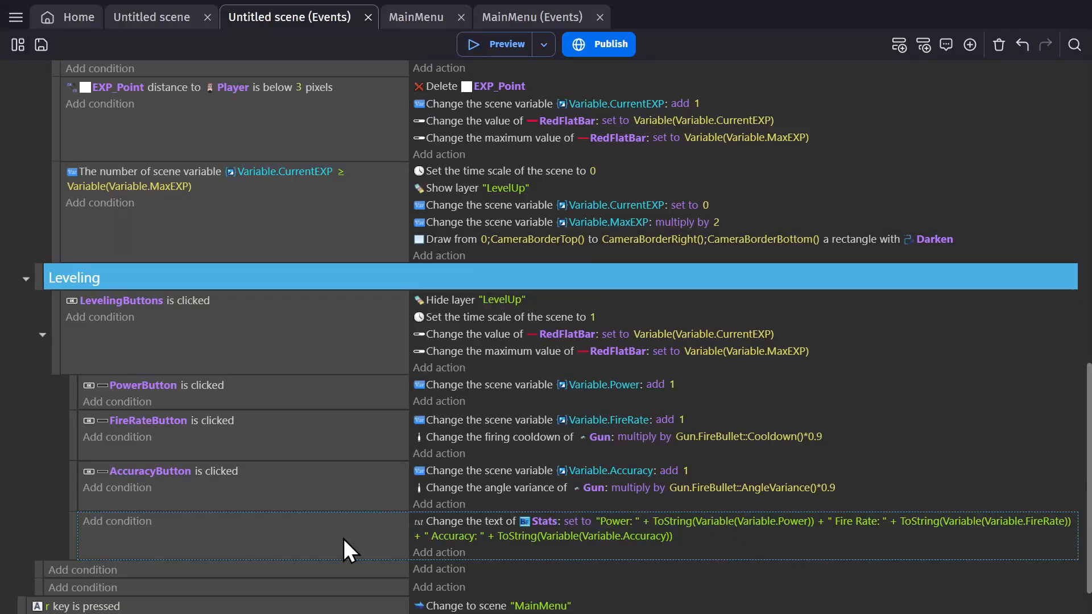
# Step: Switch the firing cooldown and angle variance actions from multiply to set
pyautogui.click(498, 44)
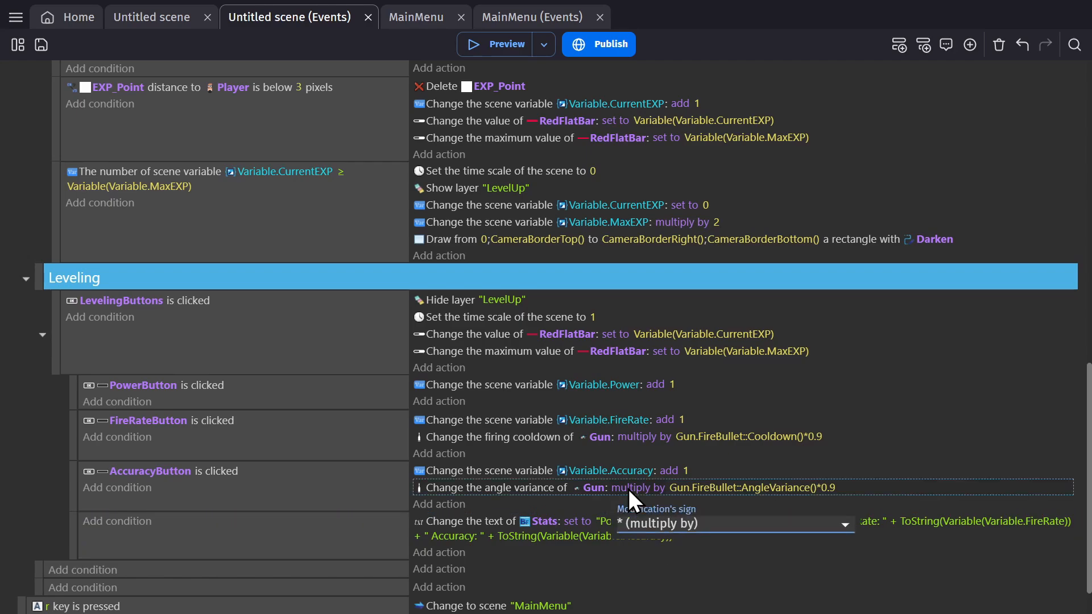
pyautogui.click(734, 524)
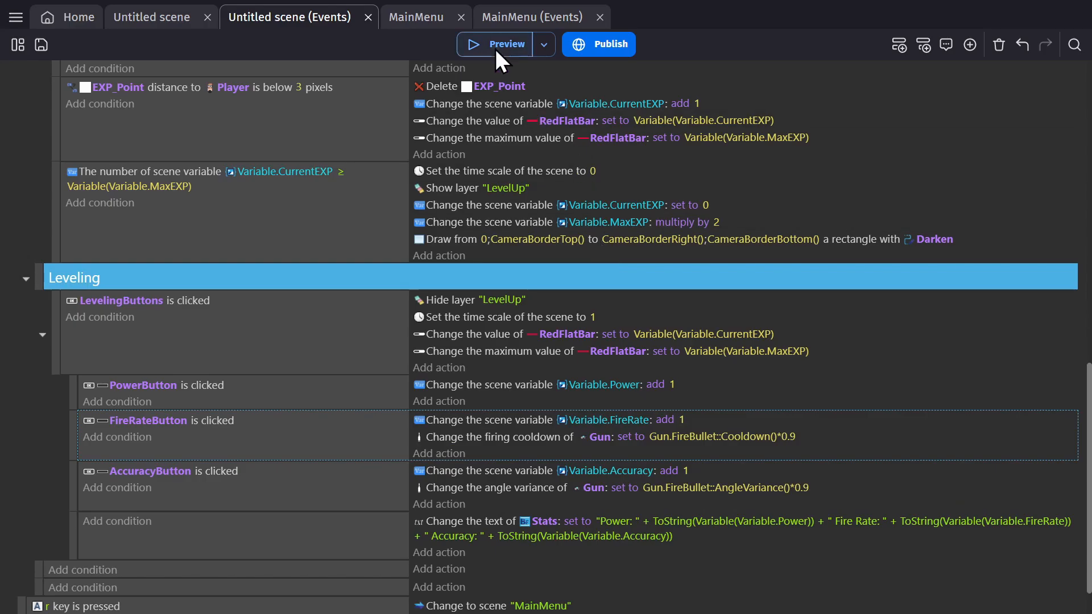
# Step: Preview the wave defense game, close it, and go back to the scene
pyautogui.click(494, 44)
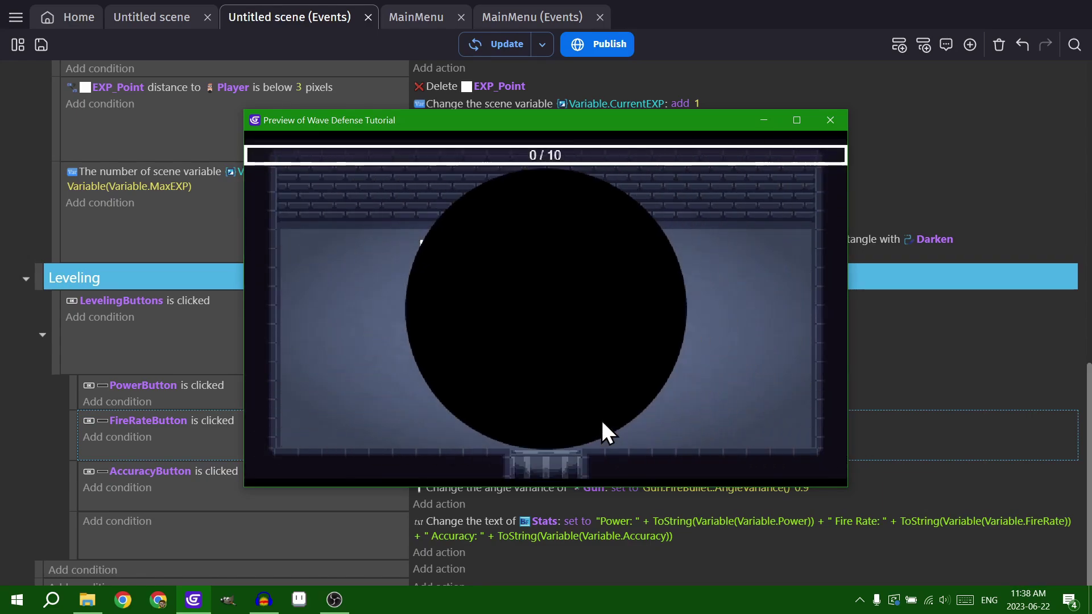
pyautogui.click(830, 120)
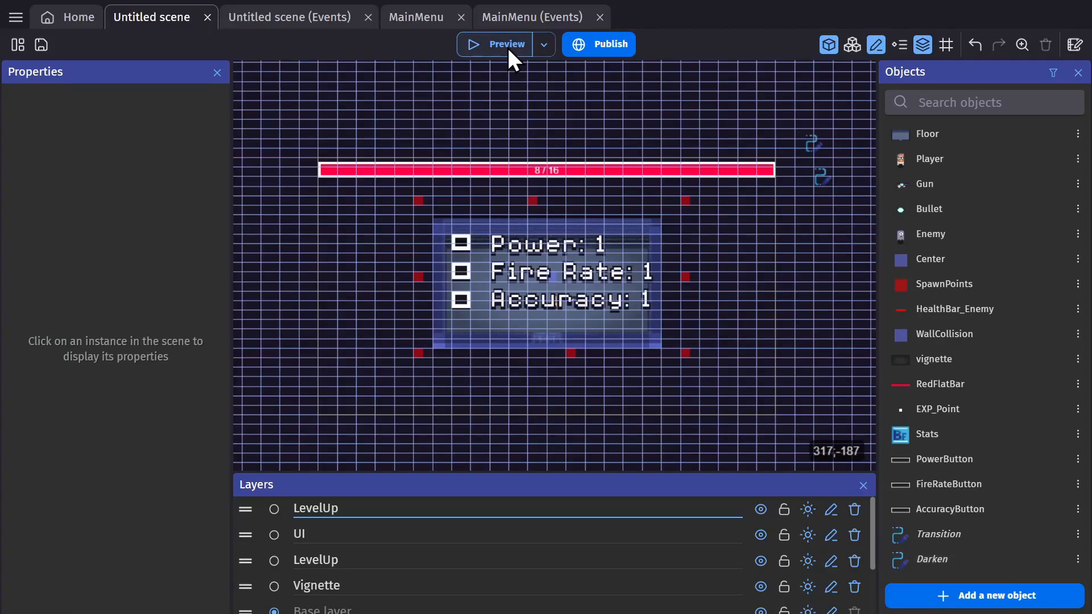
pyautogui.click(289, 16)
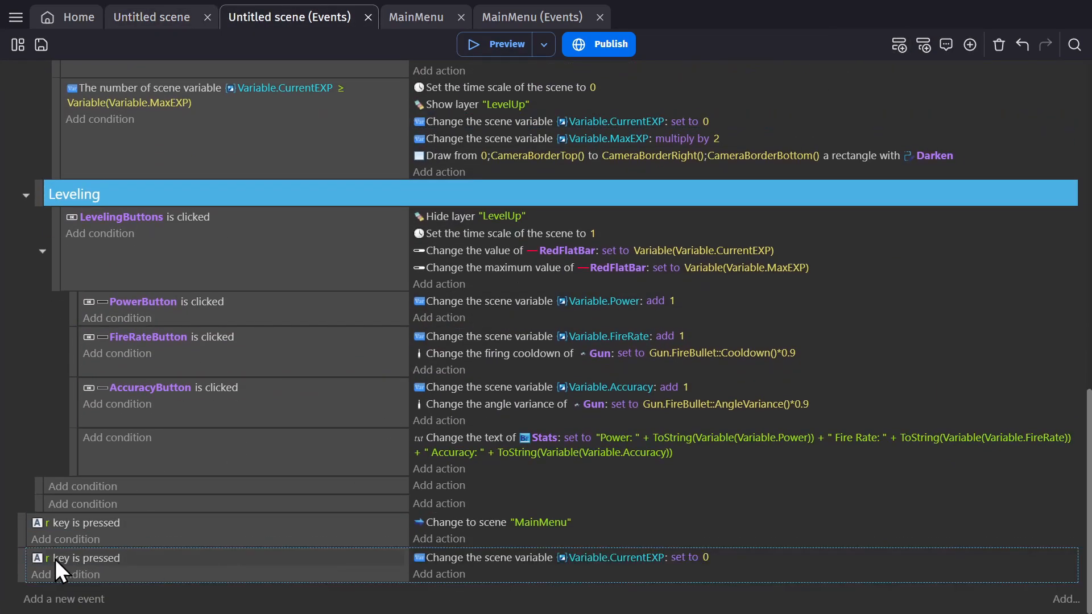
# Step: Change the copied event's key to K and set CurrentEXP to Variable(Variable.MaxEXP)
pyautogui.click(74, 557)
pyautogui.write('k')
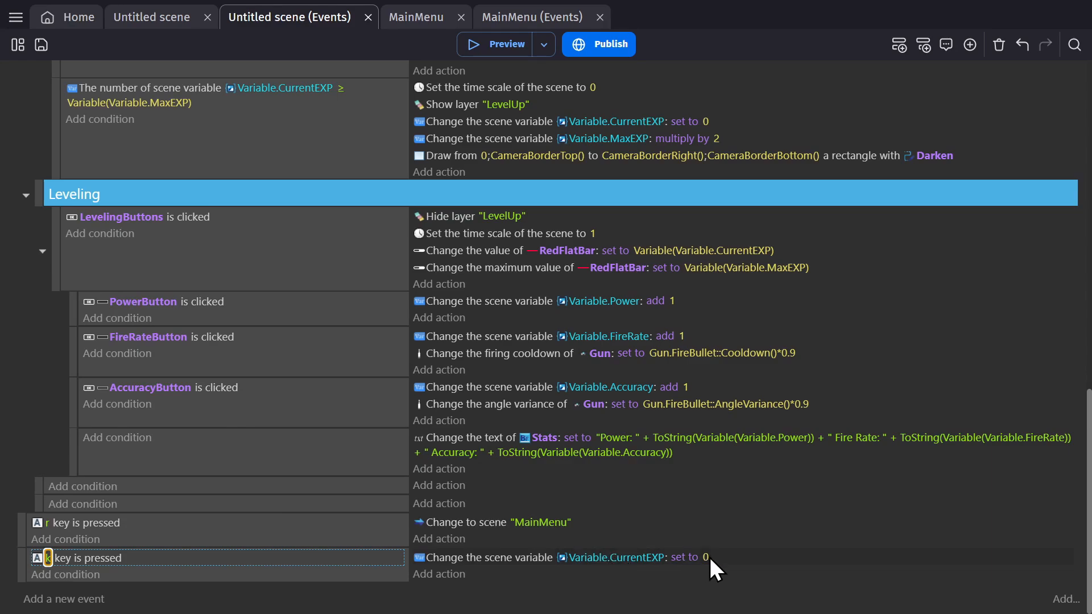
pyautogui.click(705, 557)
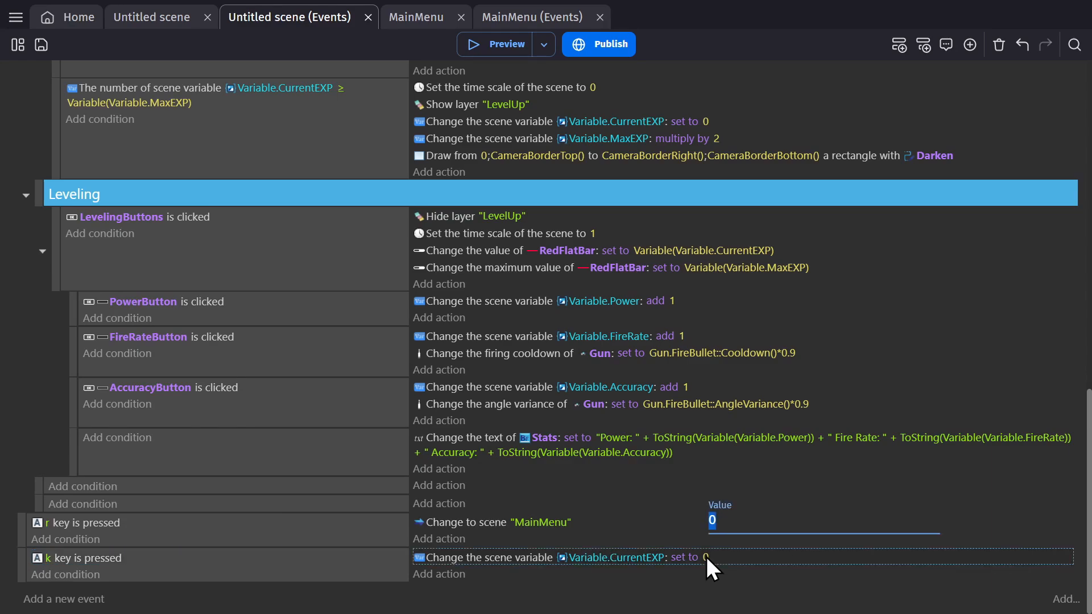
pyautogui.write('V')
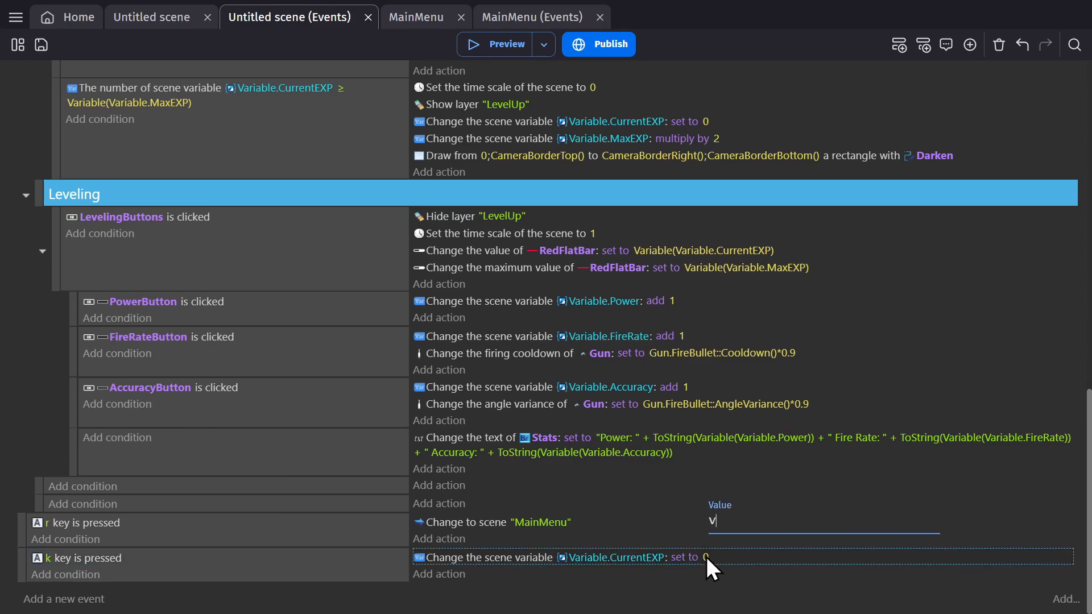
pyautogui.write('aria')
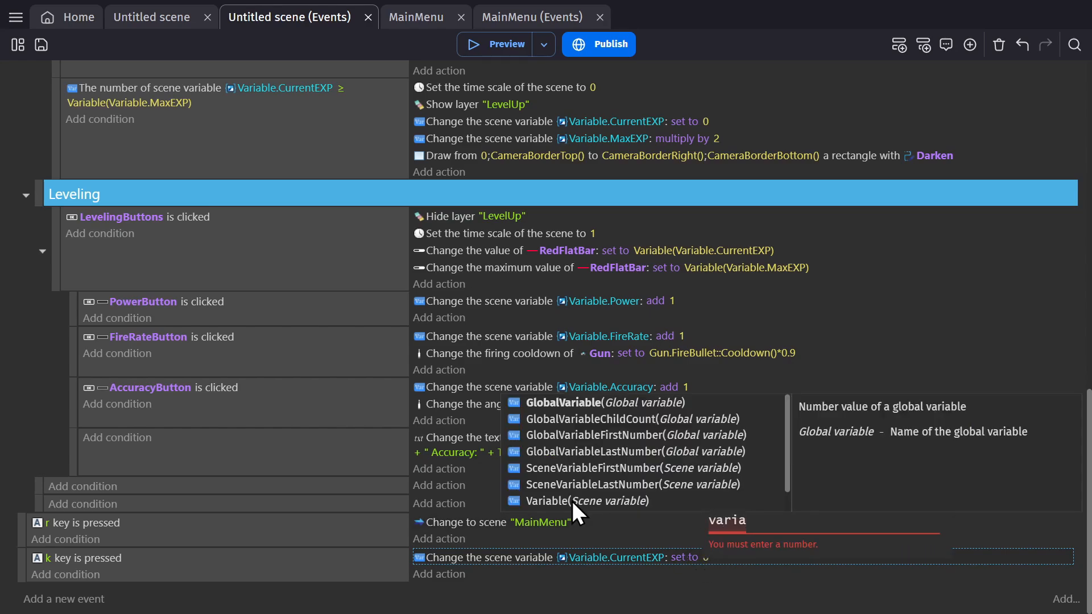
pyautogui.click(585, 501)
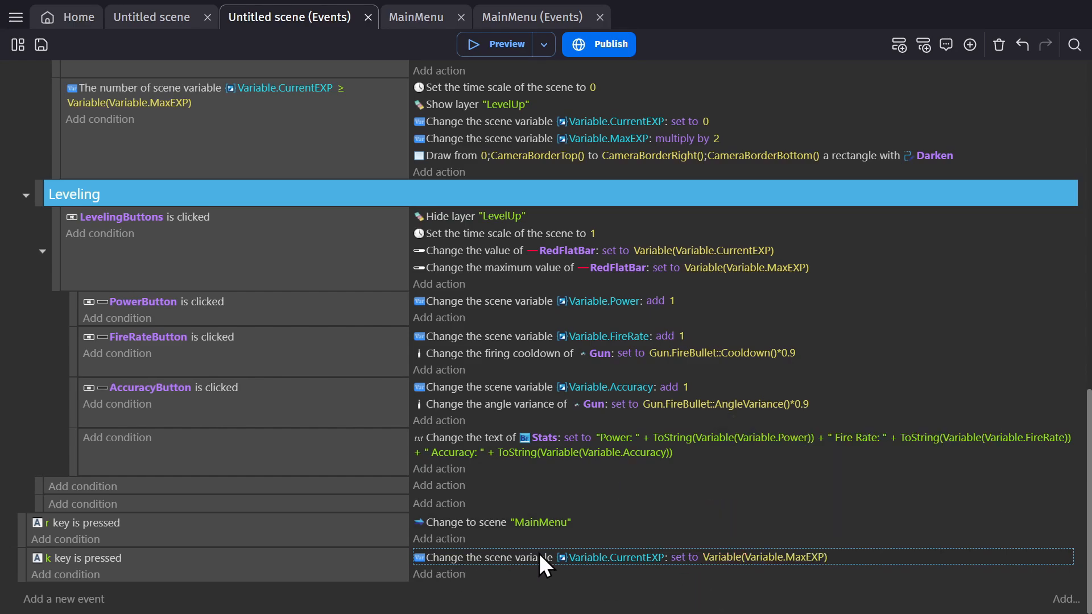
pyautogui.click(506, 44)
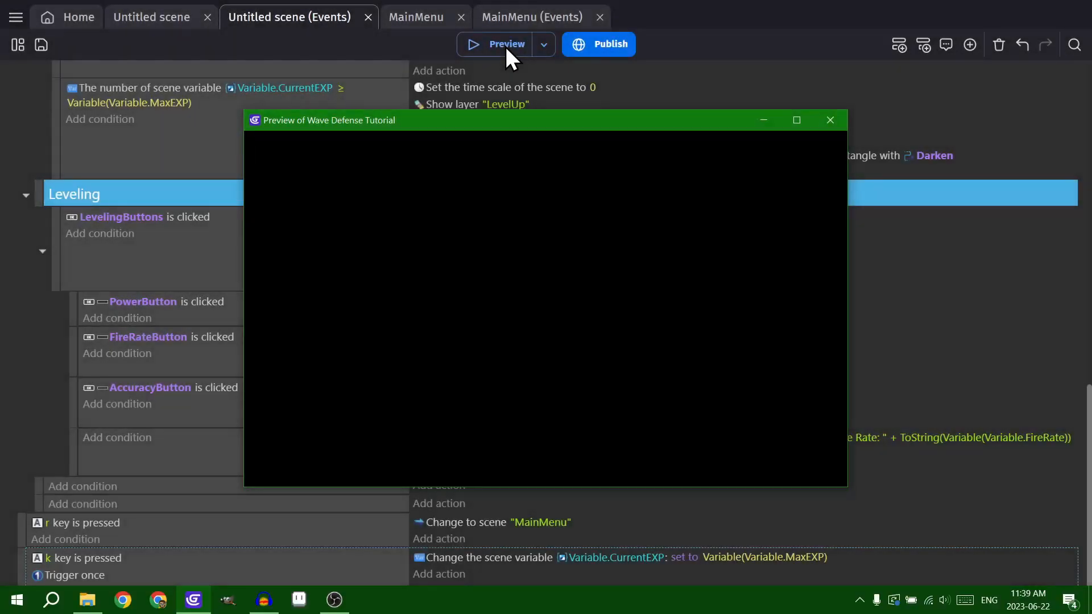
pyautogui.click(496, 44)
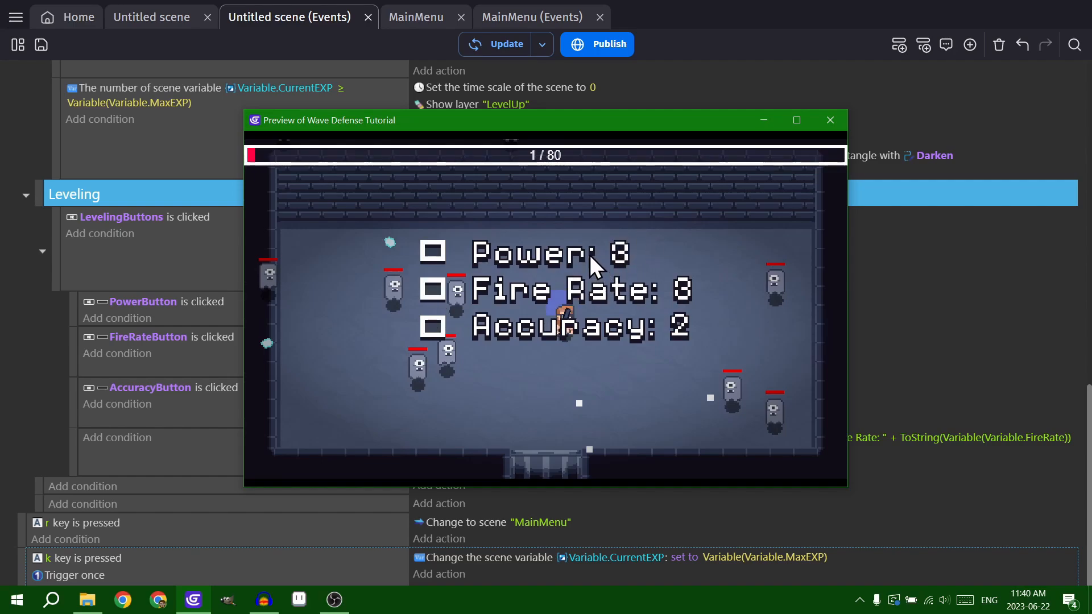
pyautogui.moveTo(607, 271)
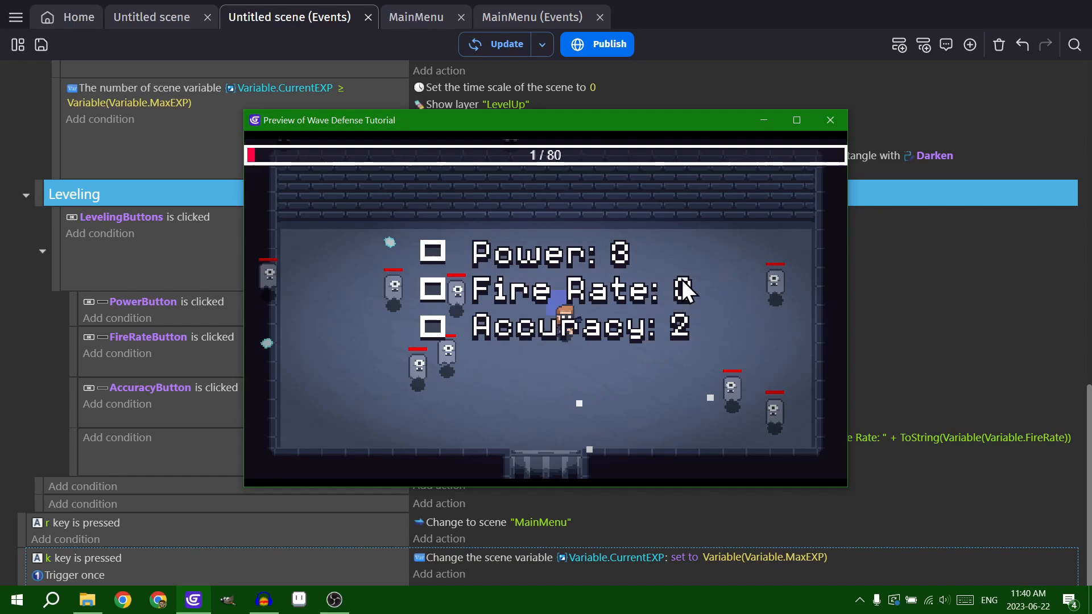
pyautogui.click(433, 289)
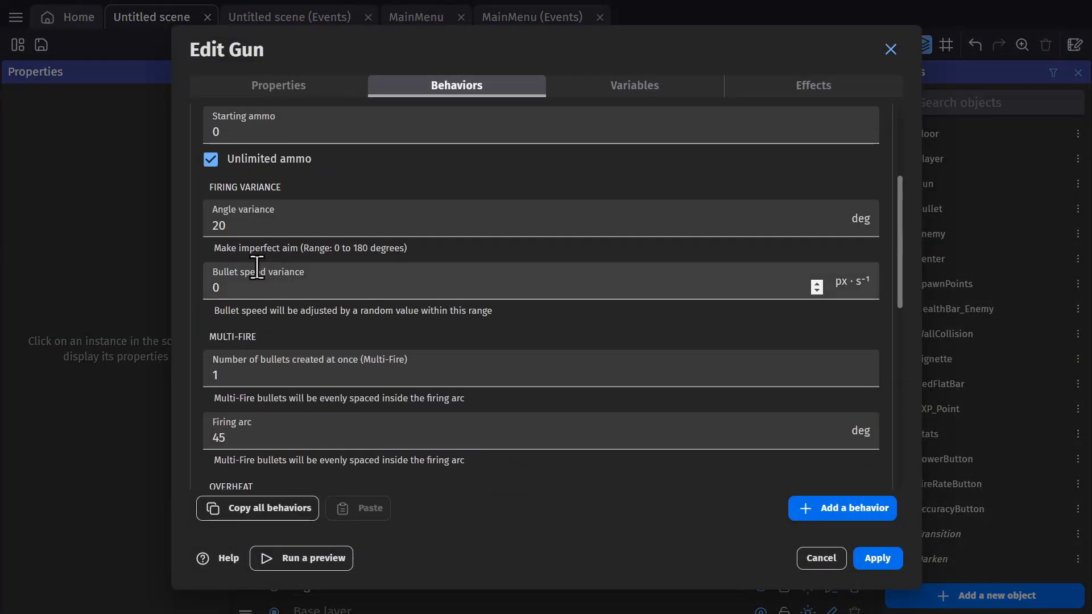
# Step: Enter 15 in the Edit Gun dialog, return to the scene events, and save the project
pyautogui.write('15')
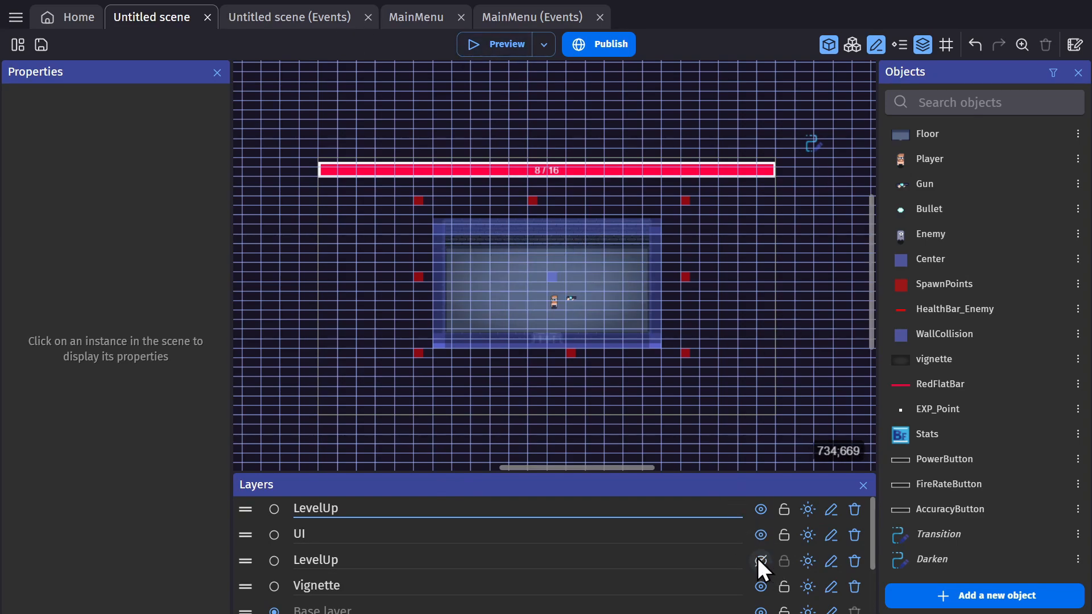
pyautogui.click(297, 17)
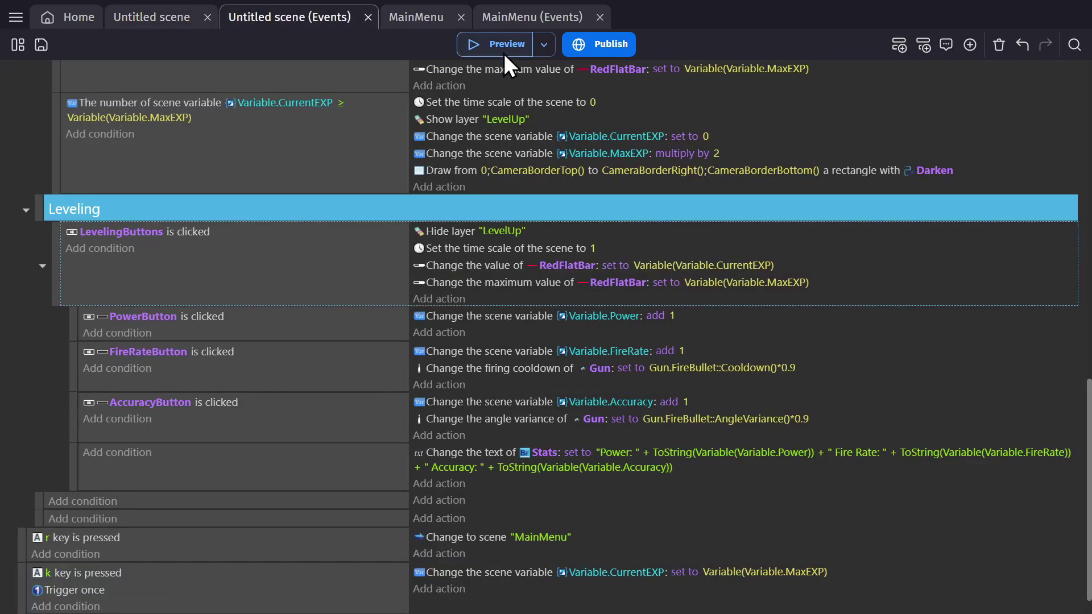
pyautogui.click(495, 44)
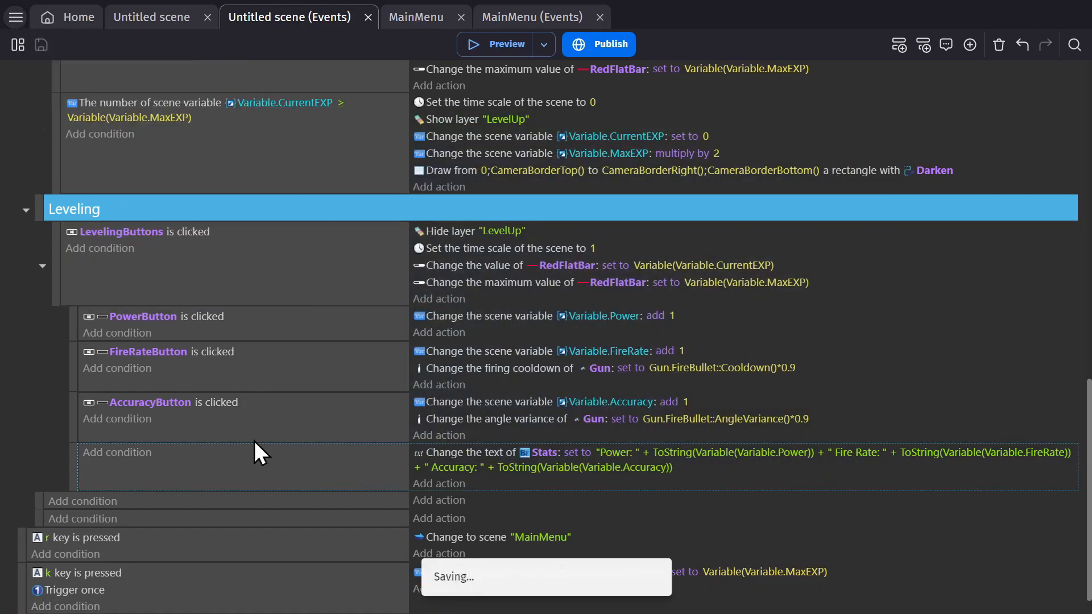
pyautogui.moveTo(298, 487)
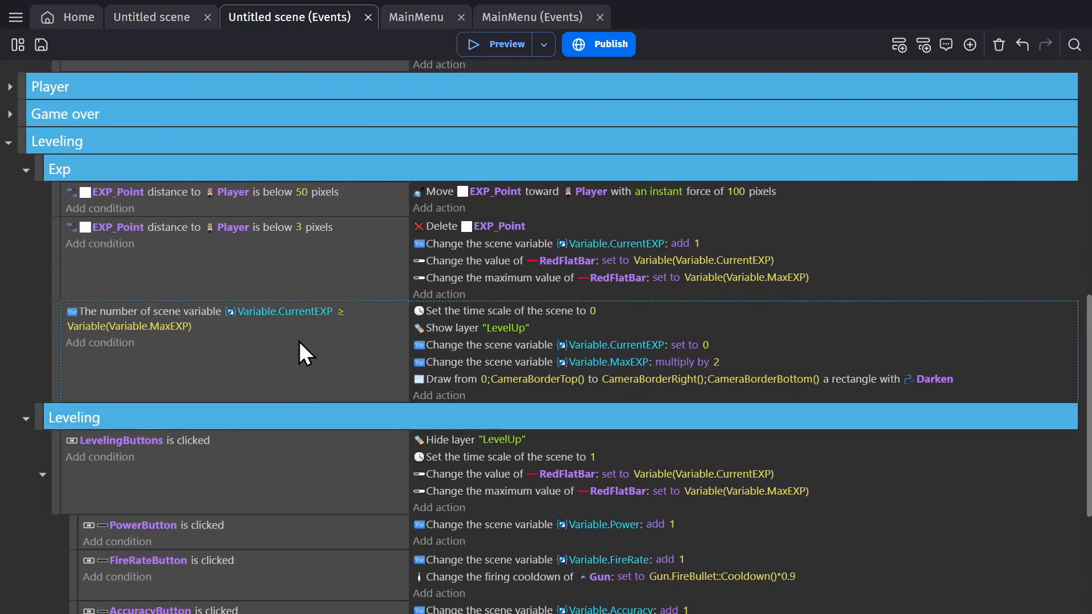
pyautogui.moveTo(474, 389)
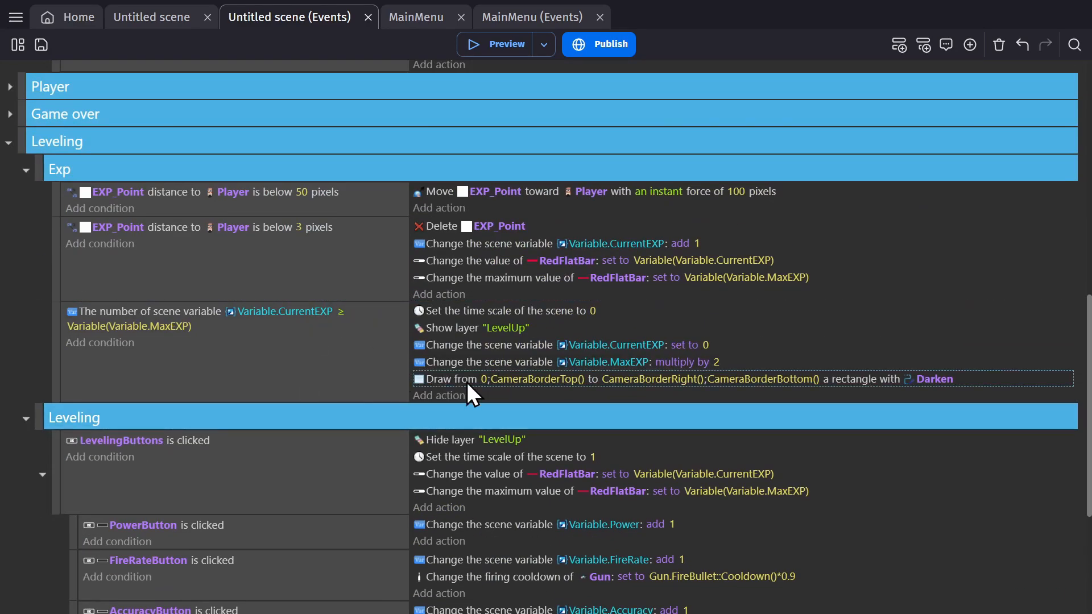
pyautogui.moveTo(204, 369)
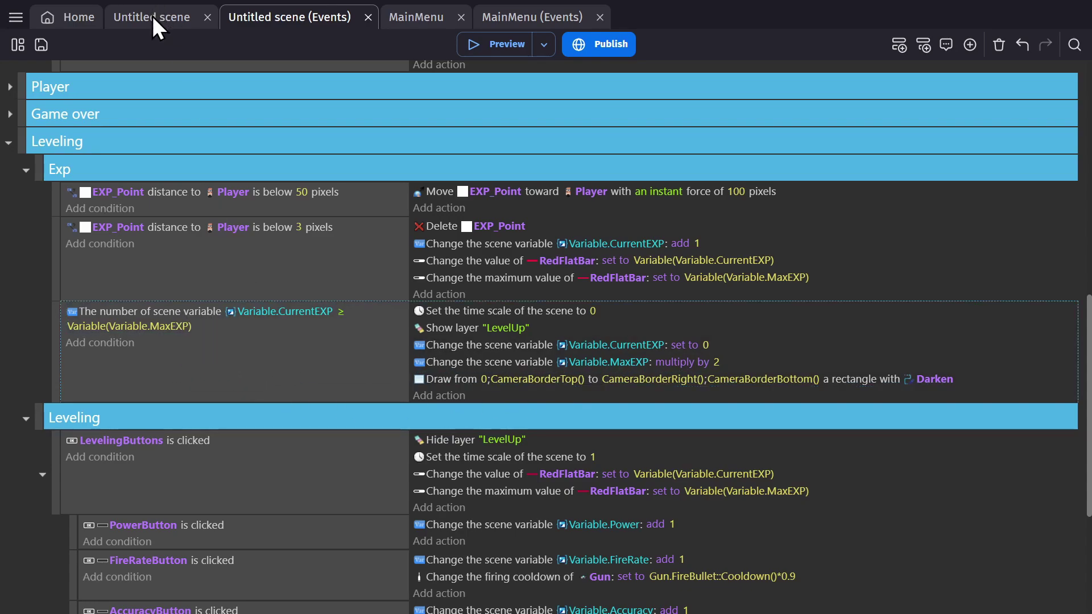
# Step: Turn off Darken's 'Clear rendered image' and 'Draw relative to object' options and apply
pyautogui.click(152, 17)
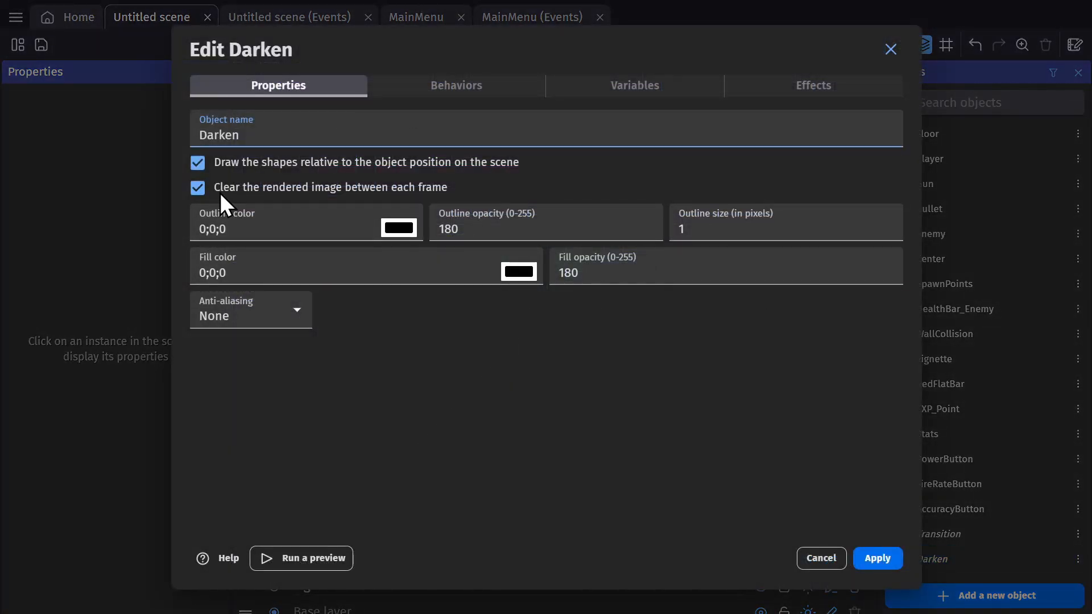
pyautogui.click(244, 135)
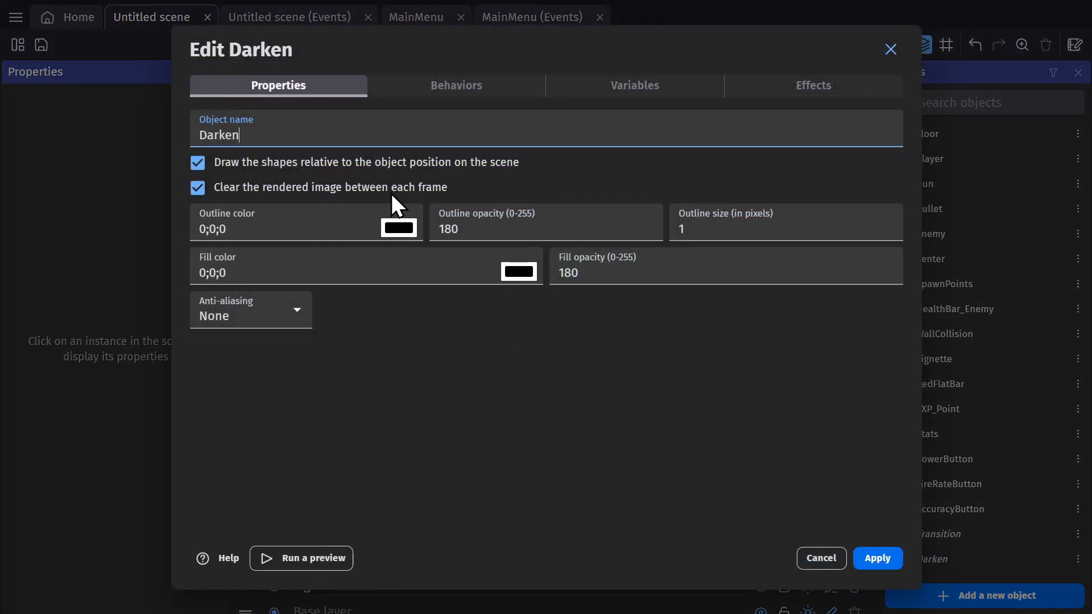
pyautogui.moveTo(414, 206)
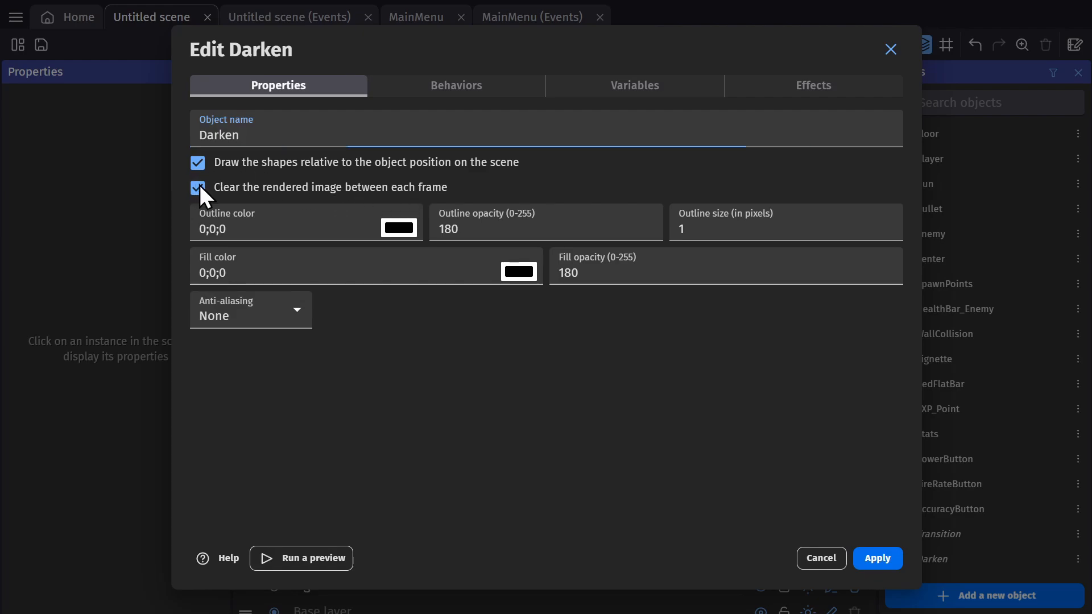
pyautogui.click(197, 187)
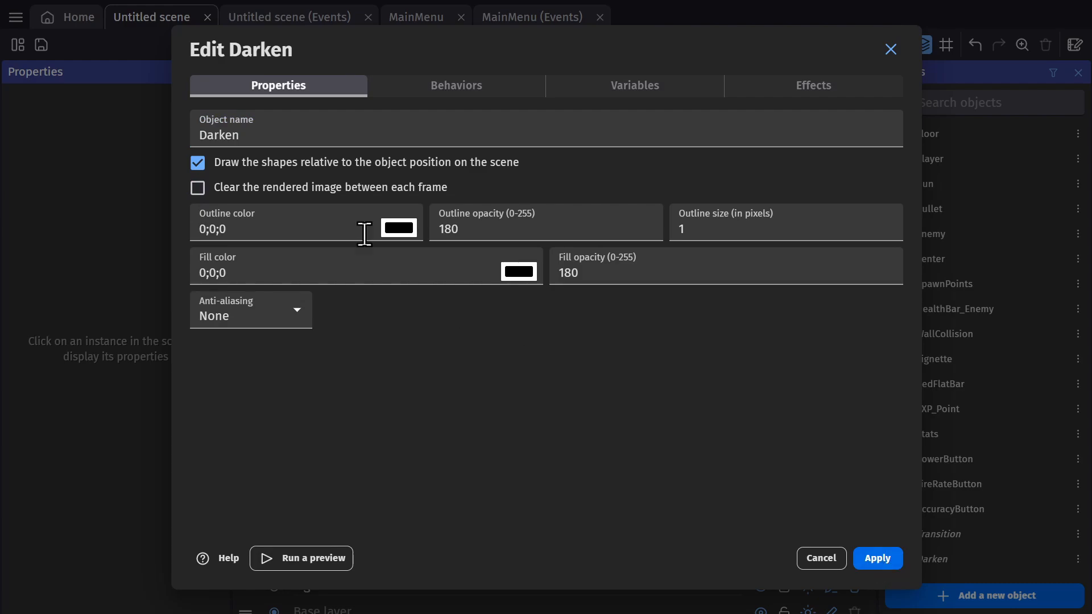
pyautogui.click(198, 163)
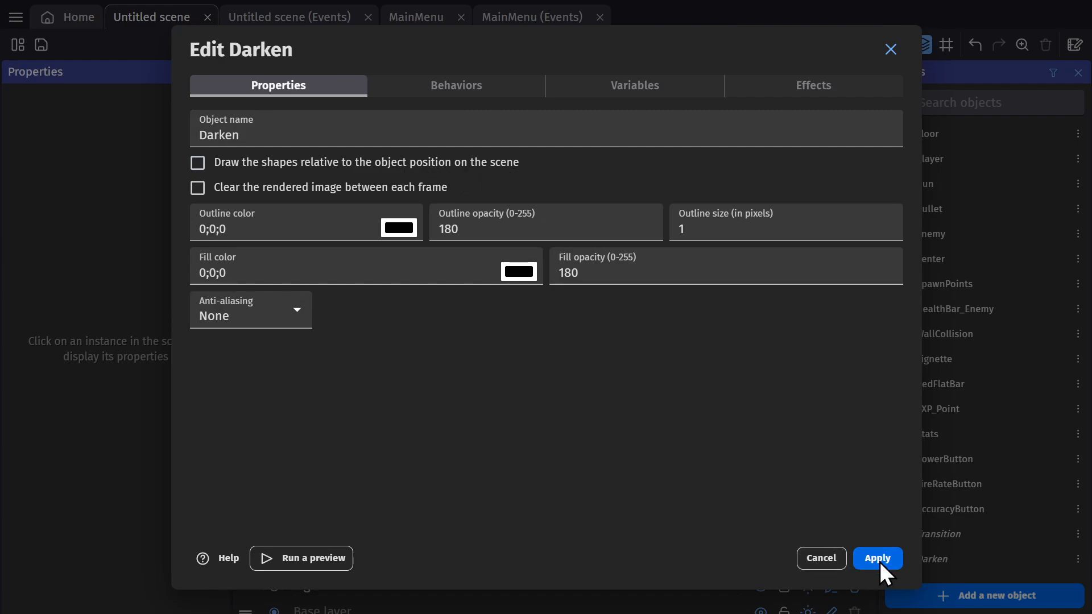
pyautogui.click(878, 558)
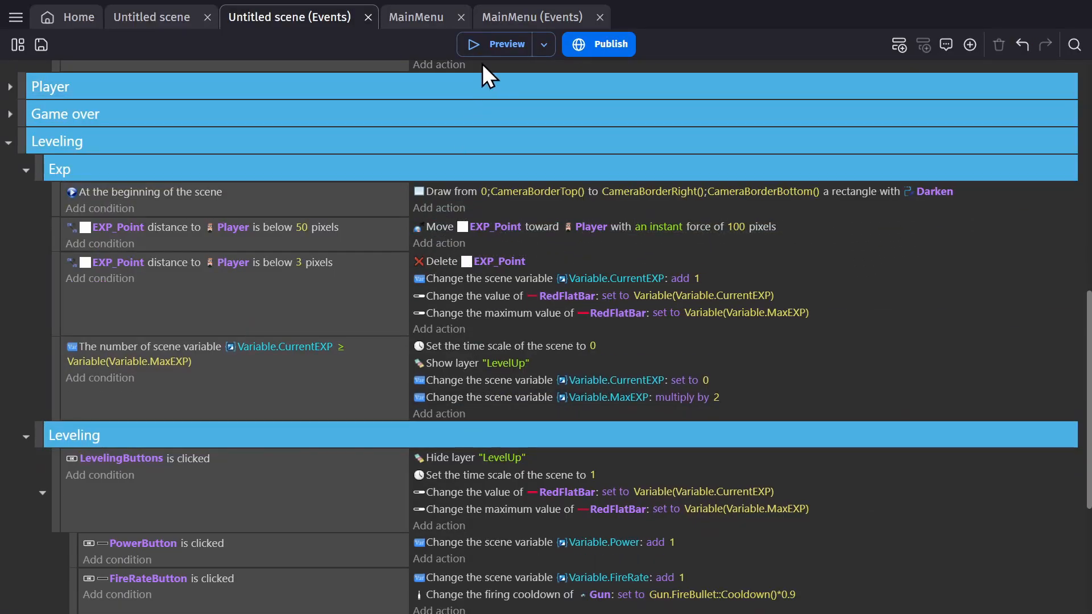
pyautogui.click(501, 44)
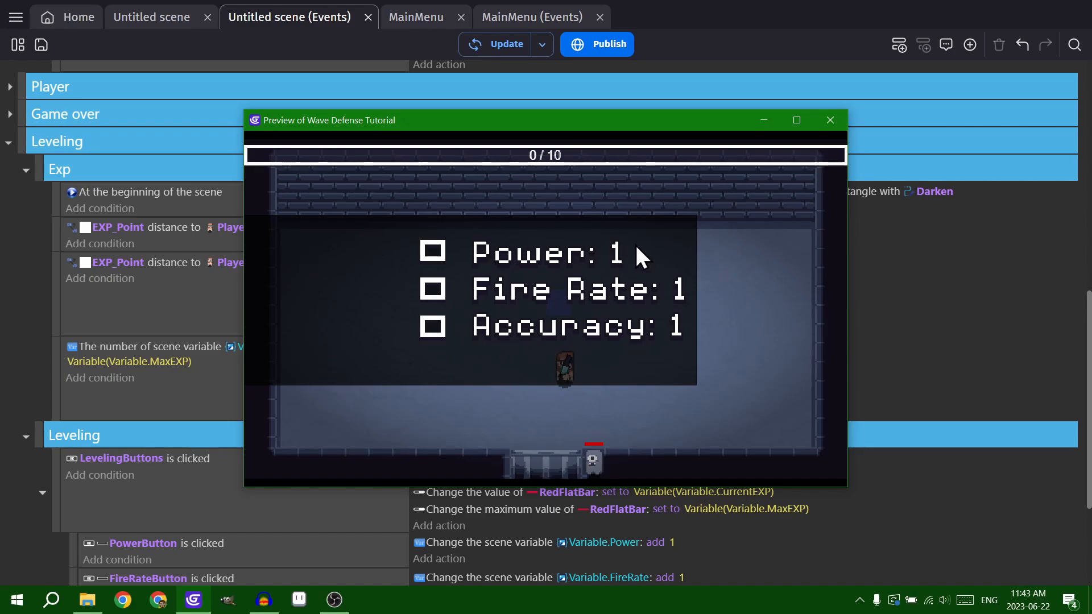
pyautogui.moveTo(660, 287)
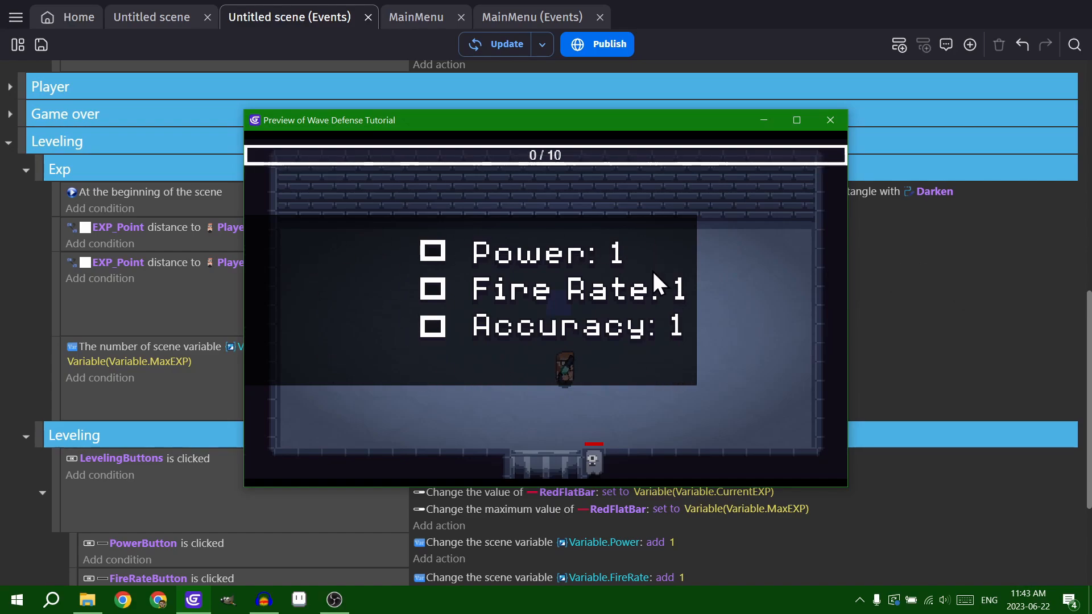
pyautogui.moveTo(607, 256)
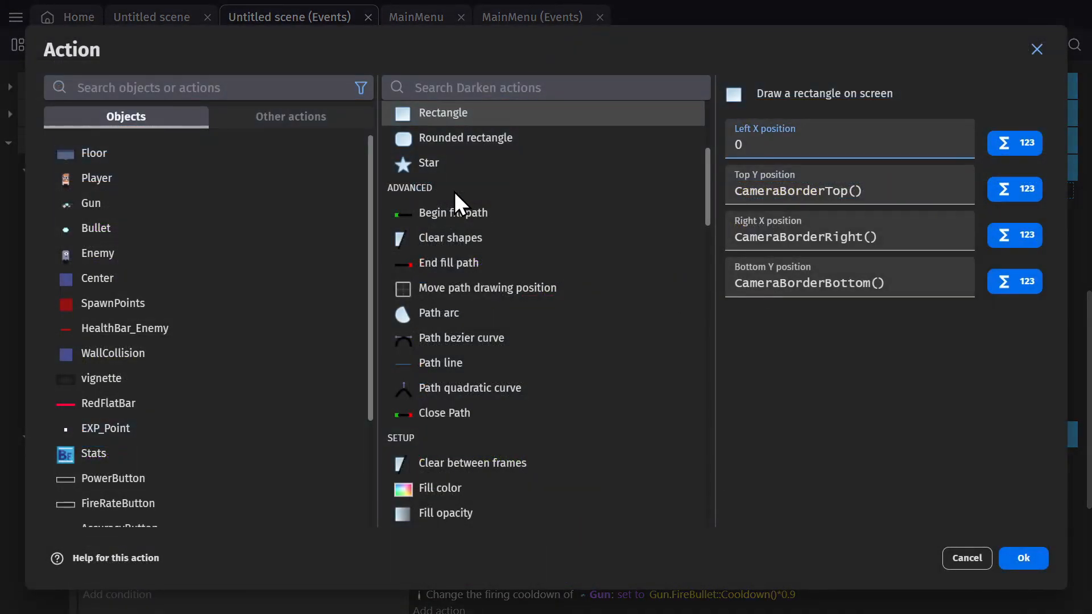
# Step: Give the Darken rectangle's top, right and bottom borders the LevelUp layer camera
pyautogui.click(804, 143)
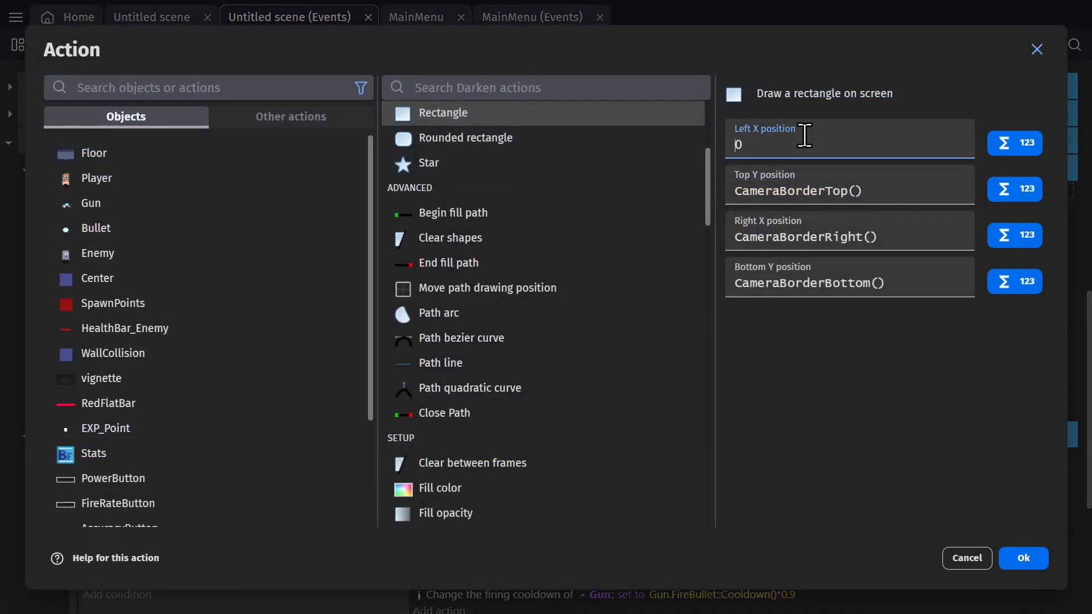
pyautogui.click(852, 191)
pyautogui.write('""')
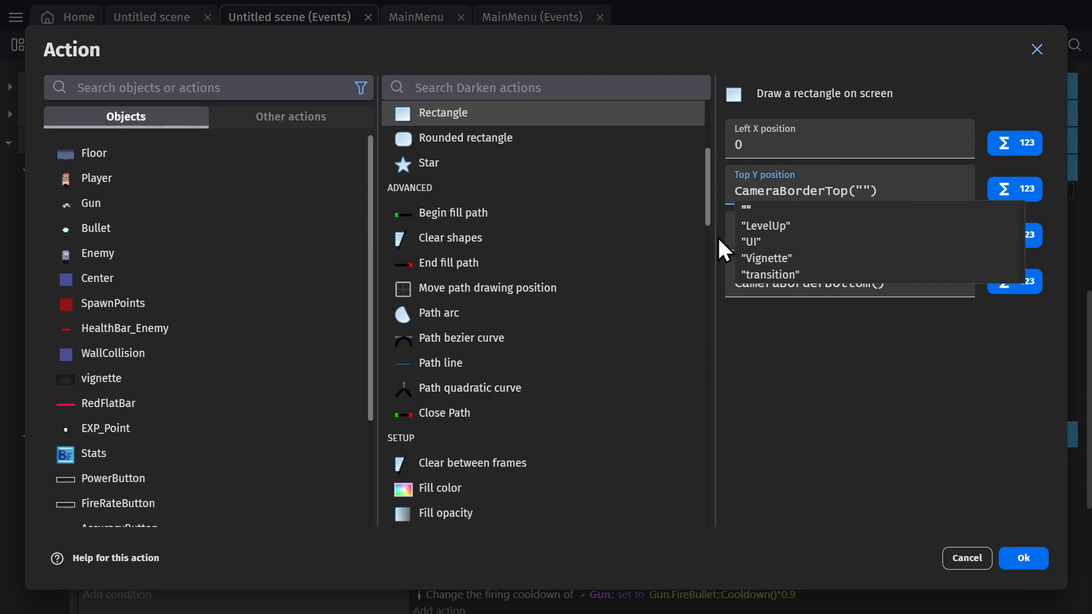
pyautogui.click(765, 226)
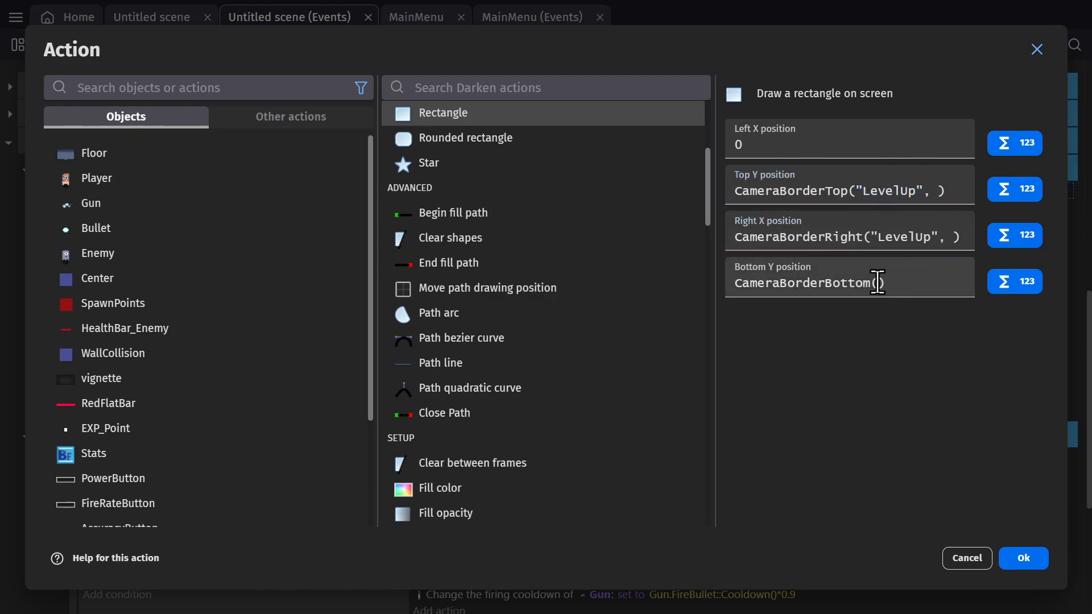
pyautogui.click(1023, 558)
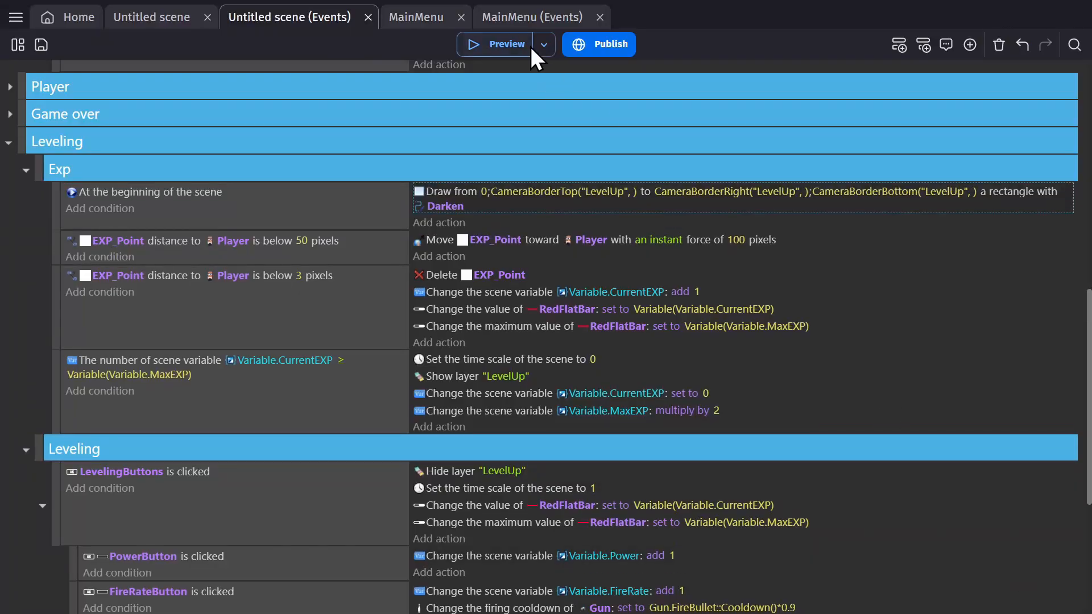
pyautogui.click(506, 44)
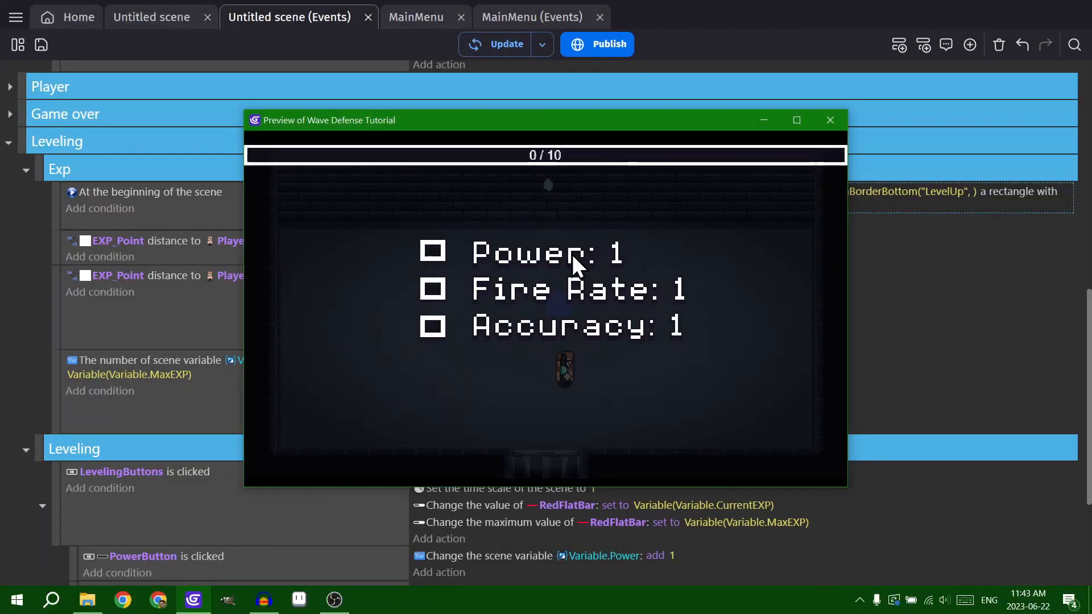
pyautogui.click(432, 251)
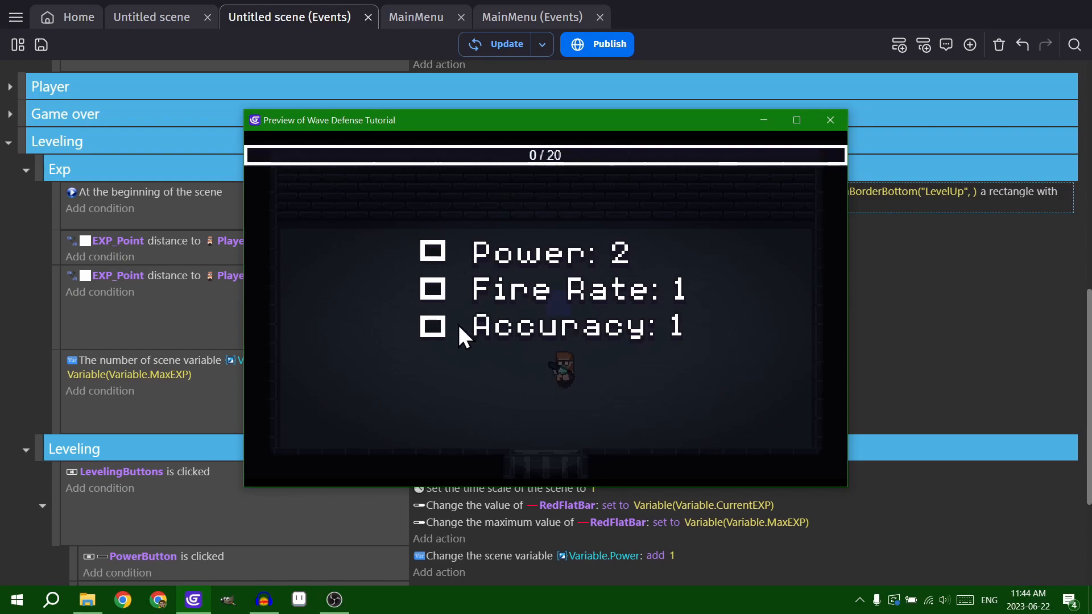
pyautogui.click(830, 119)
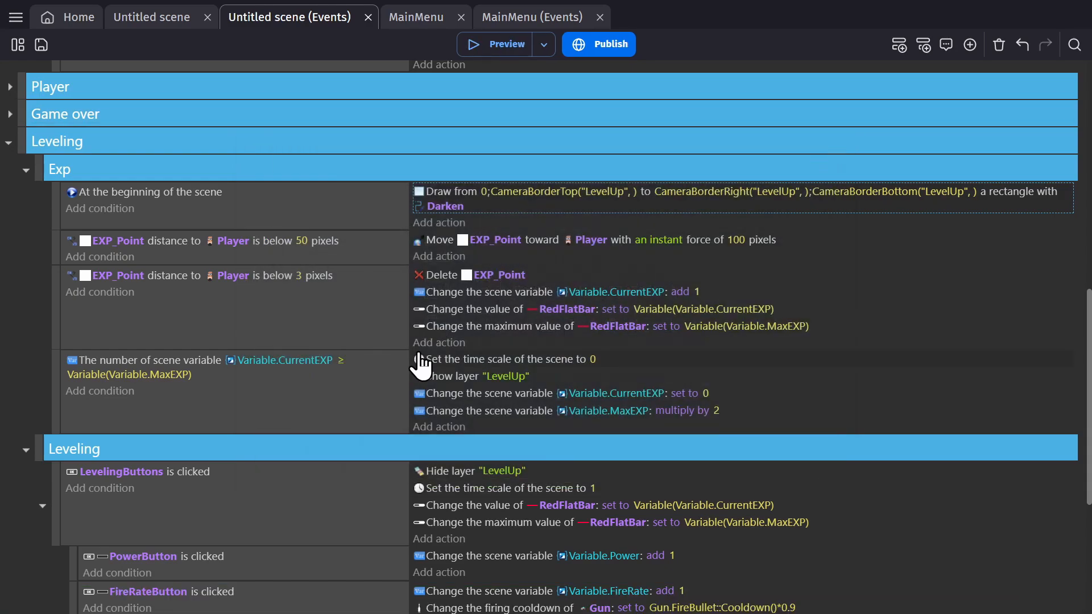
pyautogui.moveTo(356, 327)
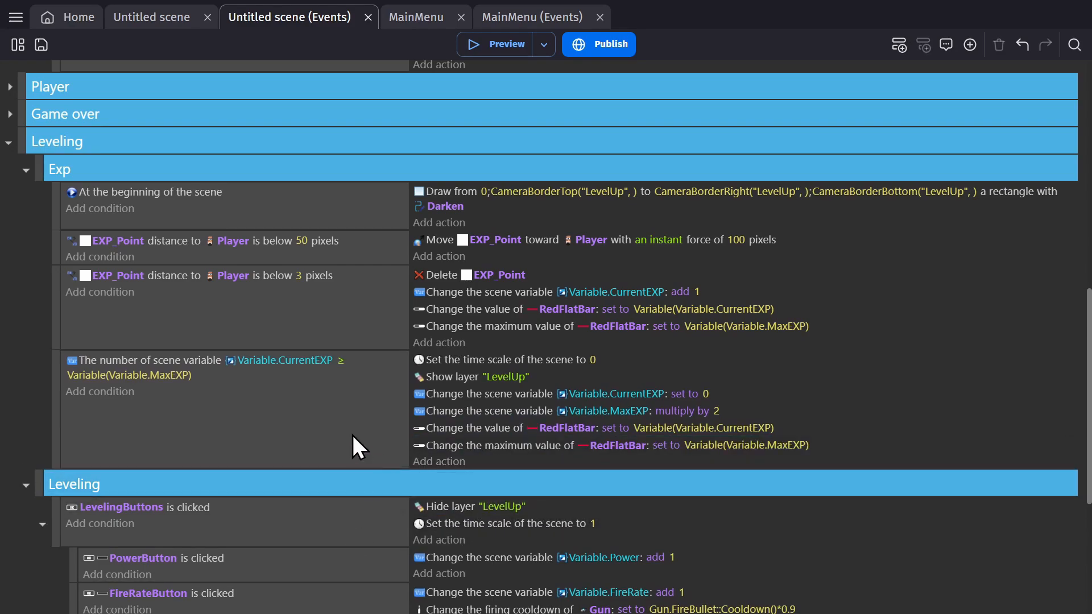
# Step: Preview the game and upgrade Power from the level-up menu
pyautogui.click(496, 45)
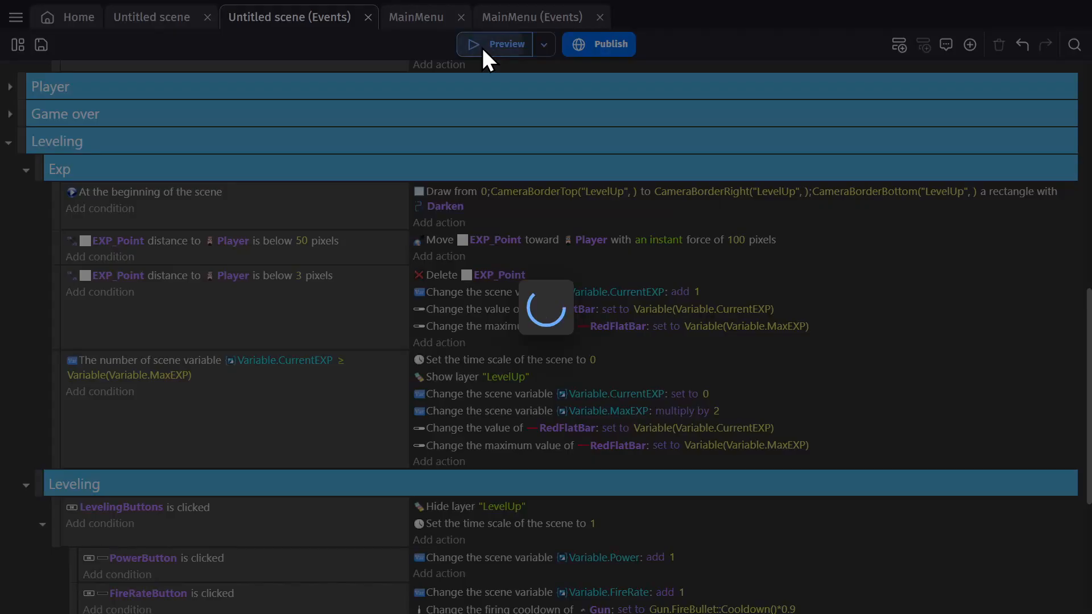
pyautogui.click(495, 45)
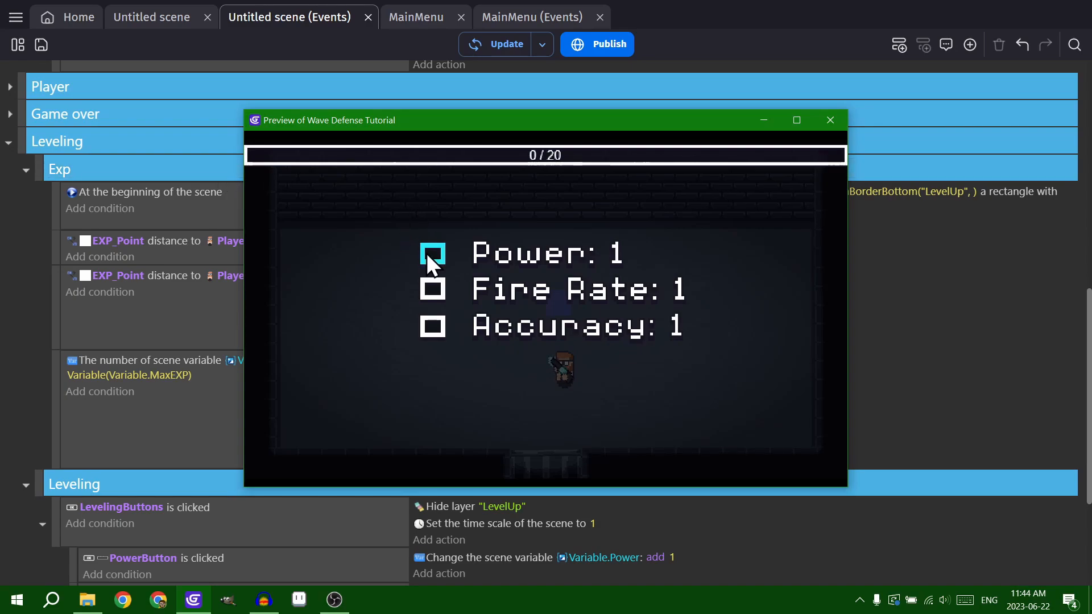
pyautogui.click(433, 254)
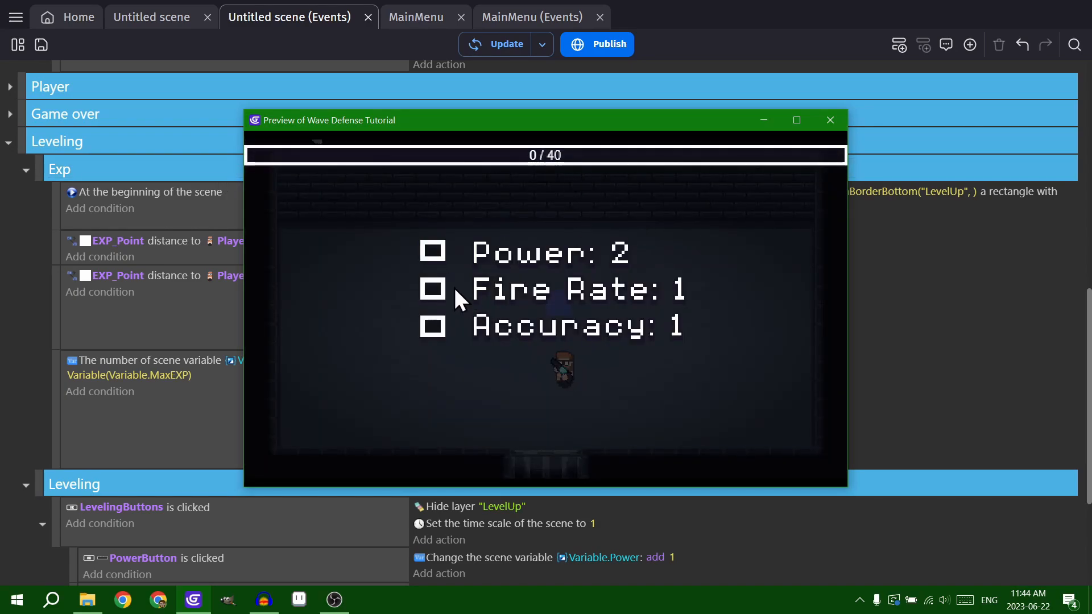